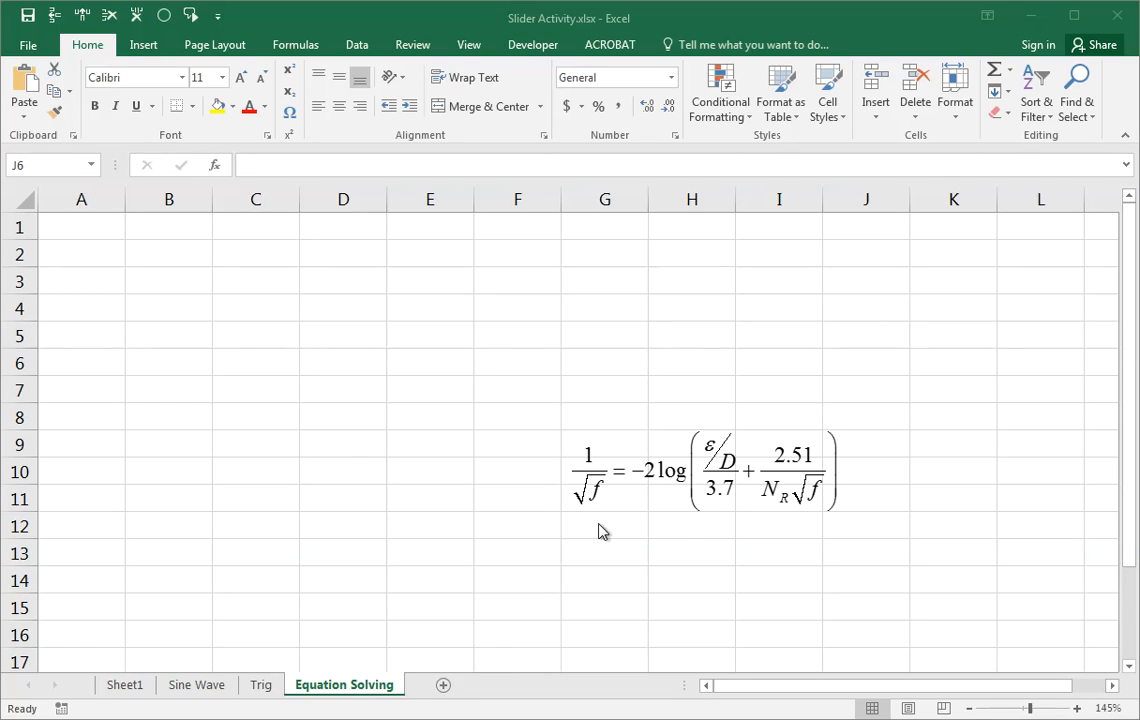
Select the embedded friction-factor equation and move it beside the header area.
click(718, 492)
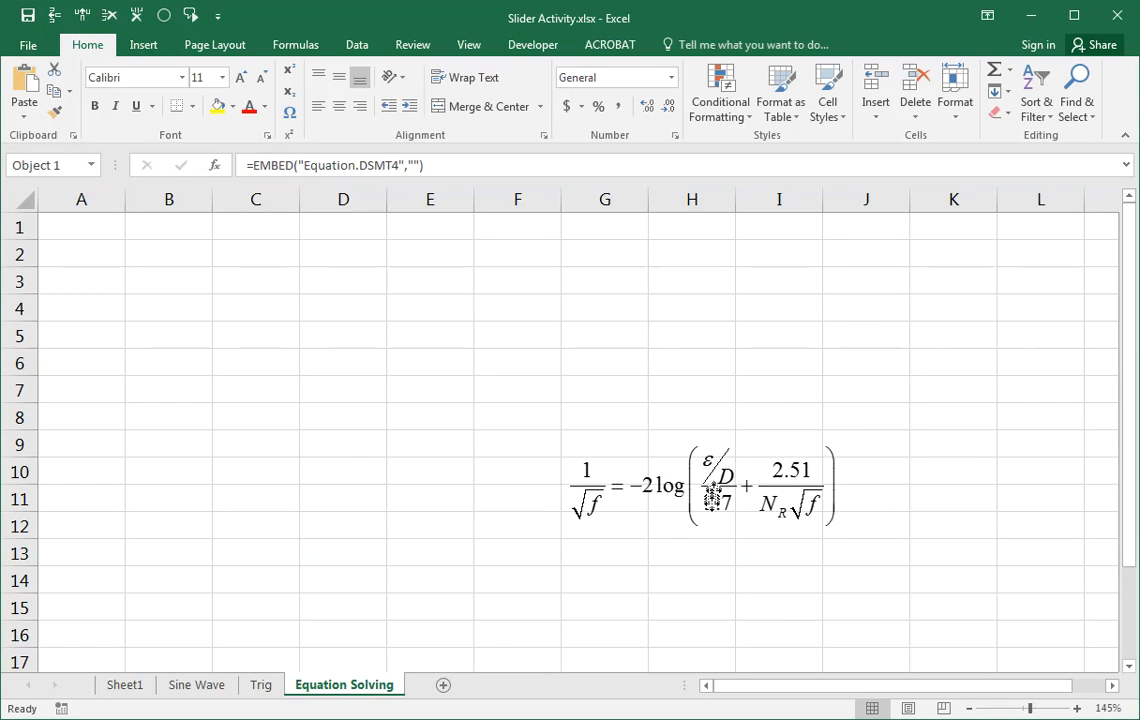
click(718, 500)
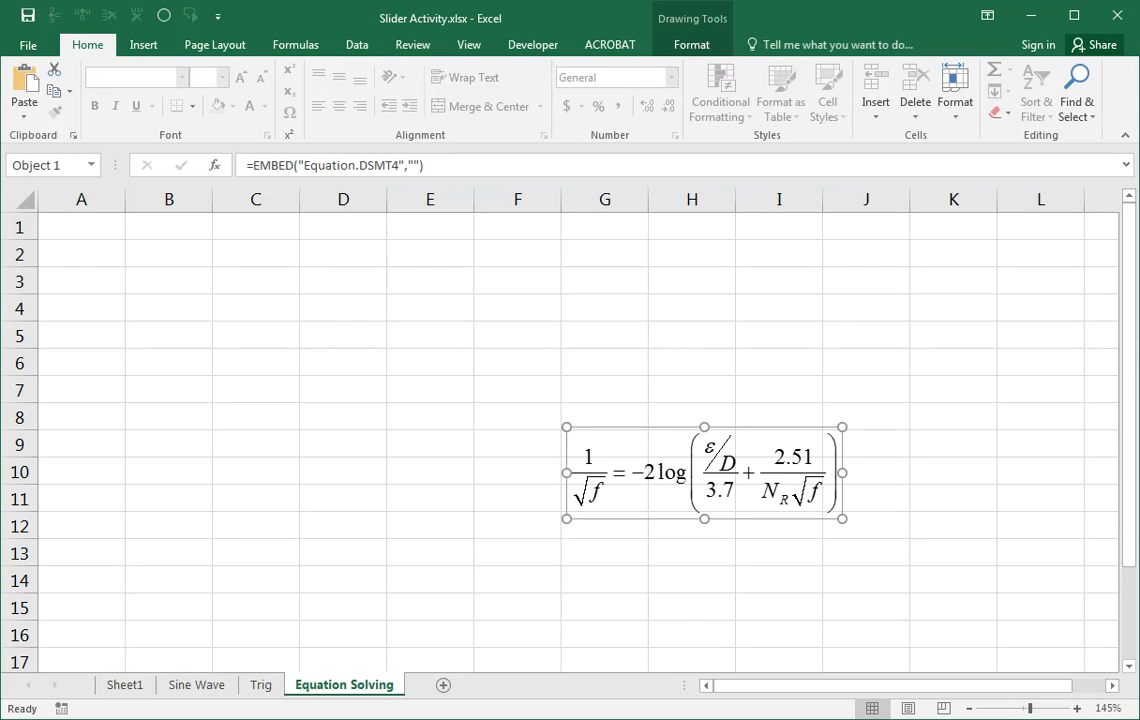
mouse_move(716, 496)
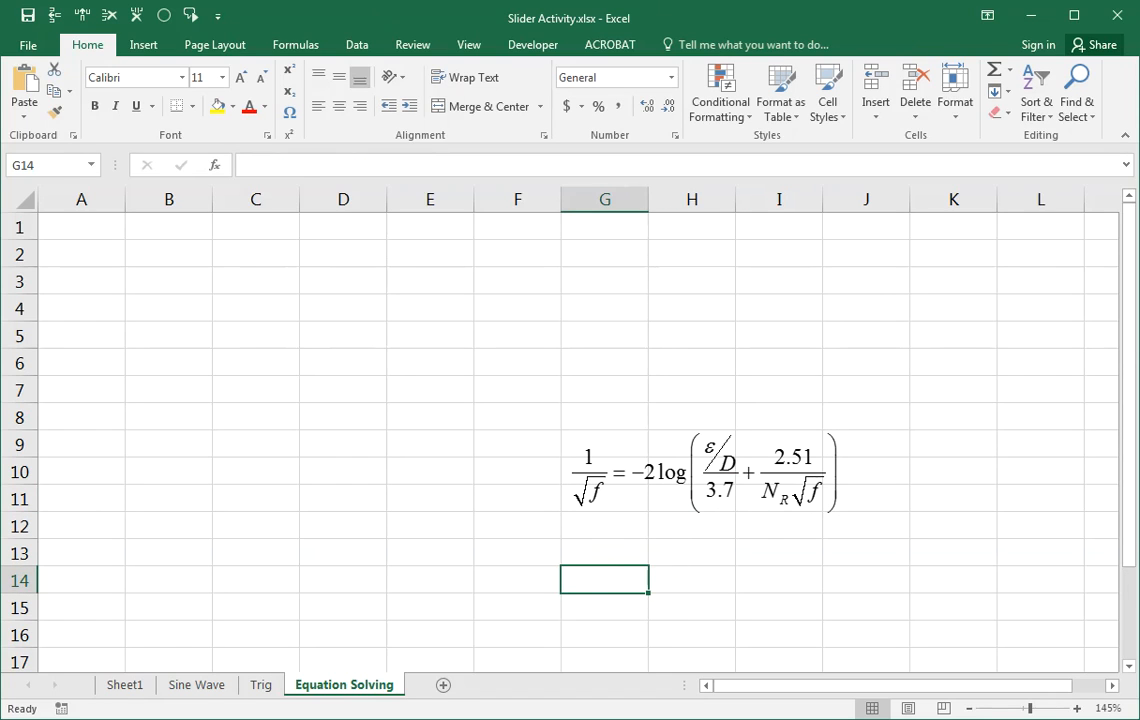
mouse_move(600, 536)
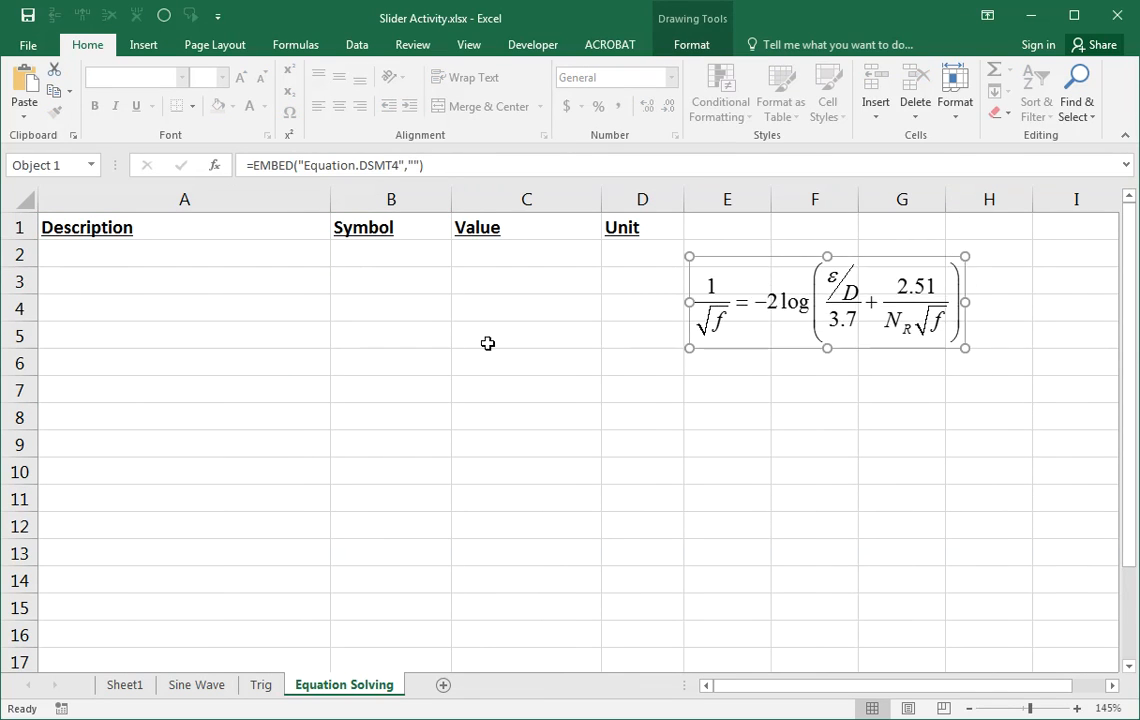
Enter symbols ε, D, N_R with values 0.01 in, 4 in and 25000.
click(390, 252)
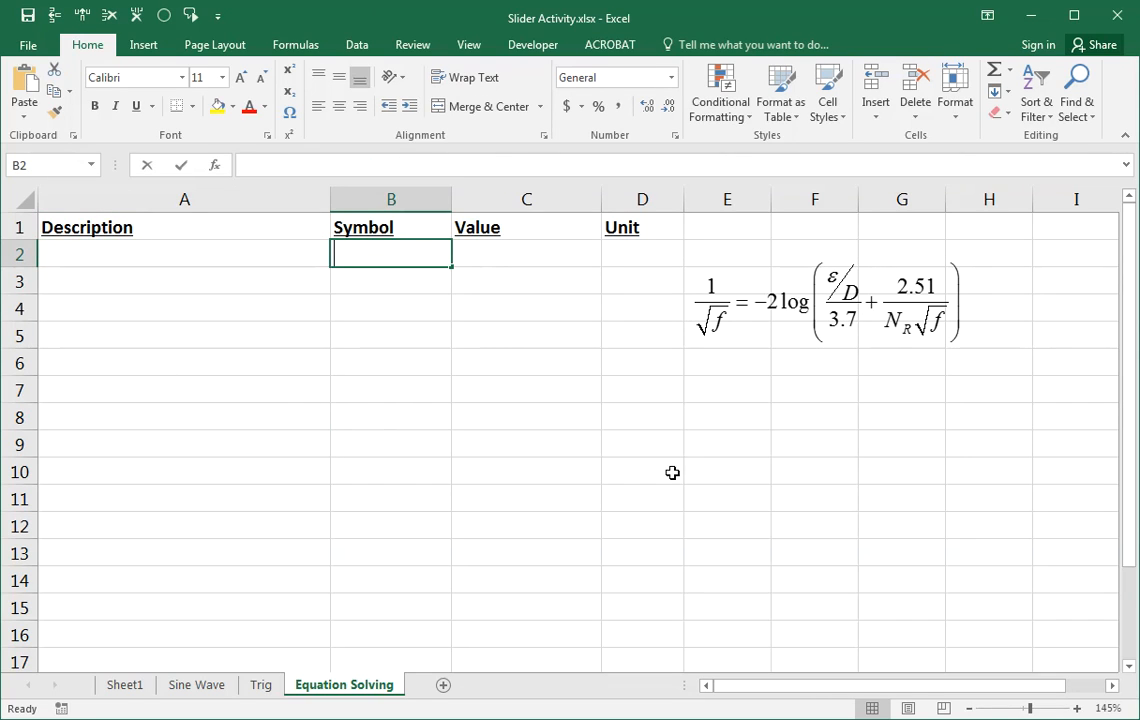
text(e)
click(526, 254)
text(0.01)
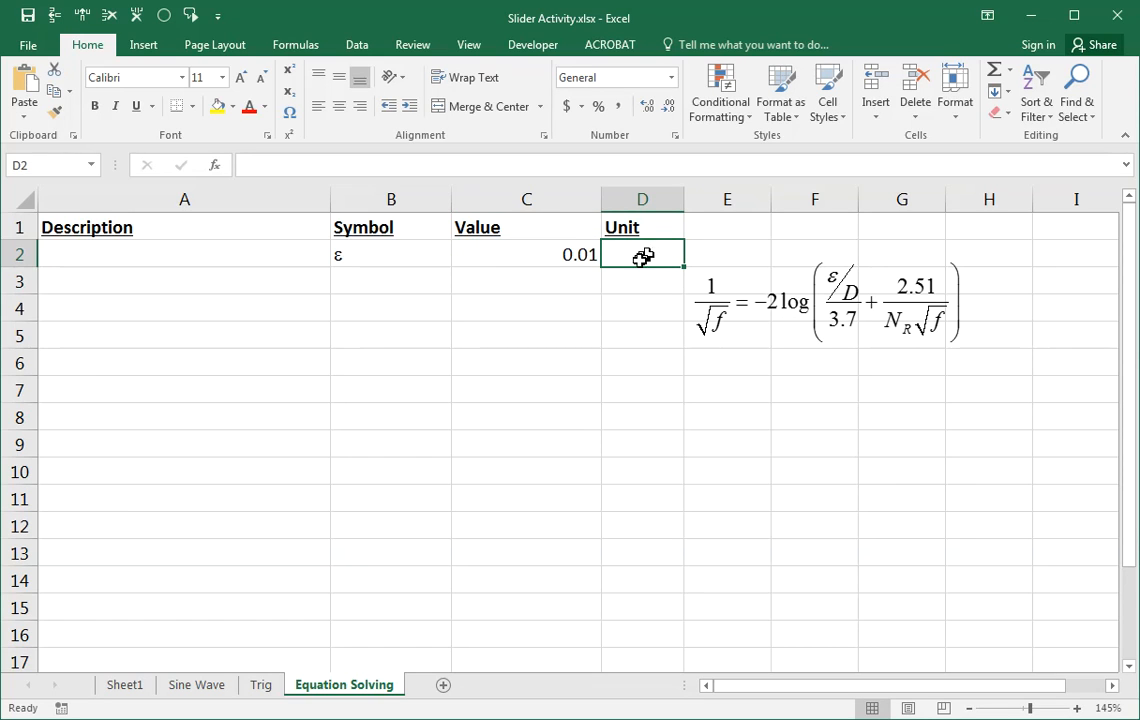
text(in)
click(392, 282)
text(D)
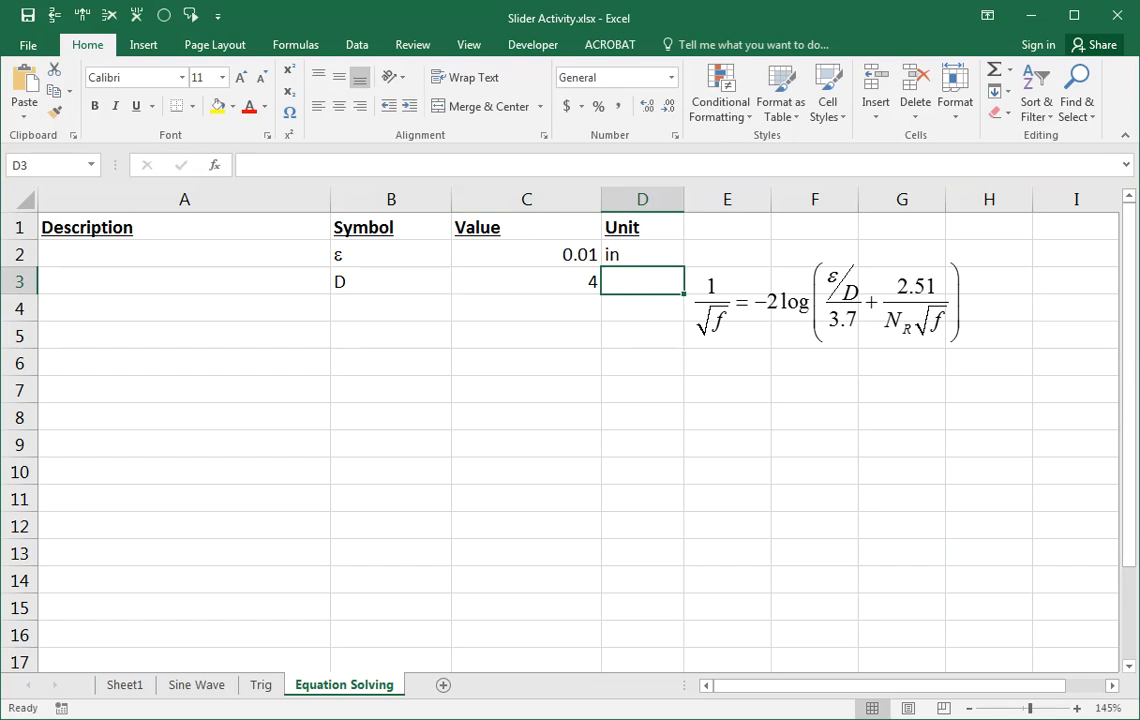
text(in)
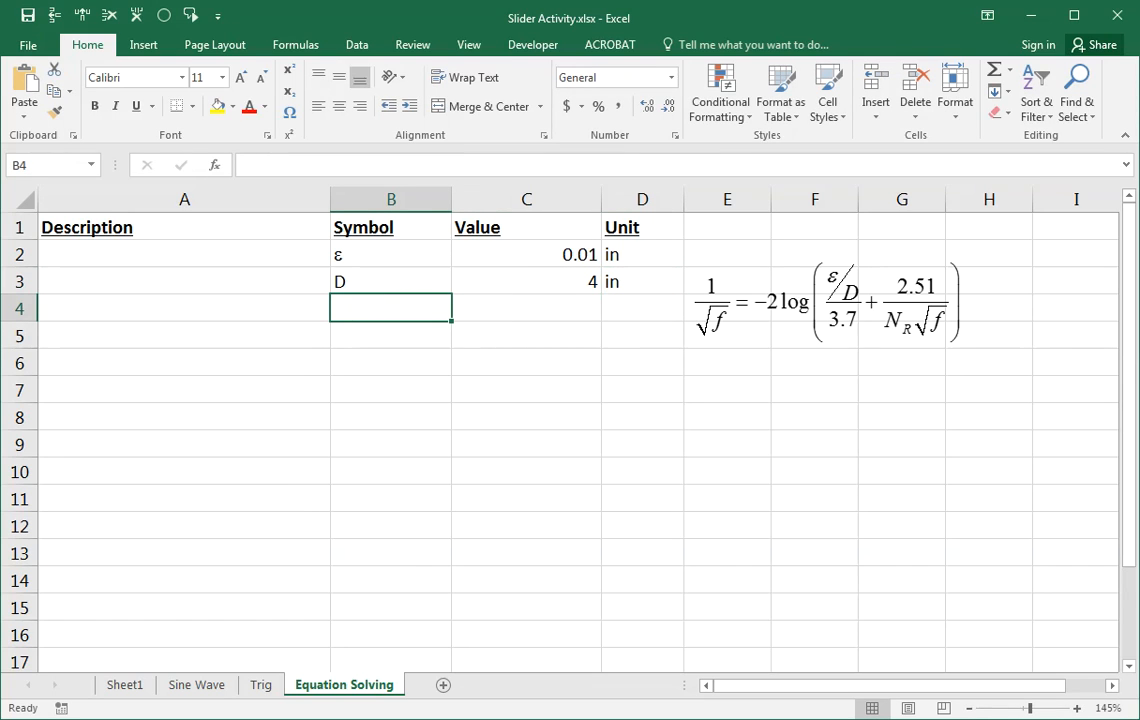
text(NR)
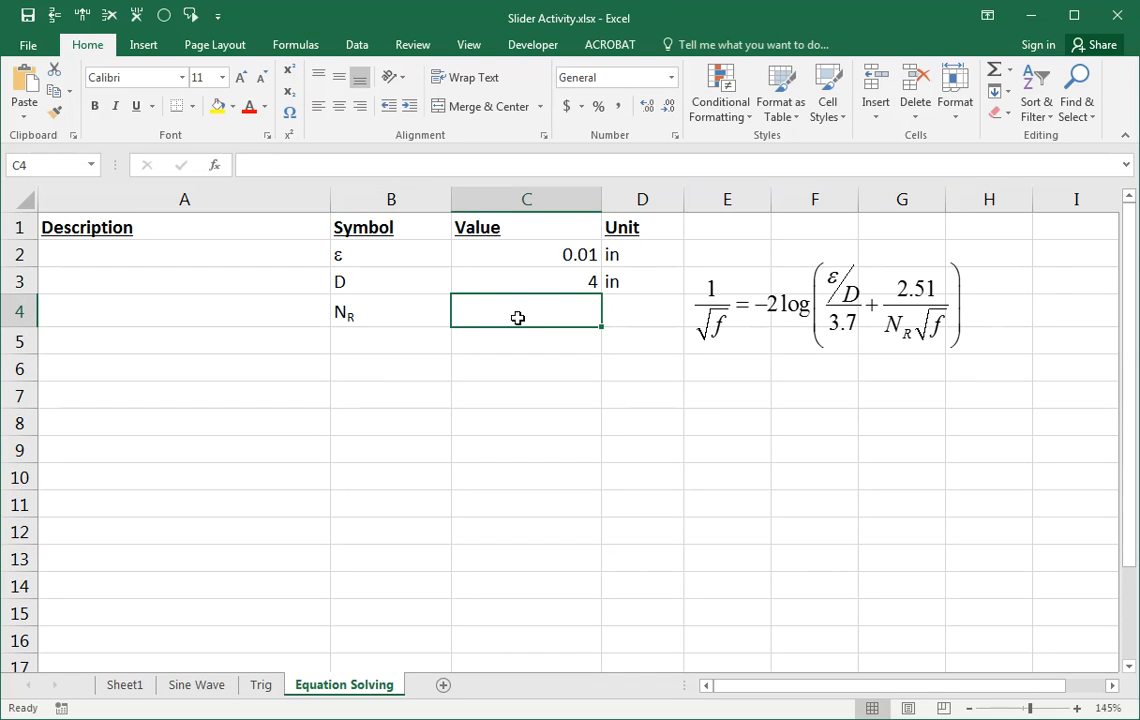
text(25000)
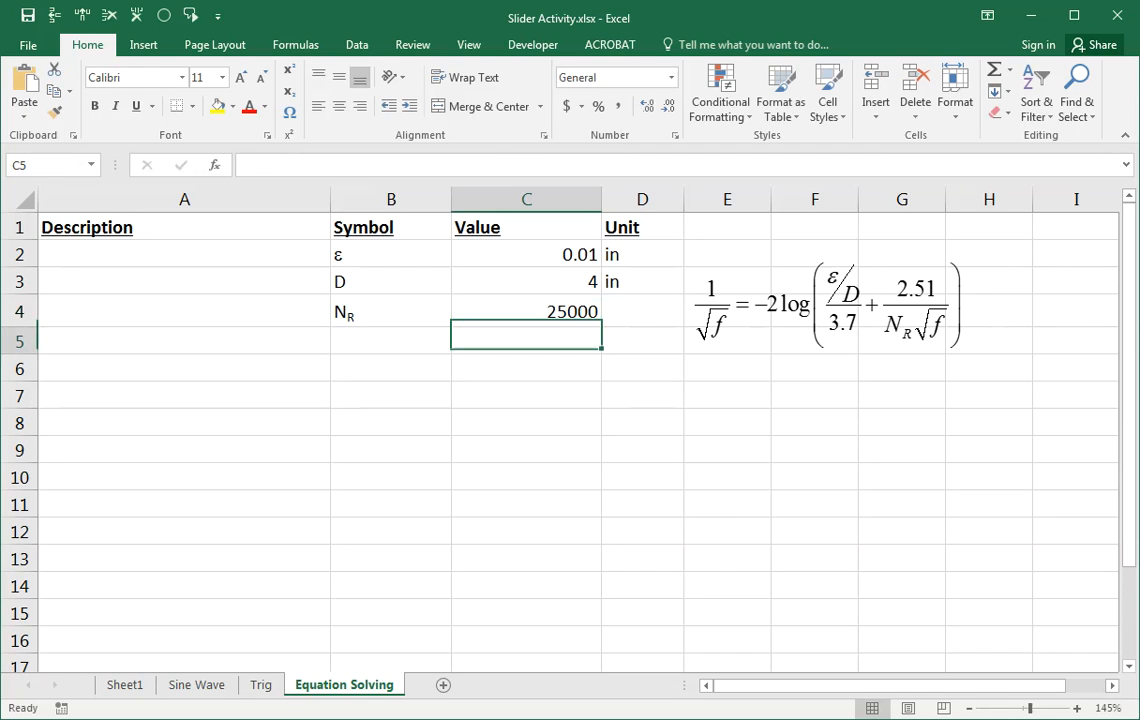
mouse_move(518, 318)
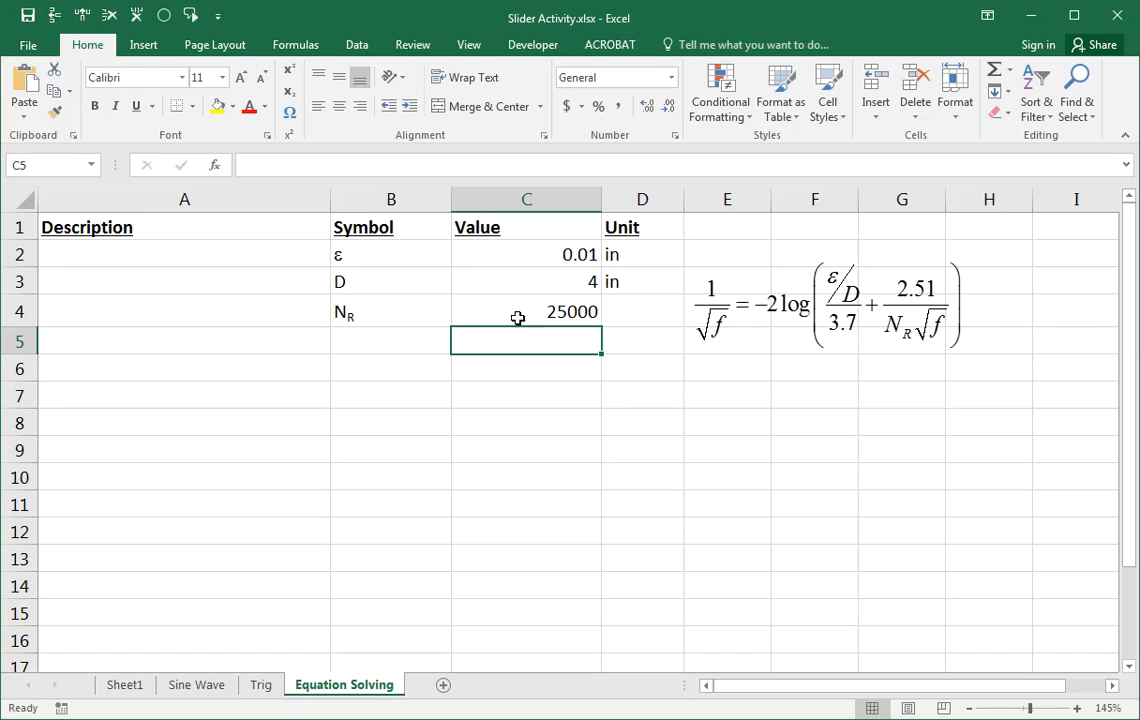
mouse_move(404, 348)
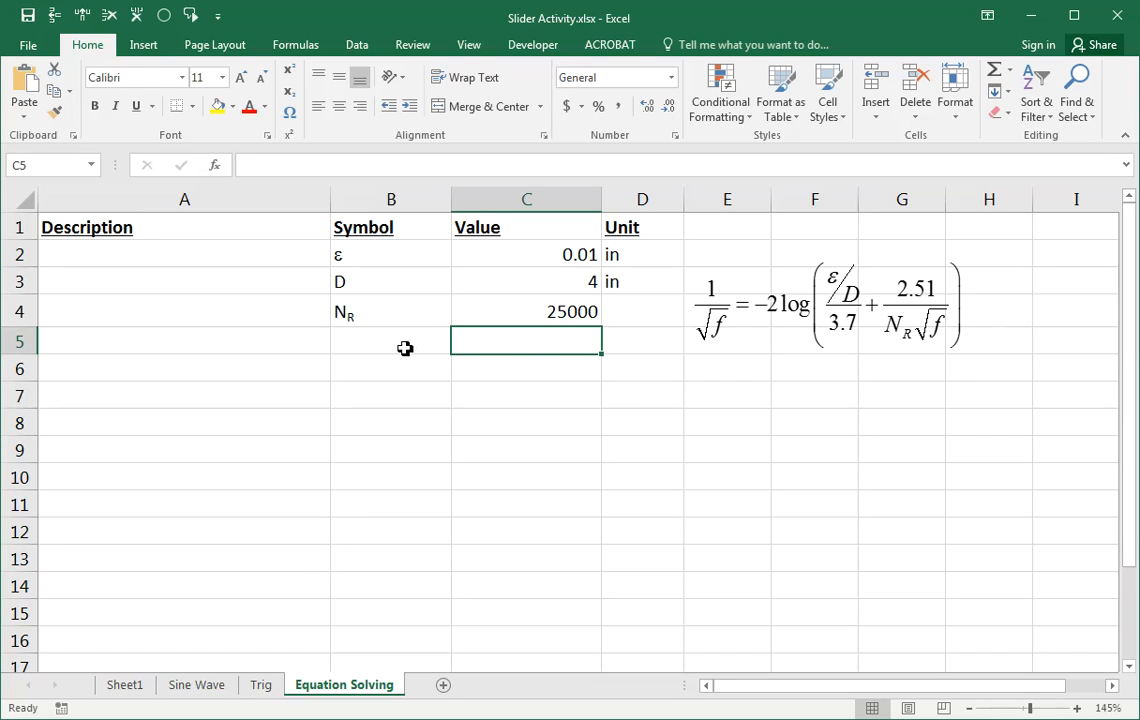
Add the friction factor row f with a starting guess of 0.1.
click(392, 340)
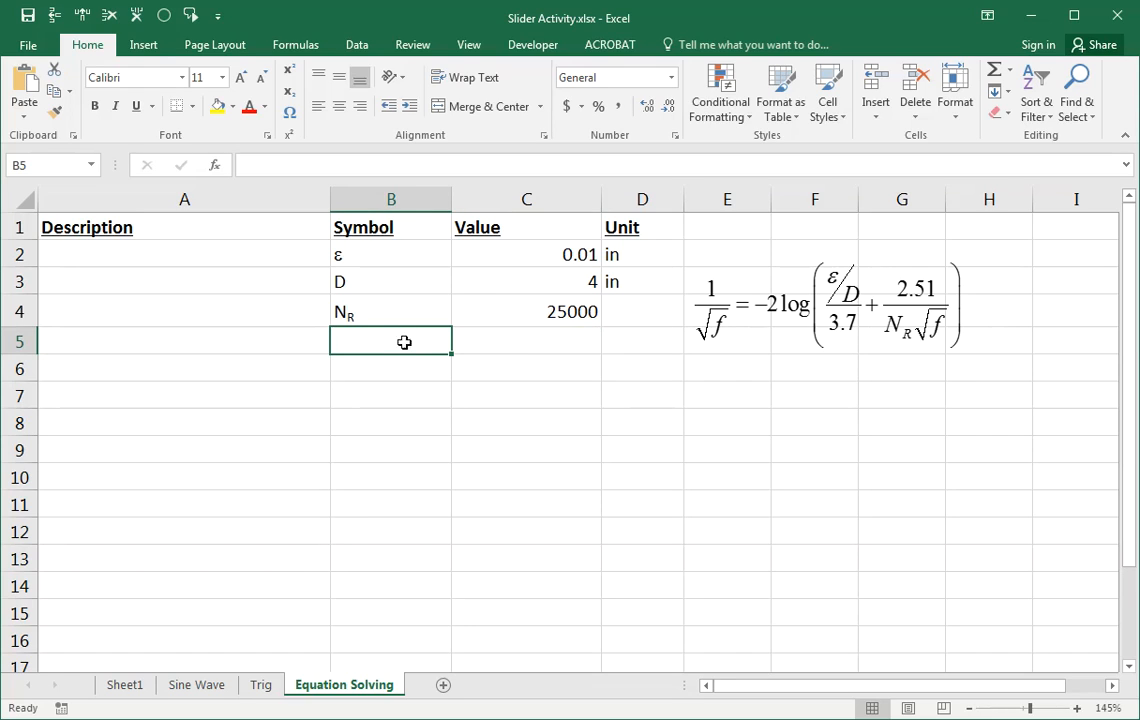
text(f)
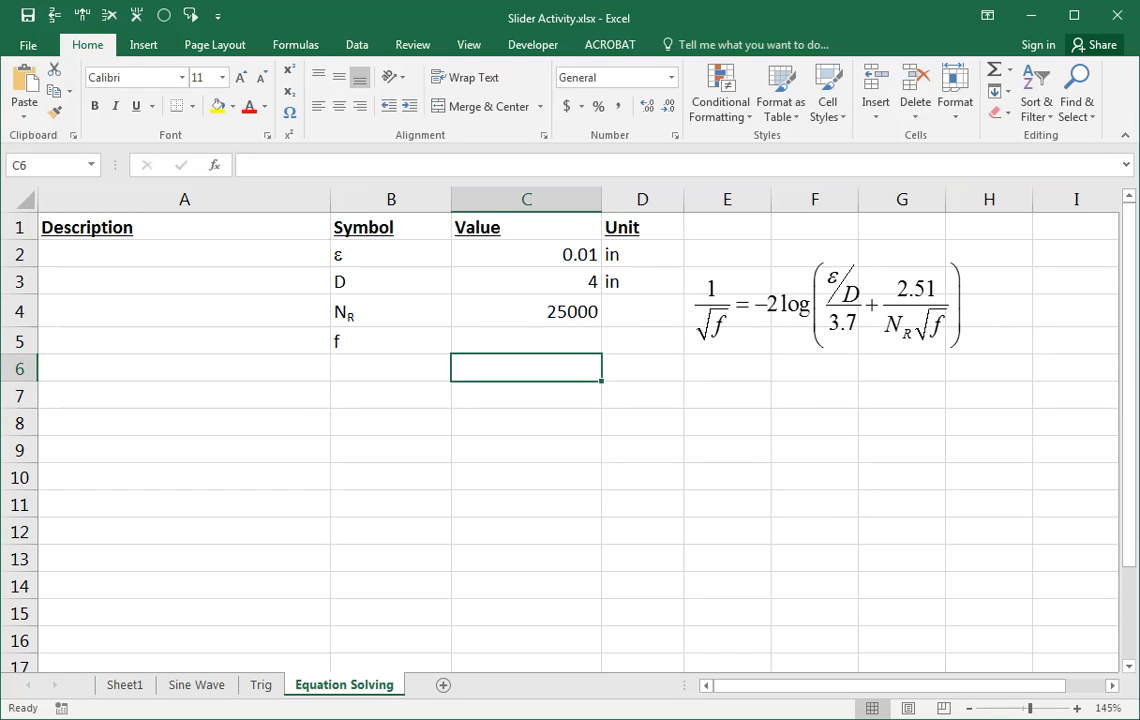
click(526, 340)
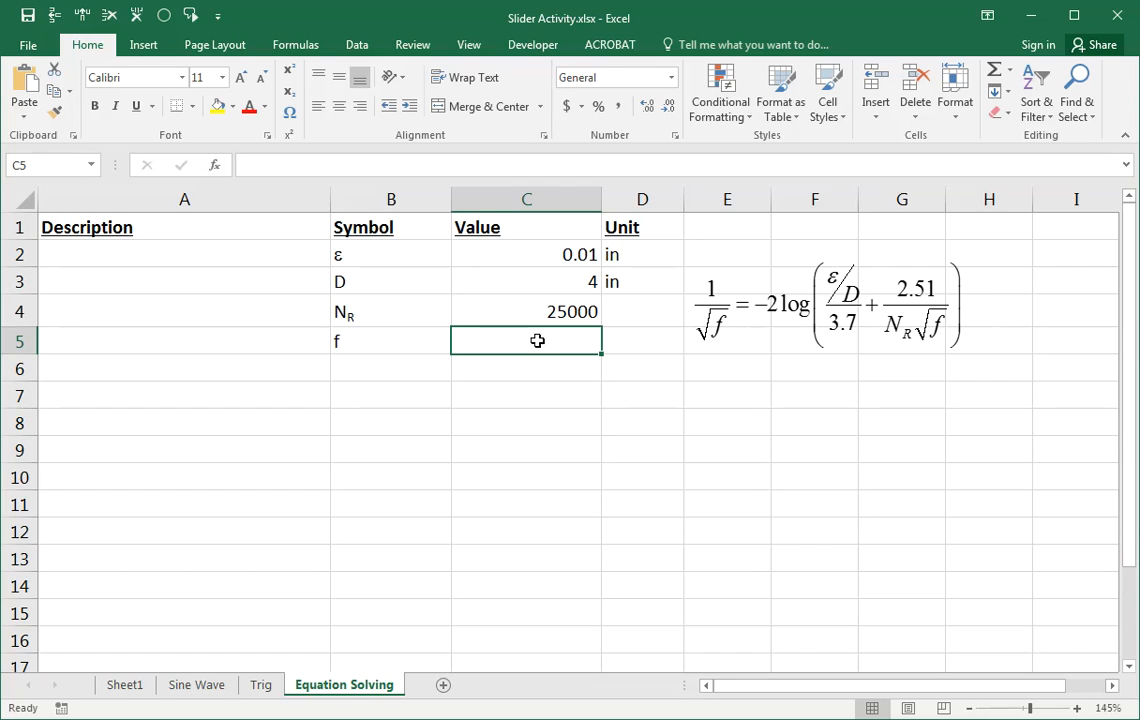
text(0.1)
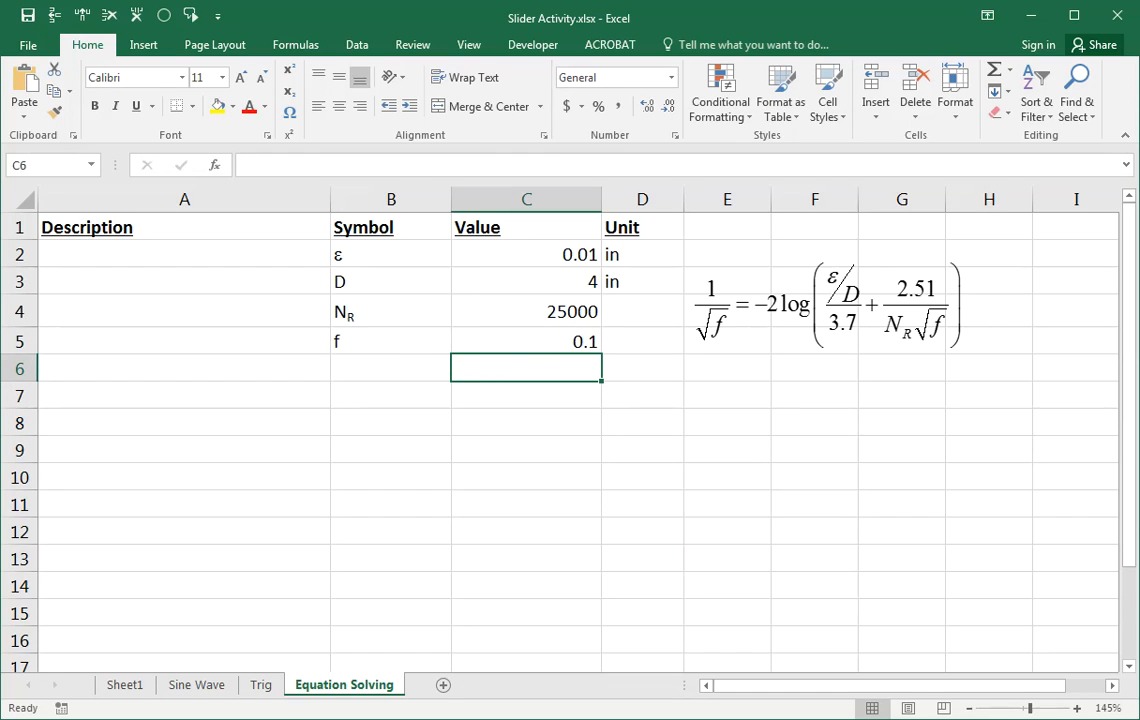
Add LHS, RHS and Δ rows labelled Left-hand side, Right-hand side and Difference.
click(390, 368)
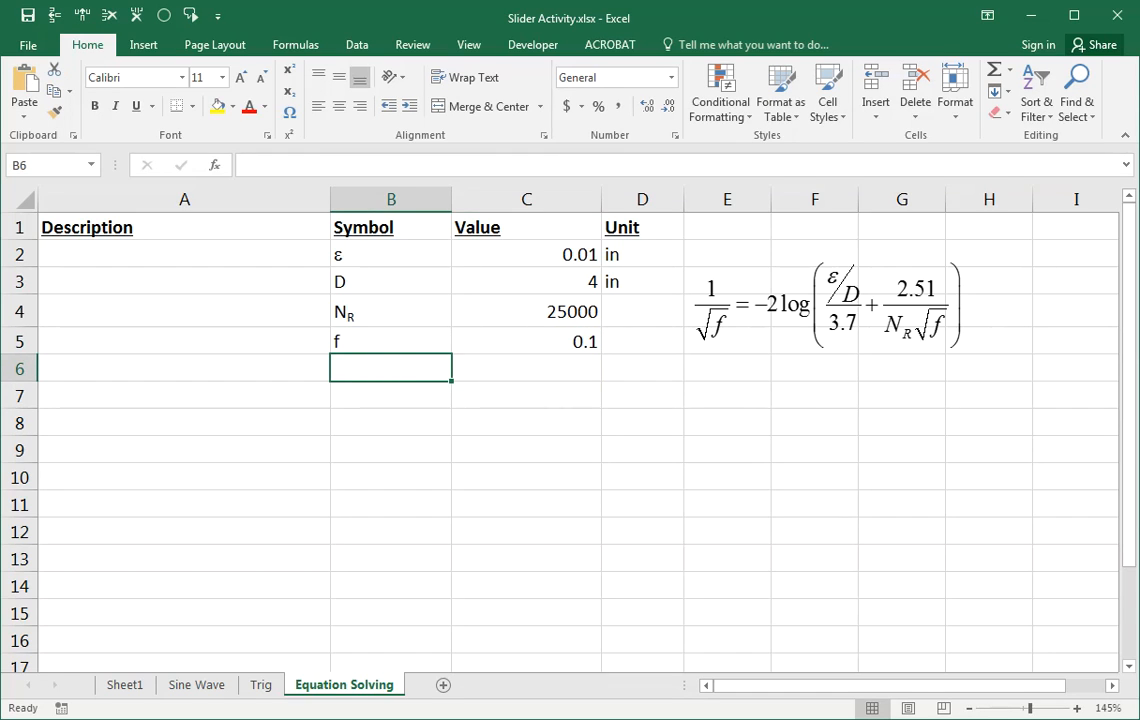
text(L)
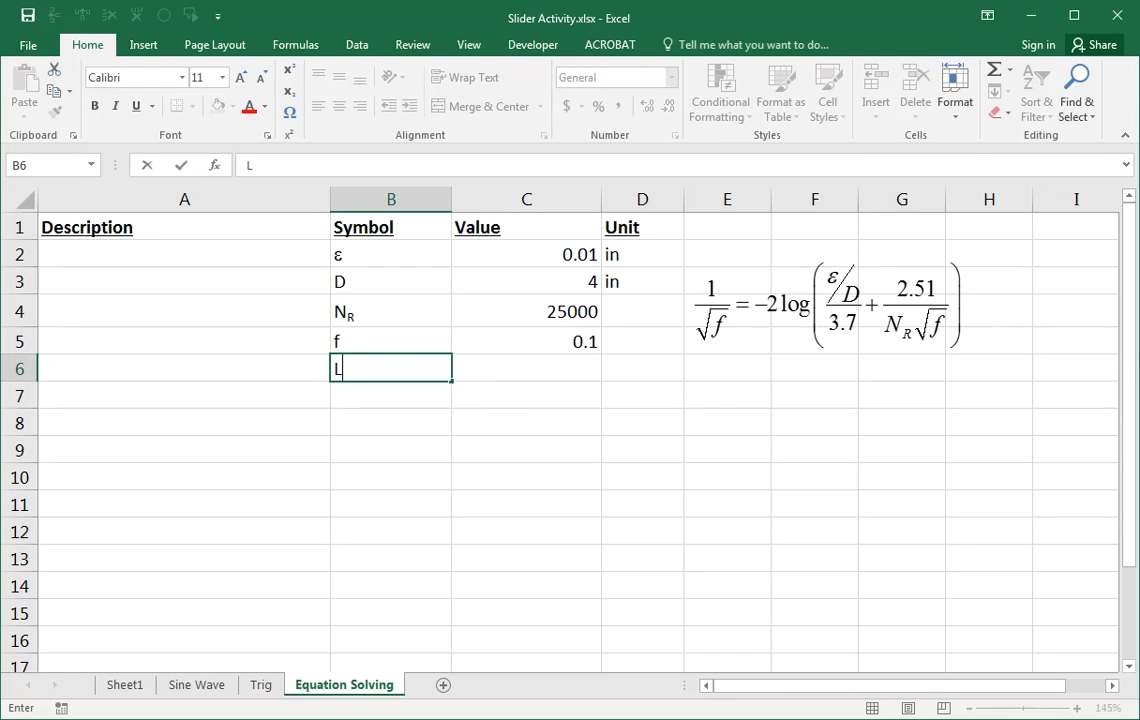
text(HS)
click(392, 422)
text(D)
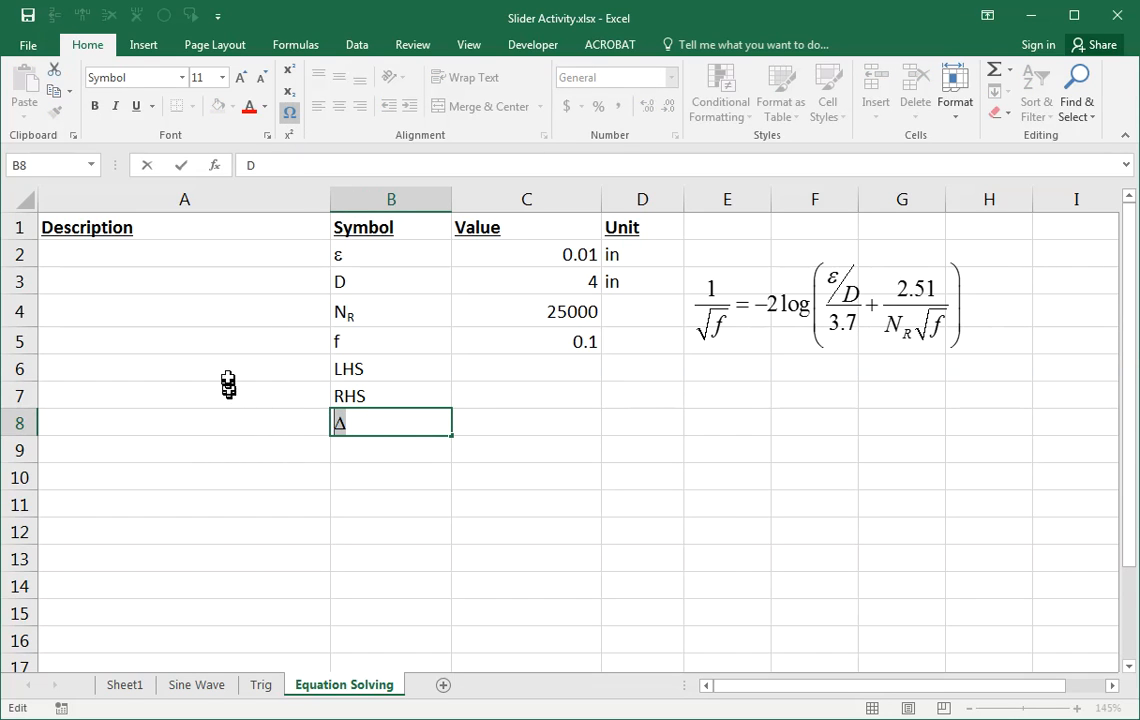
text(Left-)
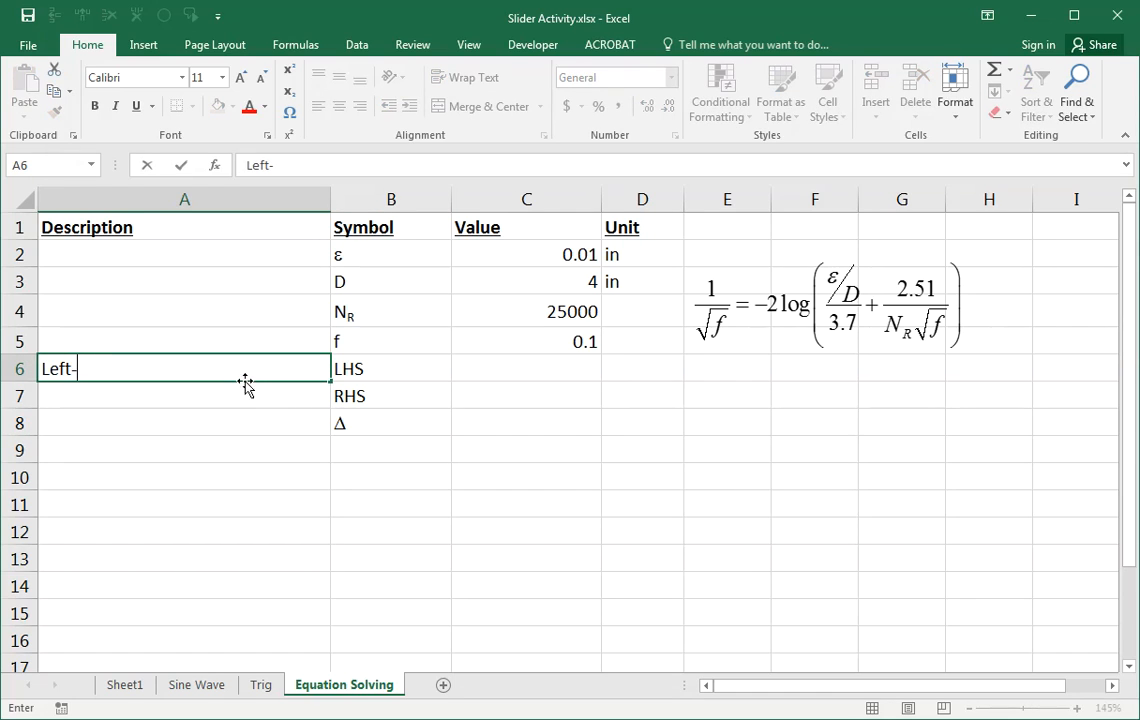
text(hand side)
click(184, 394)
text(Right)
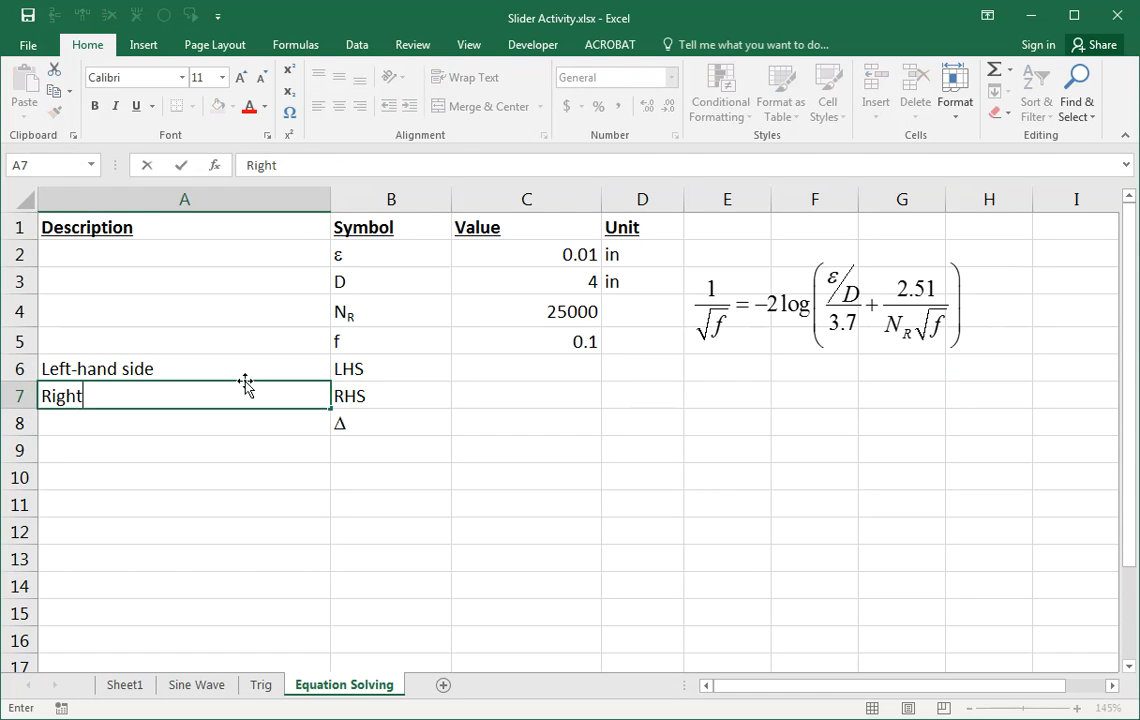
key(Enter)
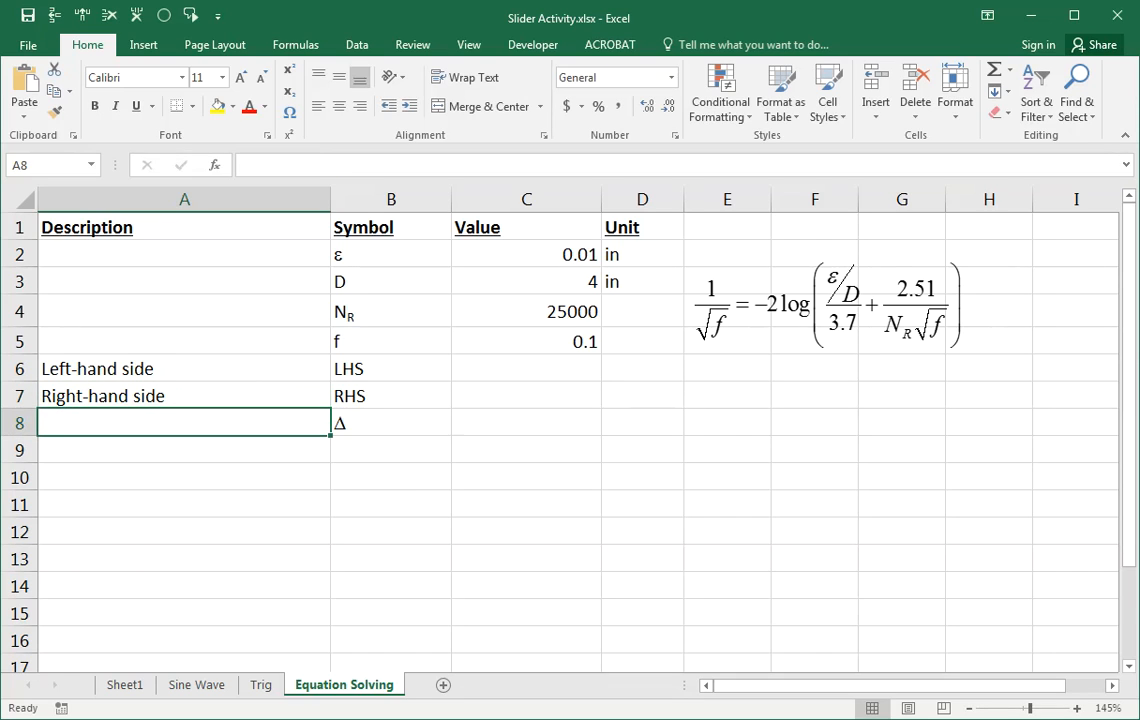
text(Differen)
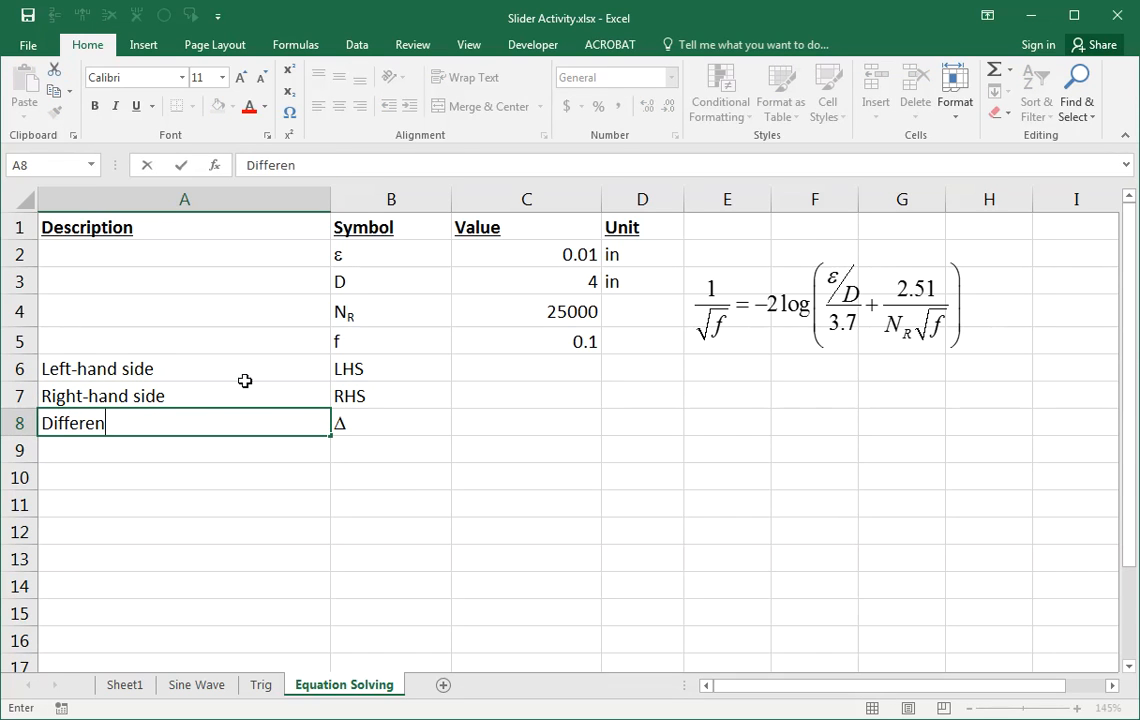
text(ce)
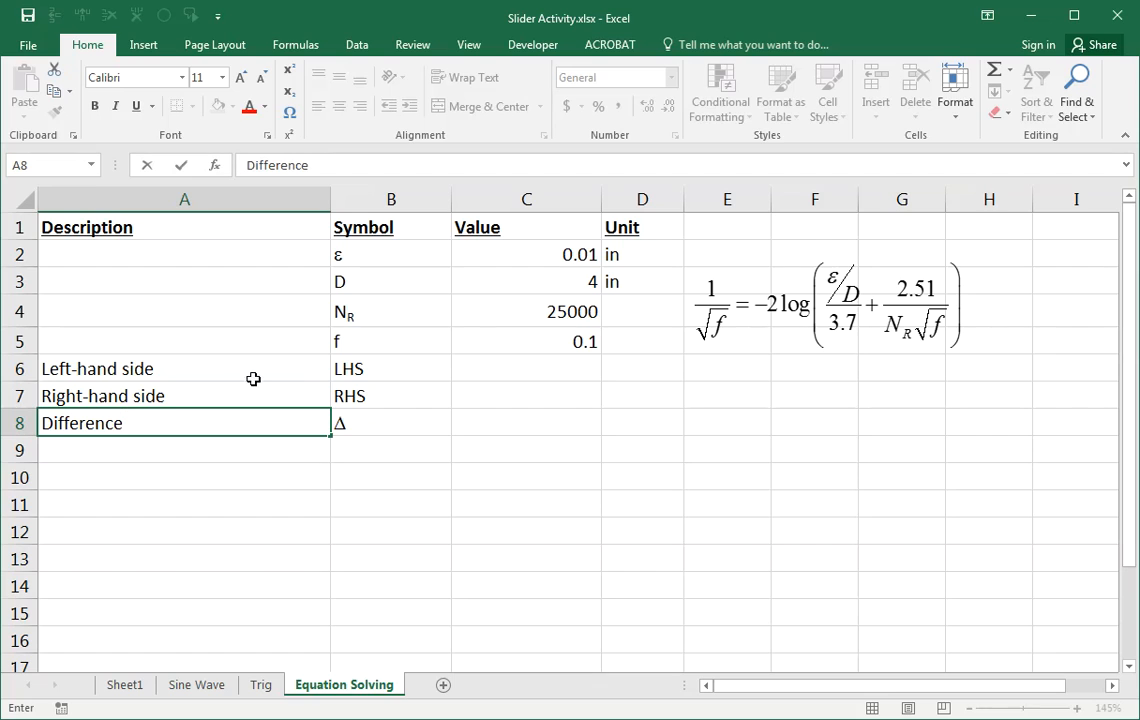
drag(526, 368, 526, 422)
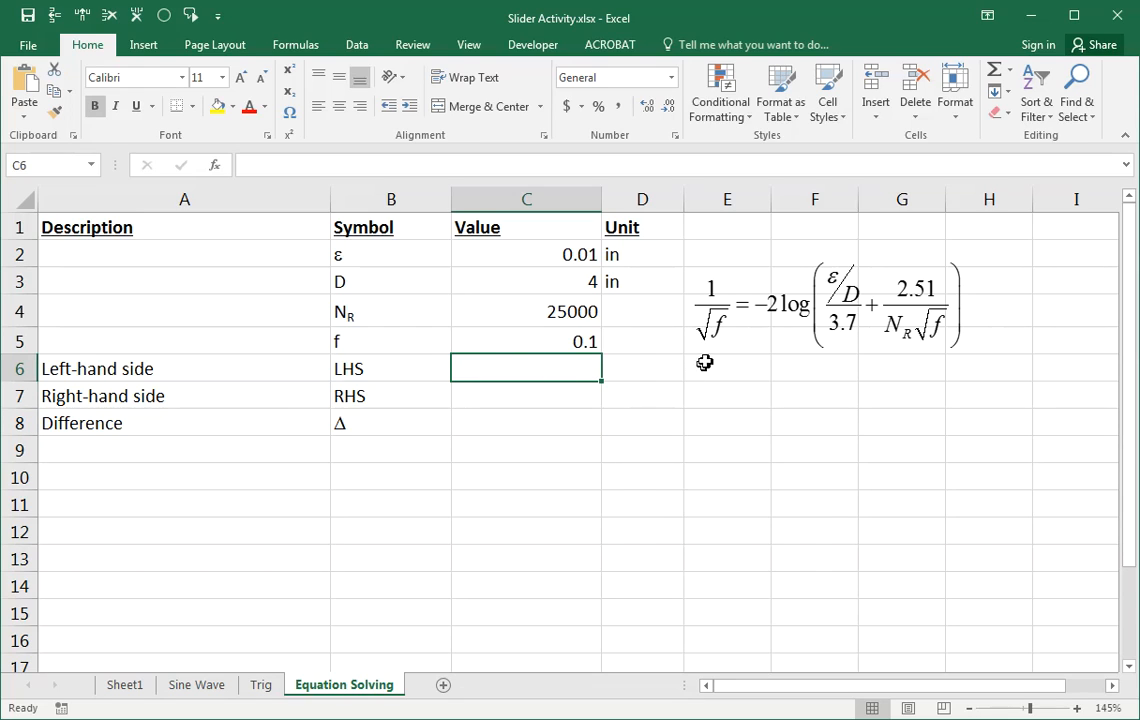
mouse_move(724, 352)
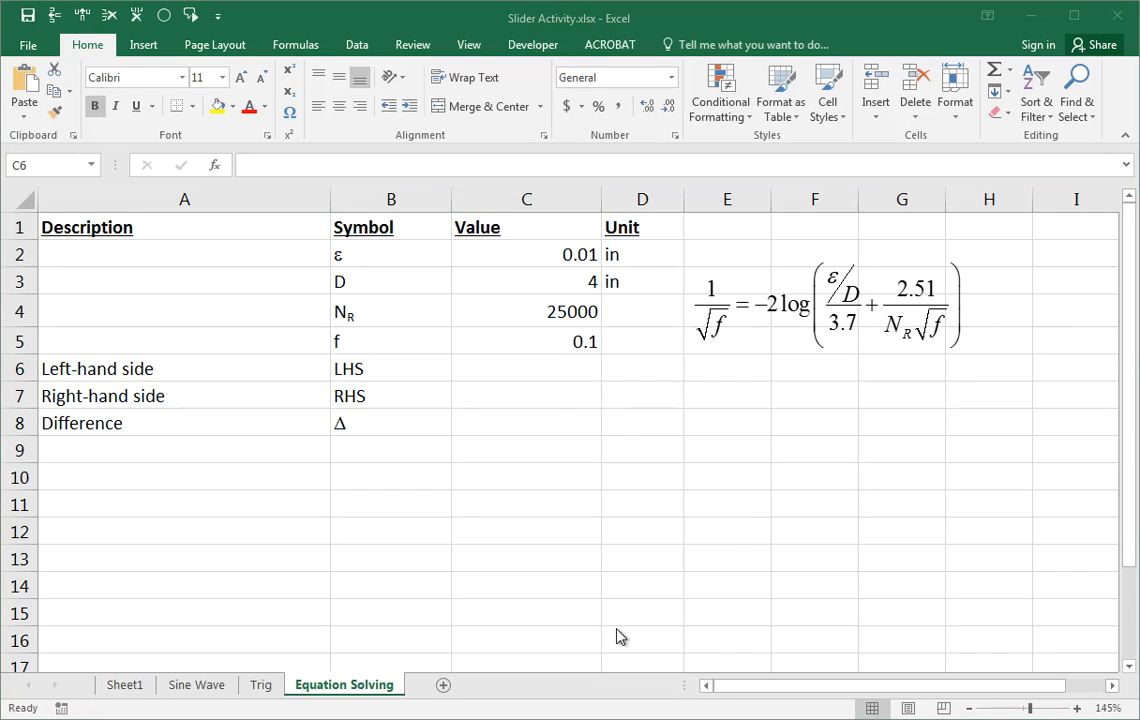
Enter =1/SQRT(C5) as the left-hand side, giving 3.16227766.
click(526, 368)
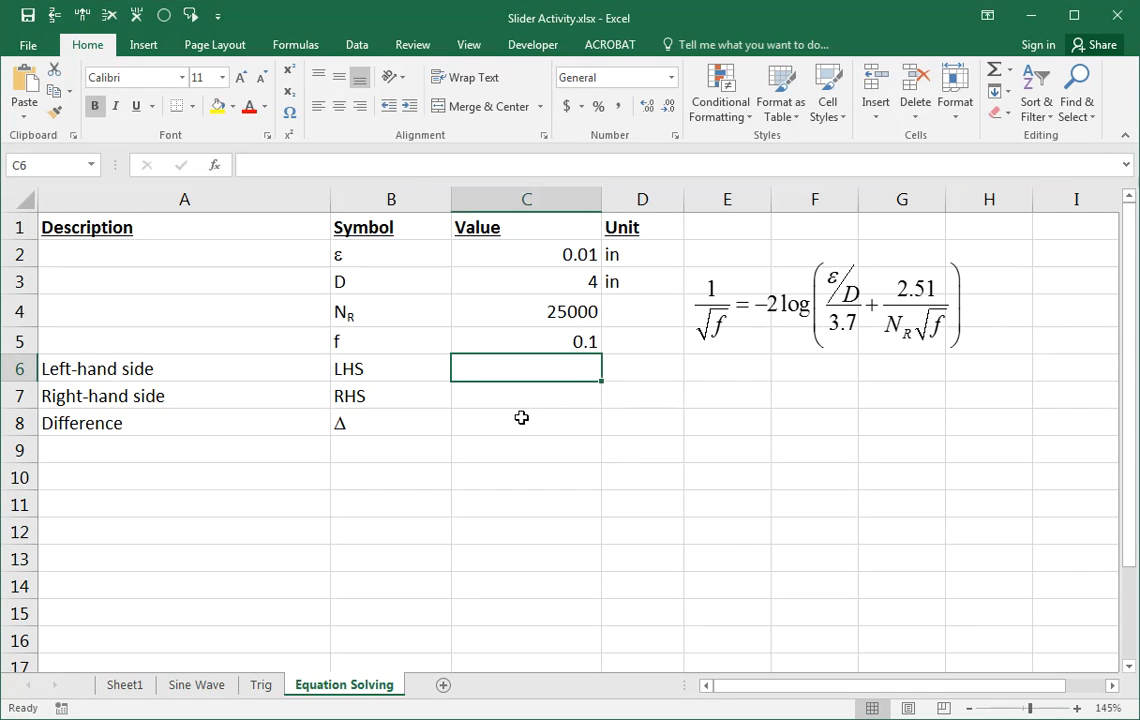
text(=)
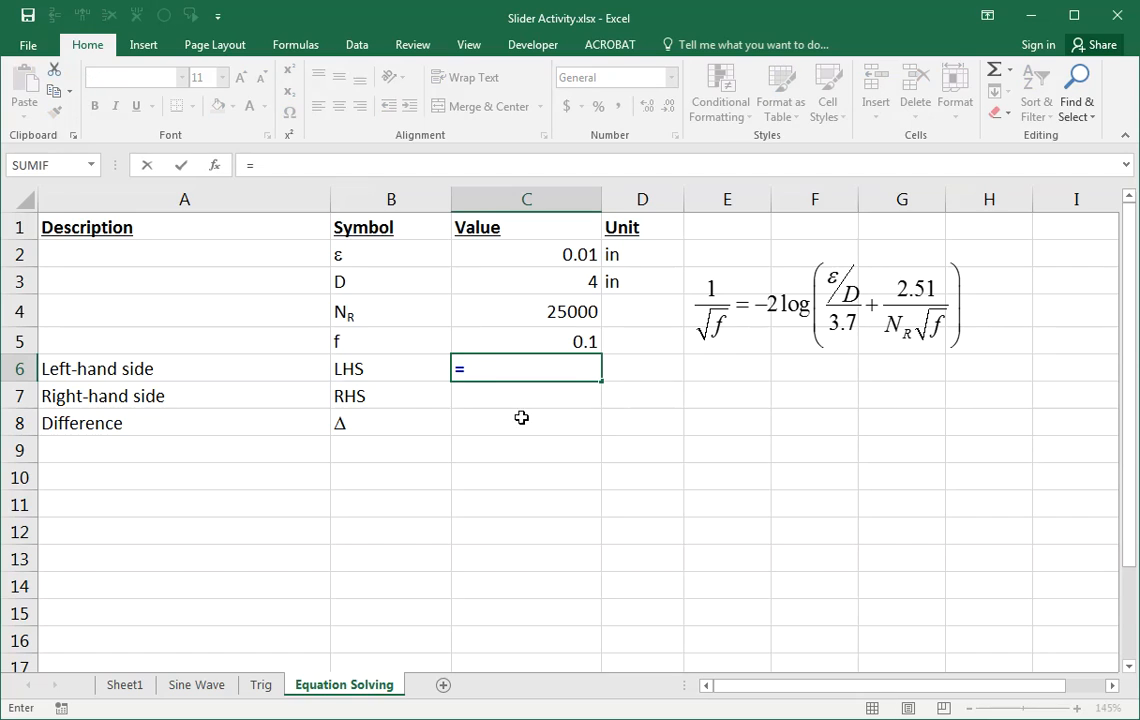
text(1/sqrt()
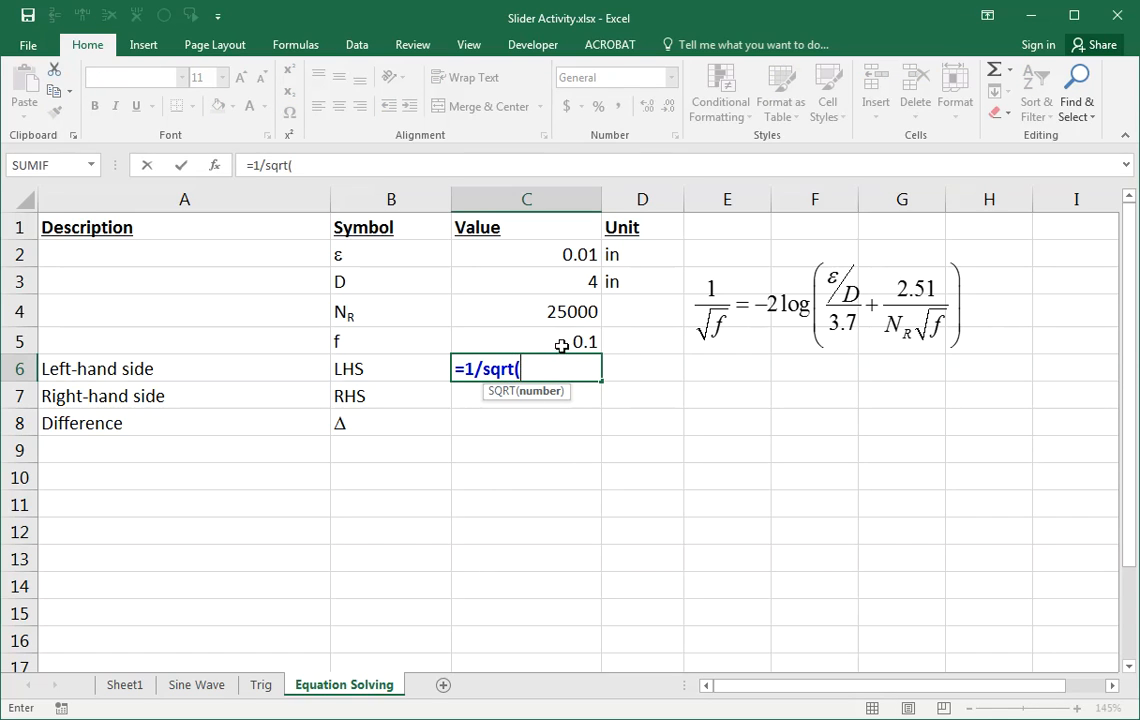
click(526, 340)
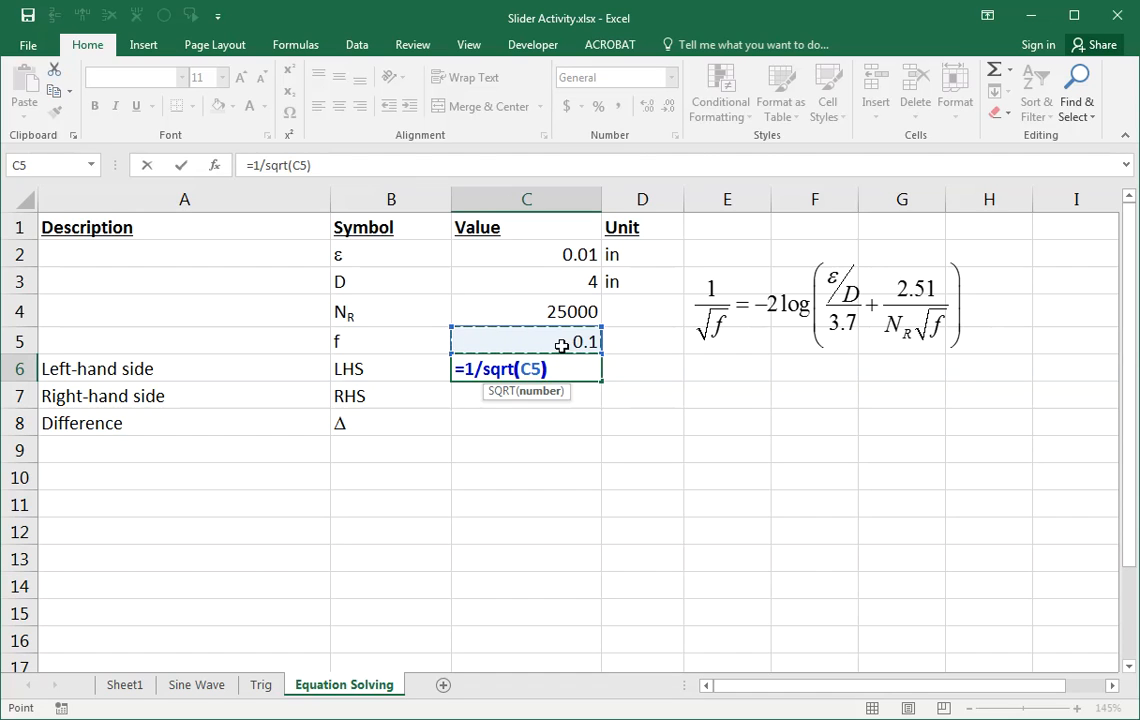
key(Enter)
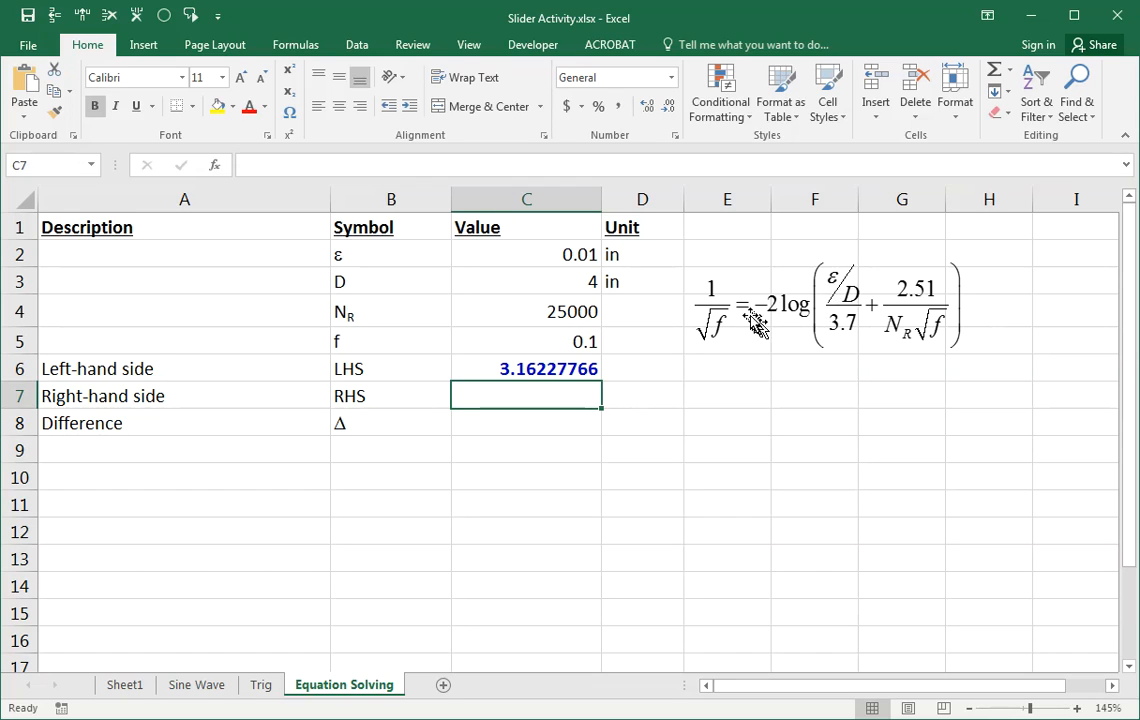
mouse_move(754, 320)
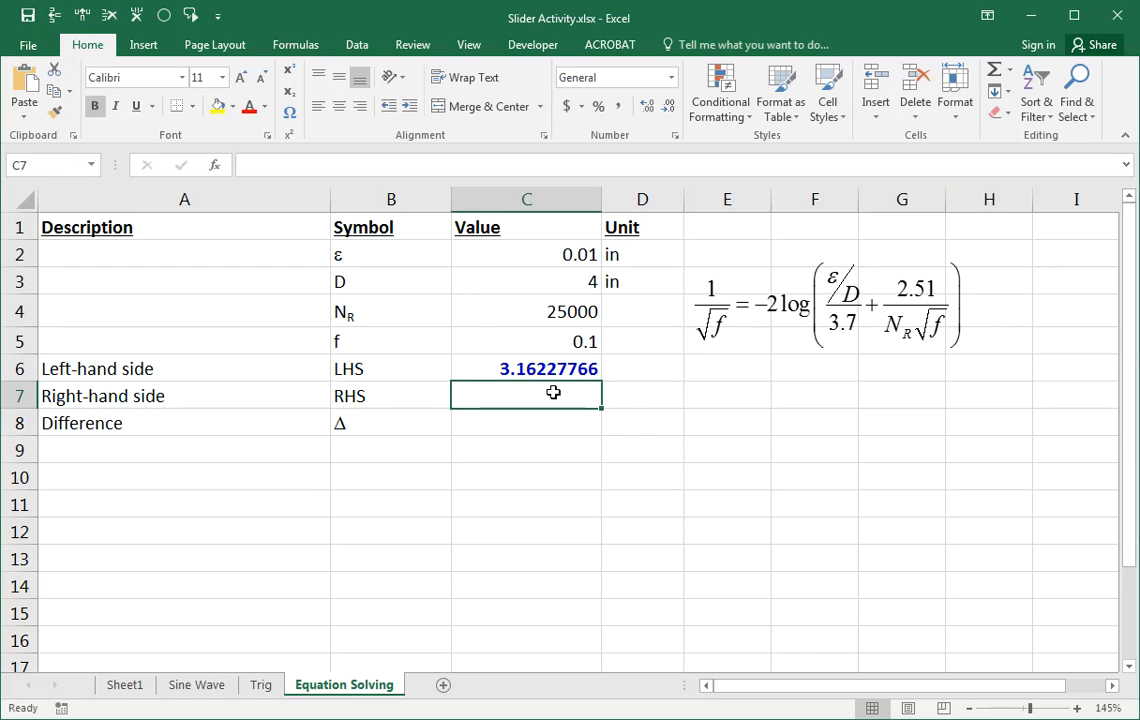
Build the skeleton =-2*LOG(( )/( )+( )/( )) of the right-hand side formula.
text(=-2)
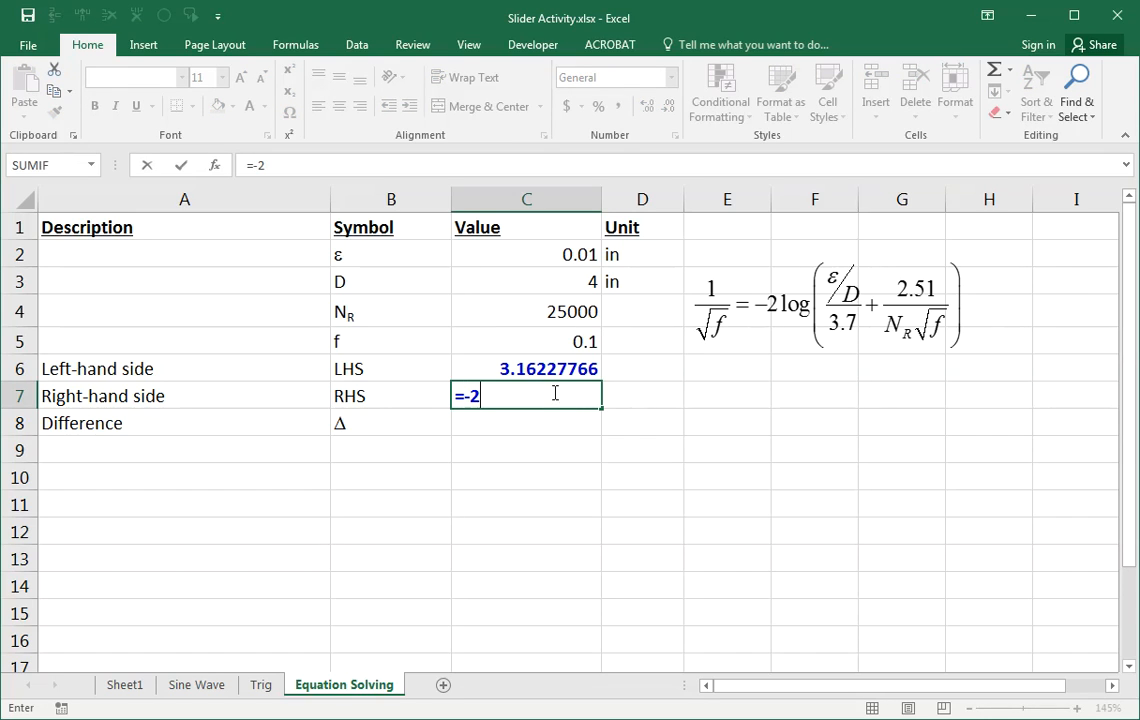
text(*log()
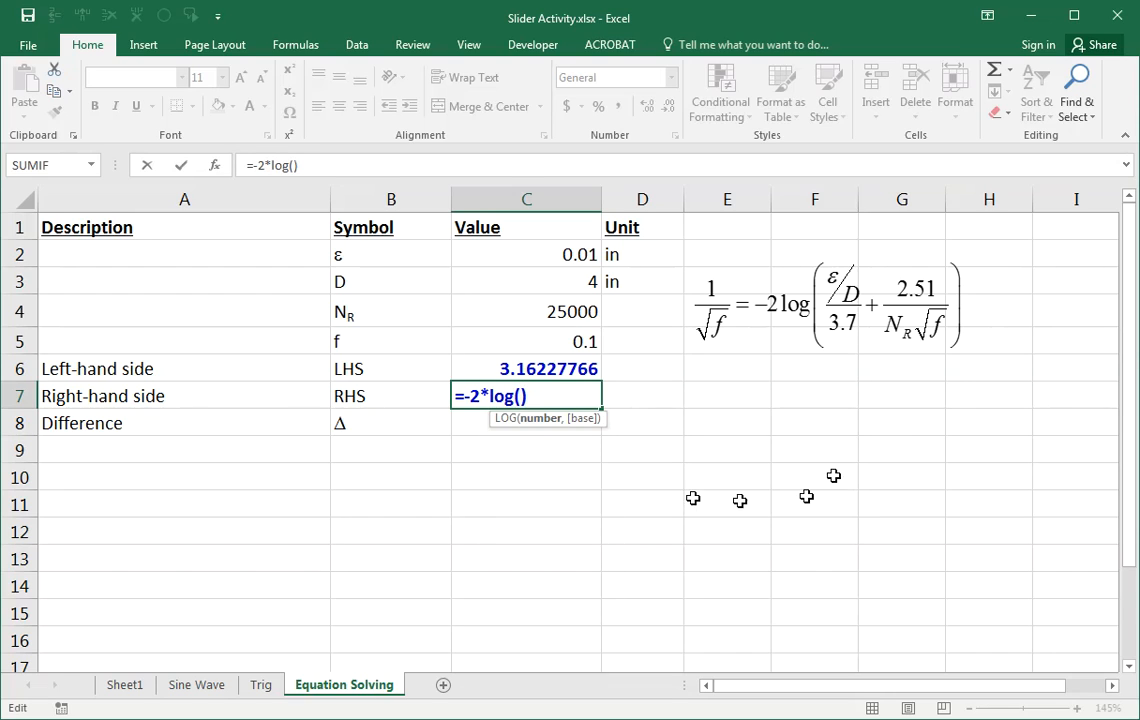
mouse_move(896, 336)
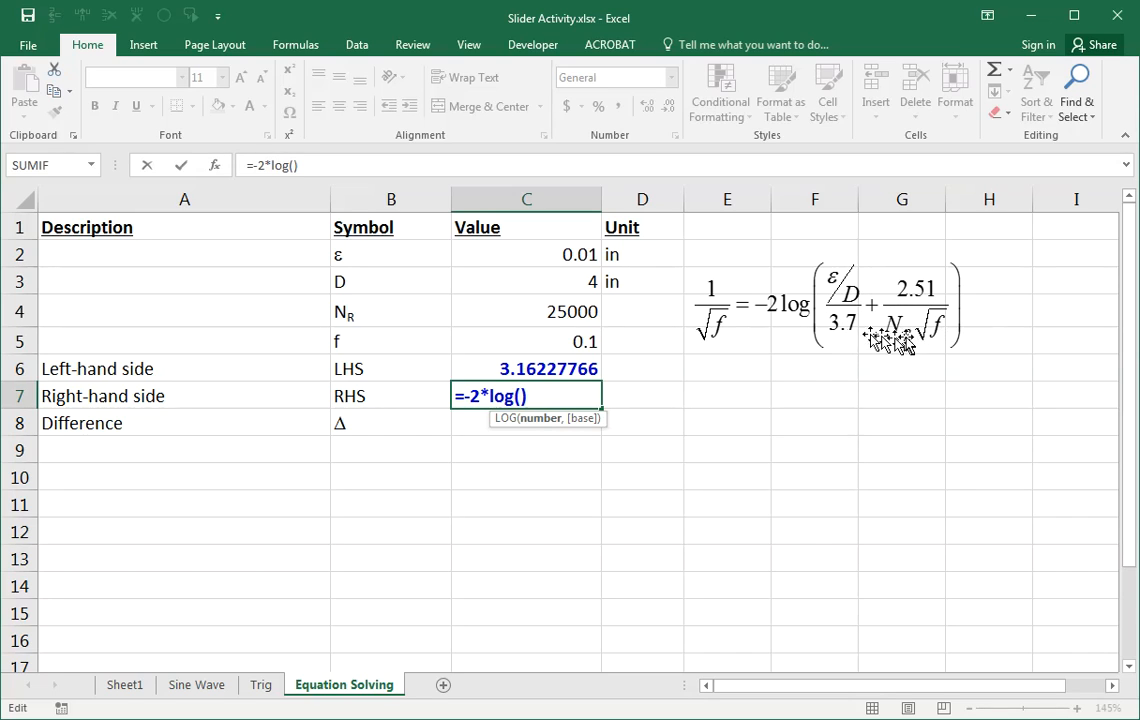
text(()
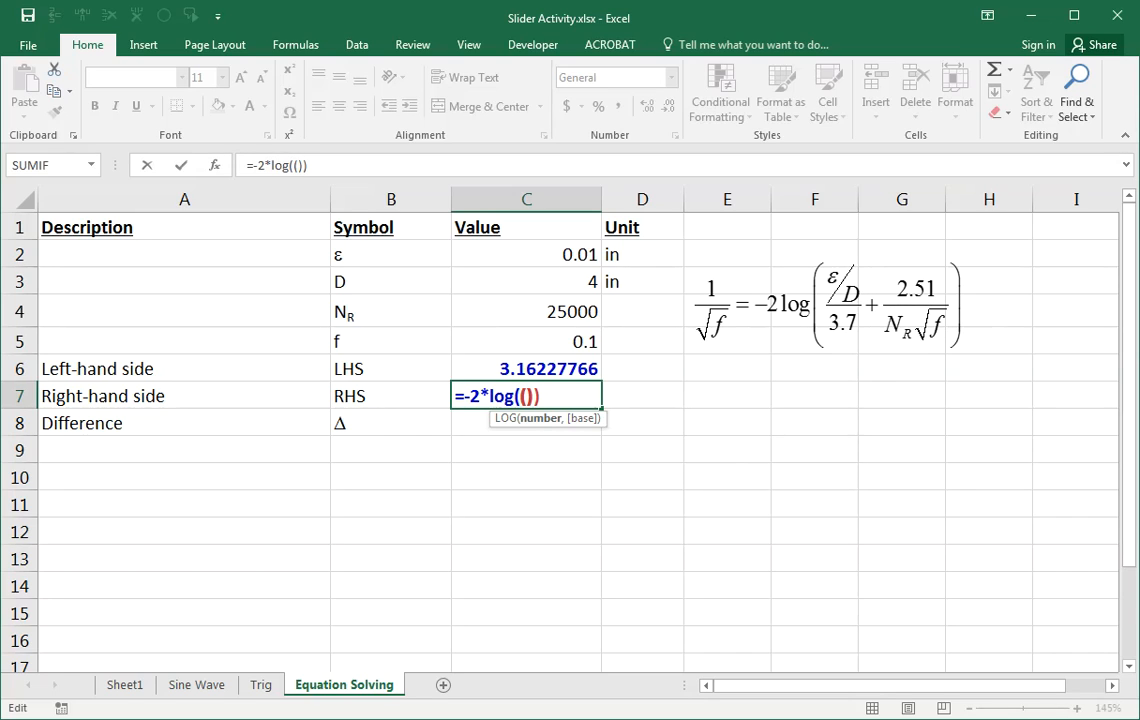
text(/())
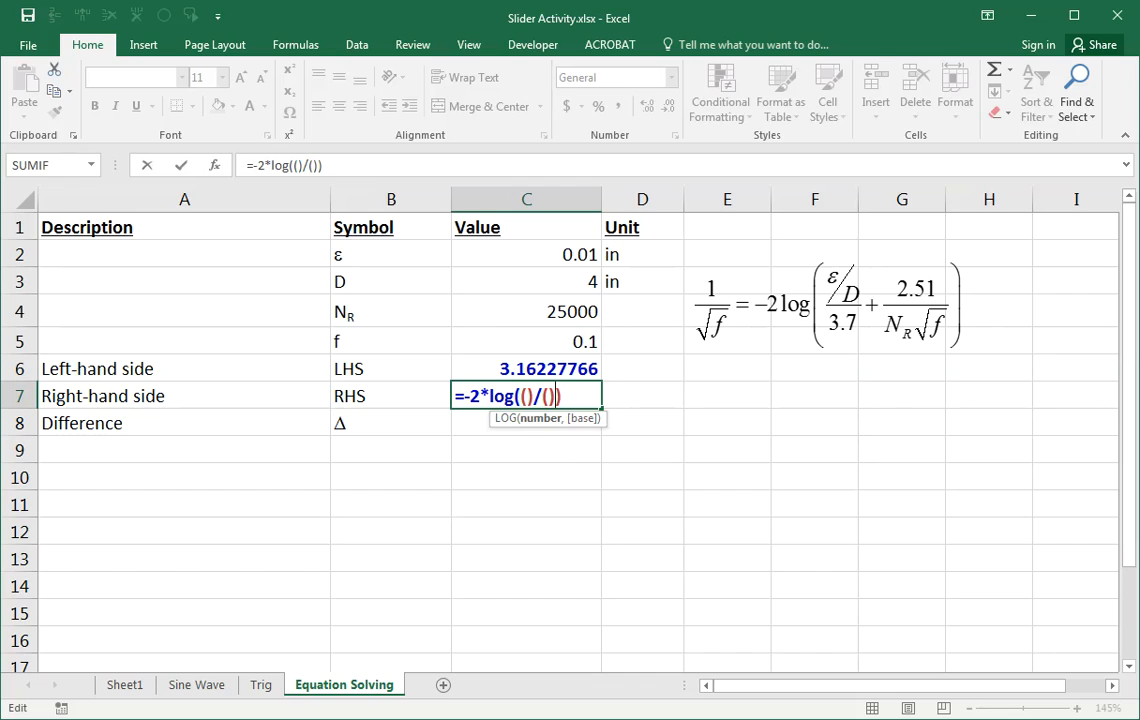
text(+()/))
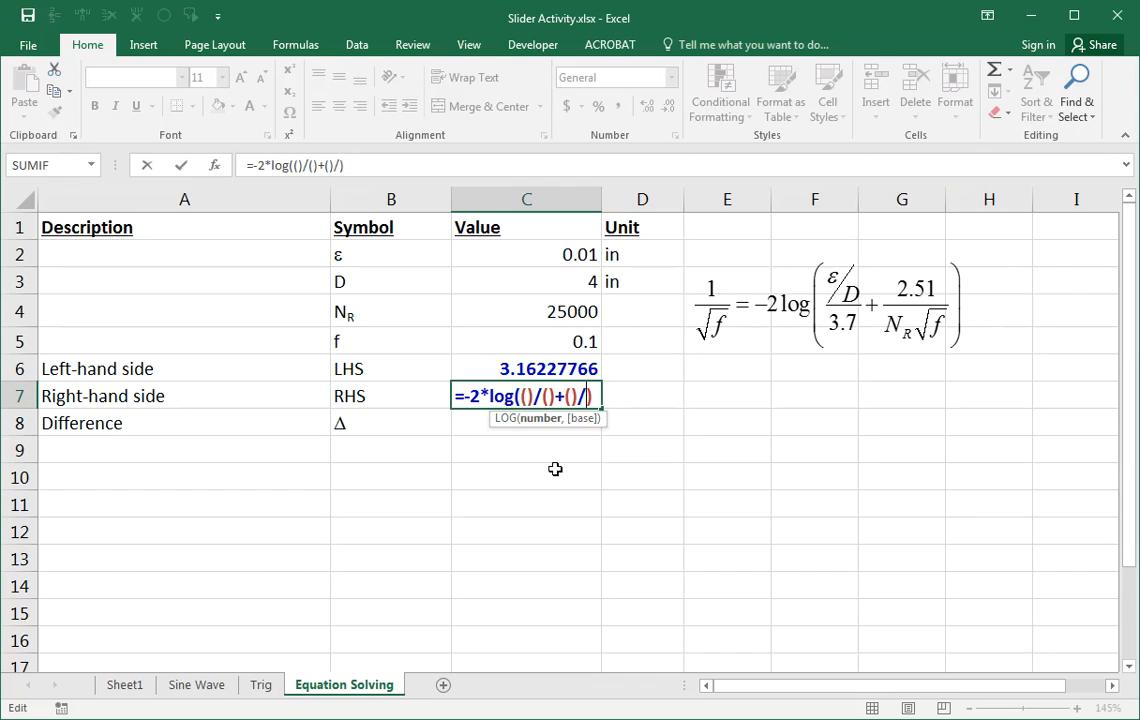
text(())
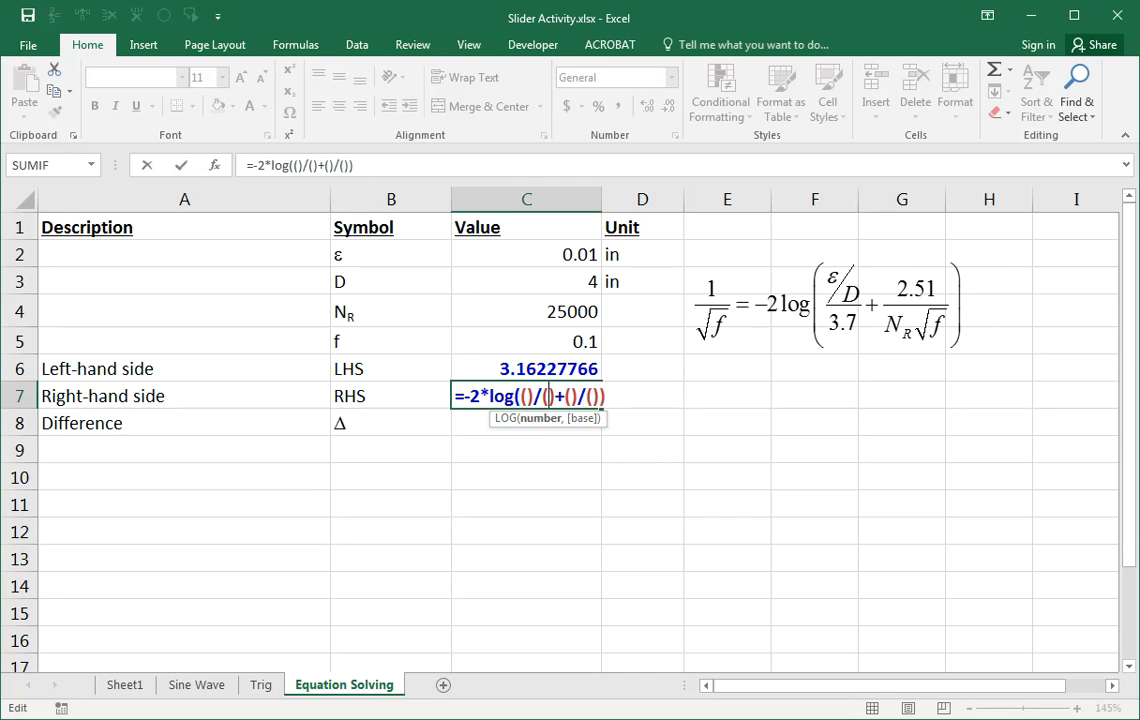
Fill in 3.7, 2.51 and SQRT(C5) references, committing the RHS of 6.005954255.
text(3.7)
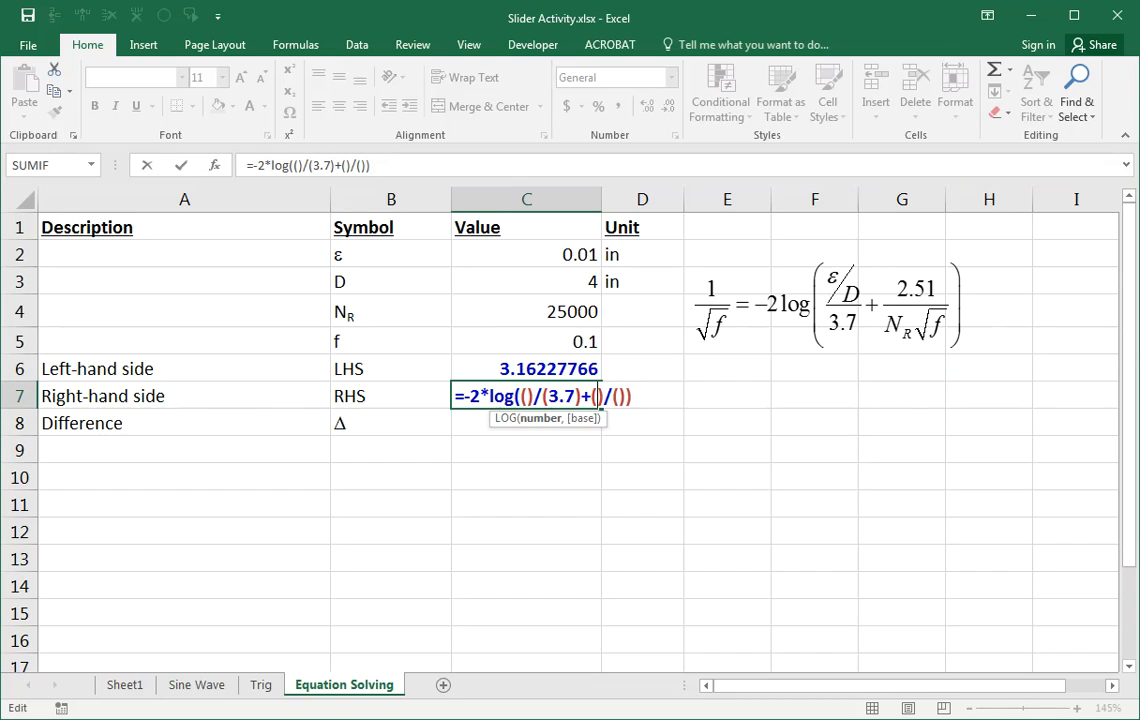
text(2.51)
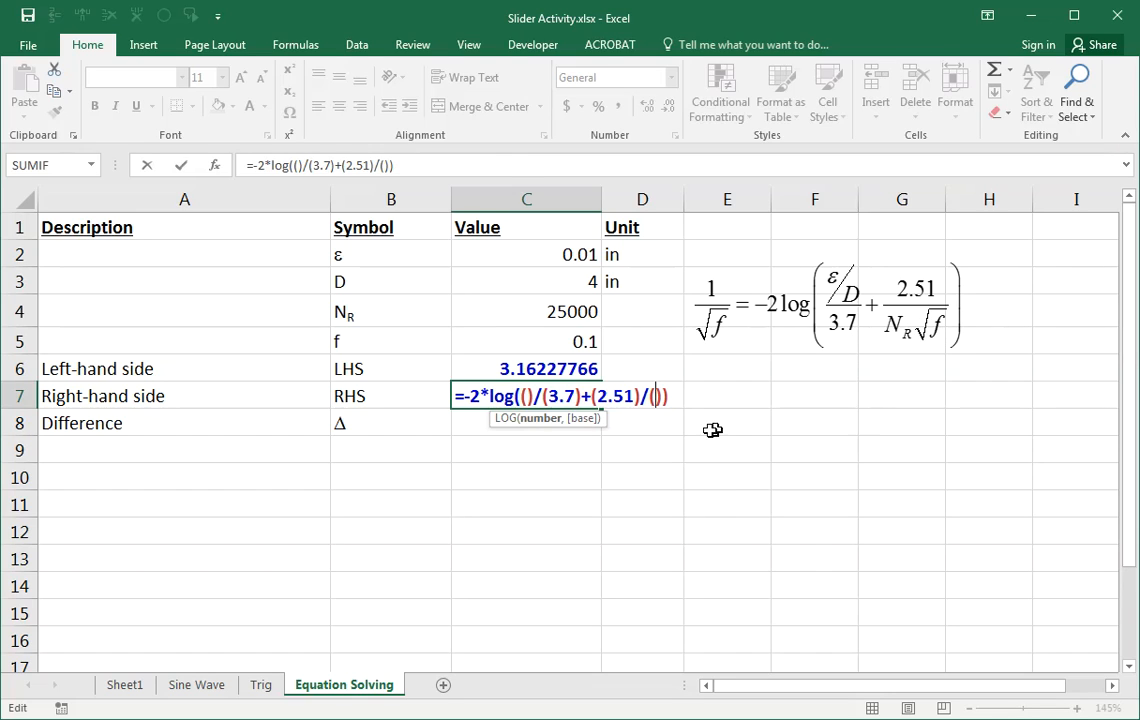
mouse_move(528, 330)
text(C4*)
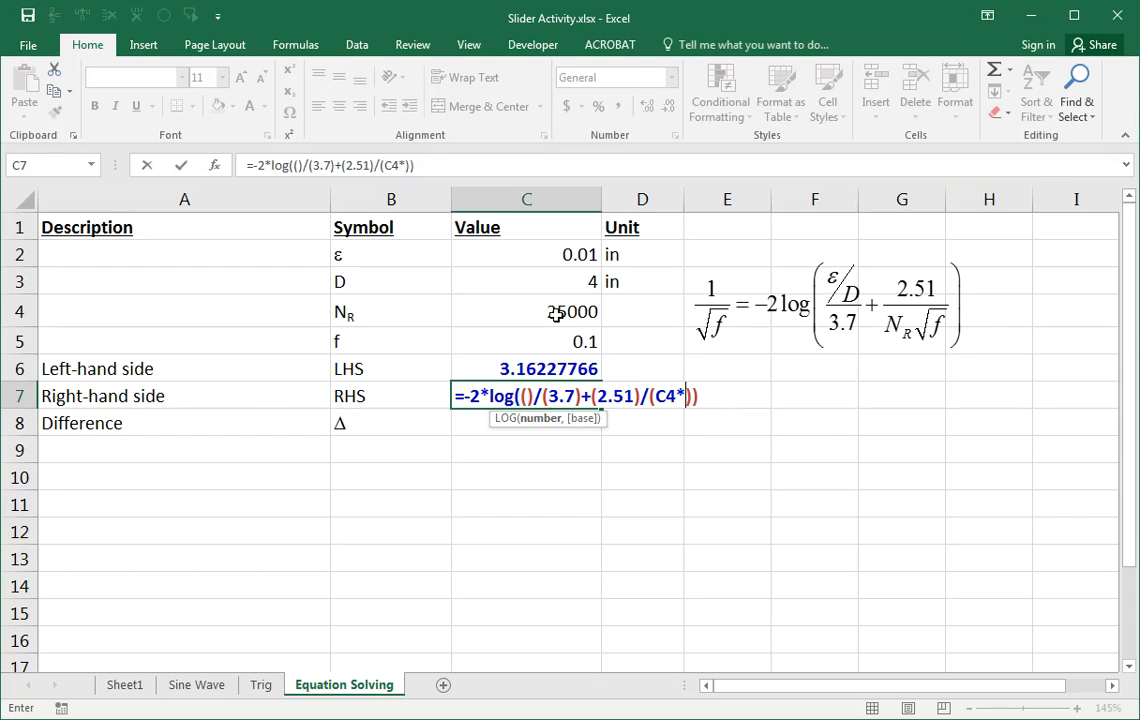
text(sqrt()
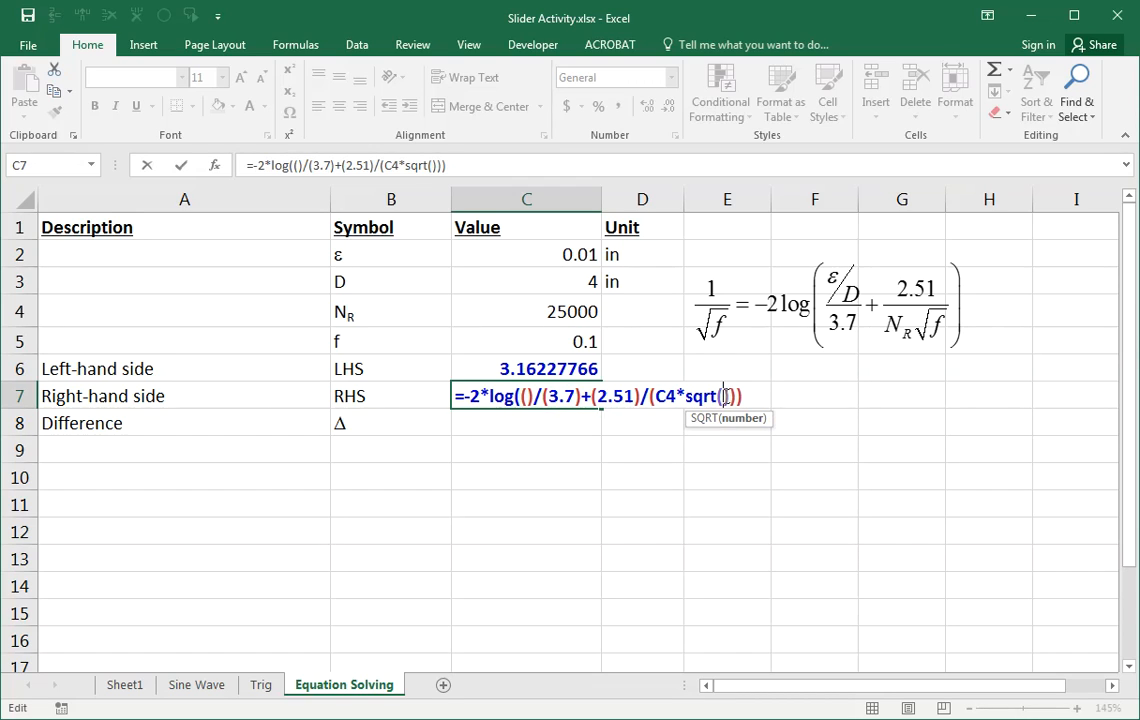
click(528, 340)
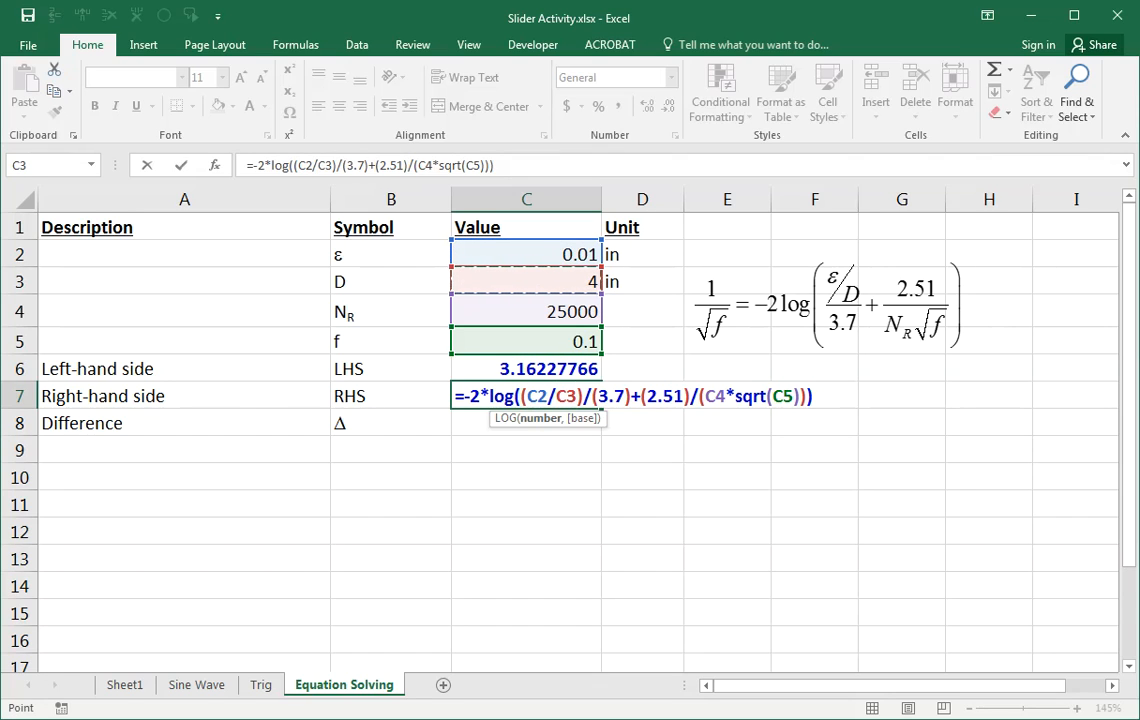
key(Enter)
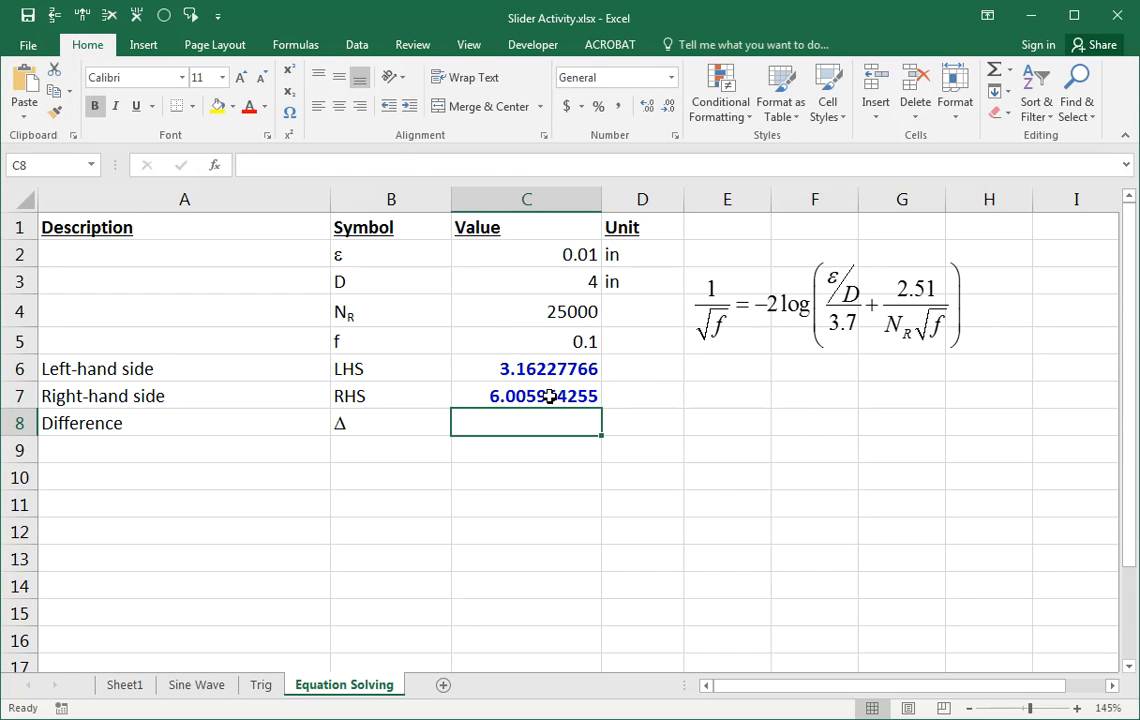
click(526, 368)
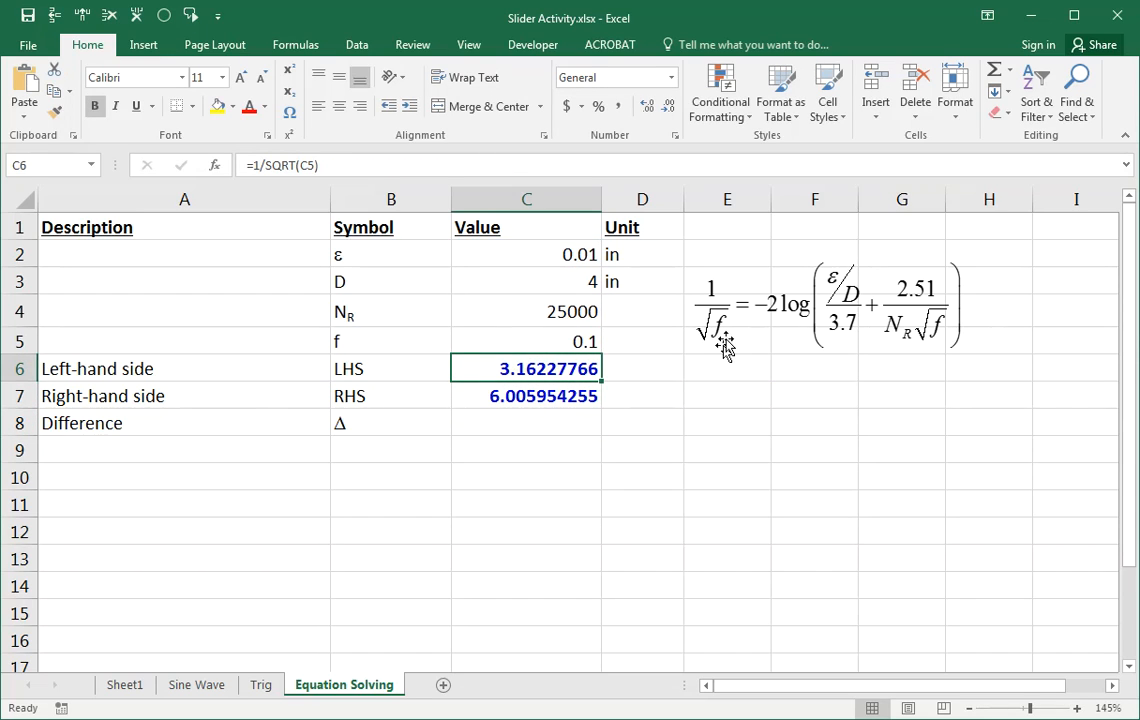
mouse_move(602, 338)
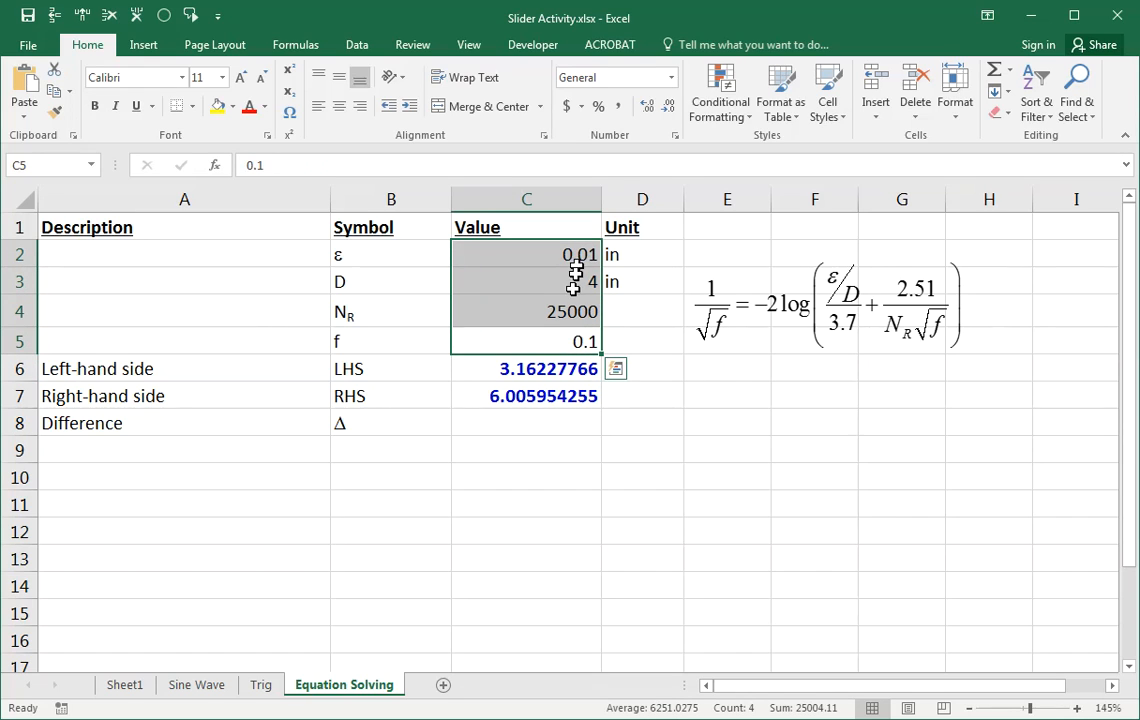
click(520, 396)
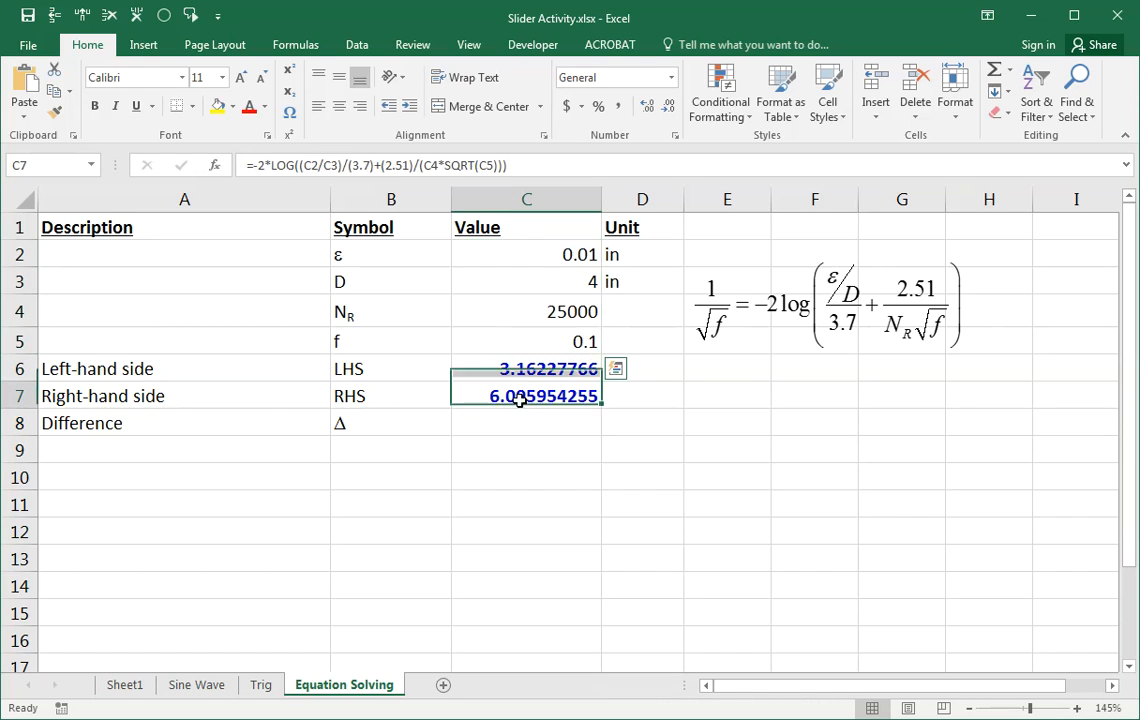
double_click(524, 396)
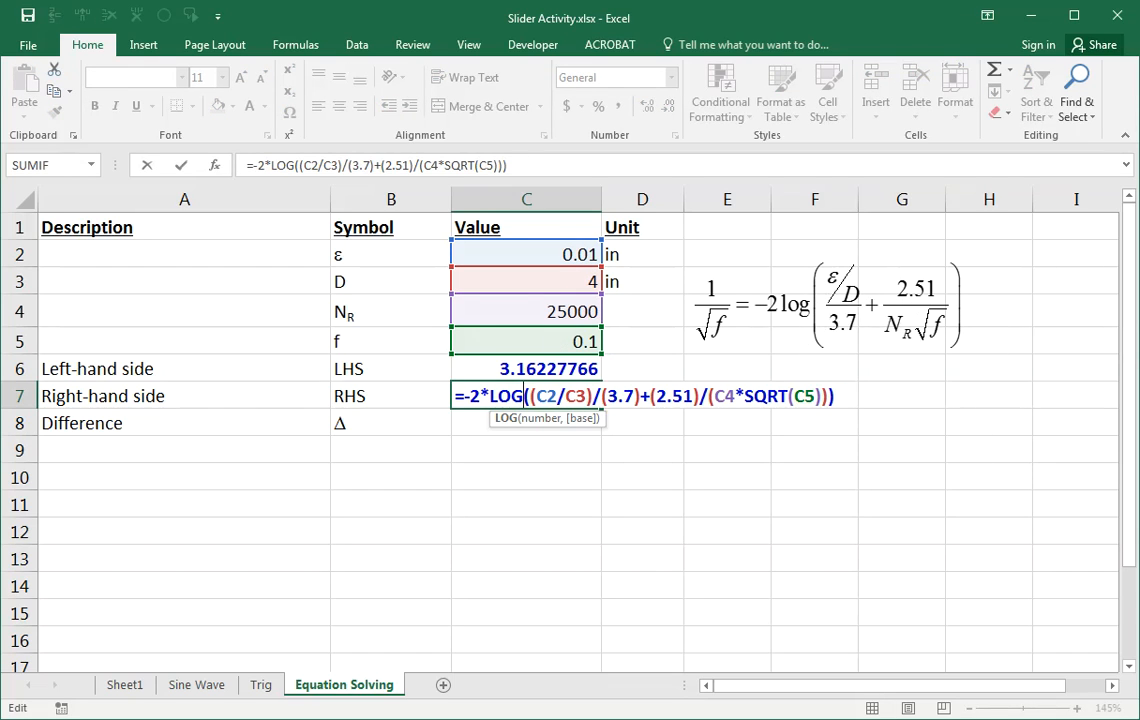
mouse_move(788, 328)
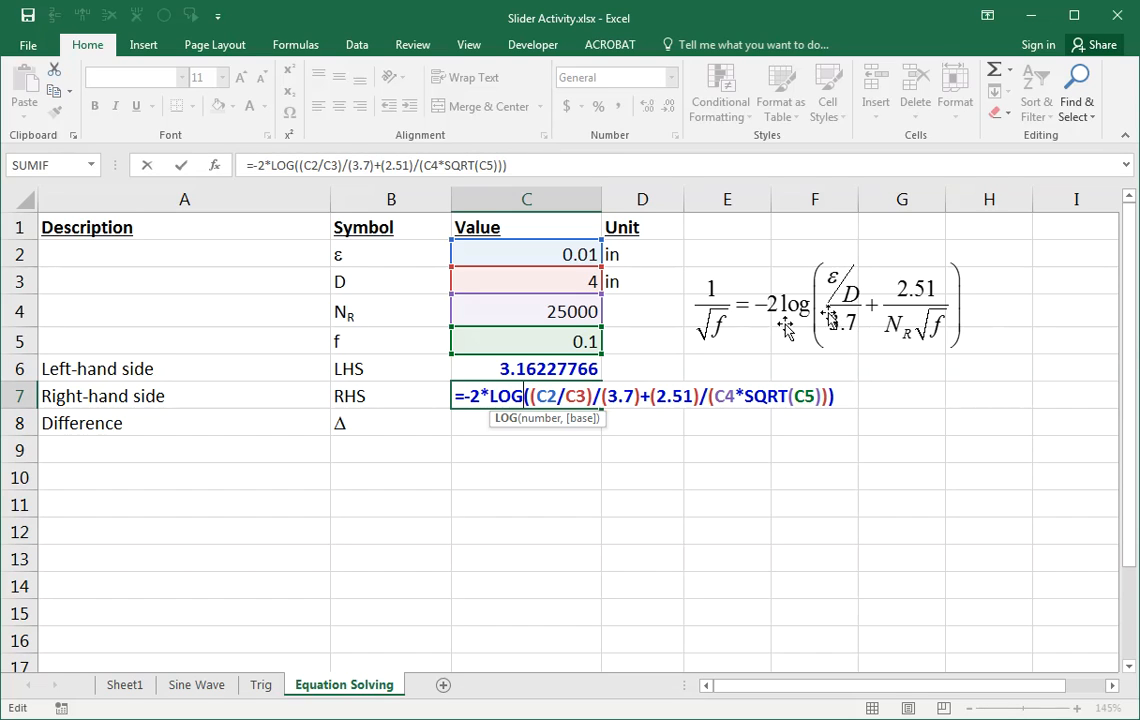
key(Enter)
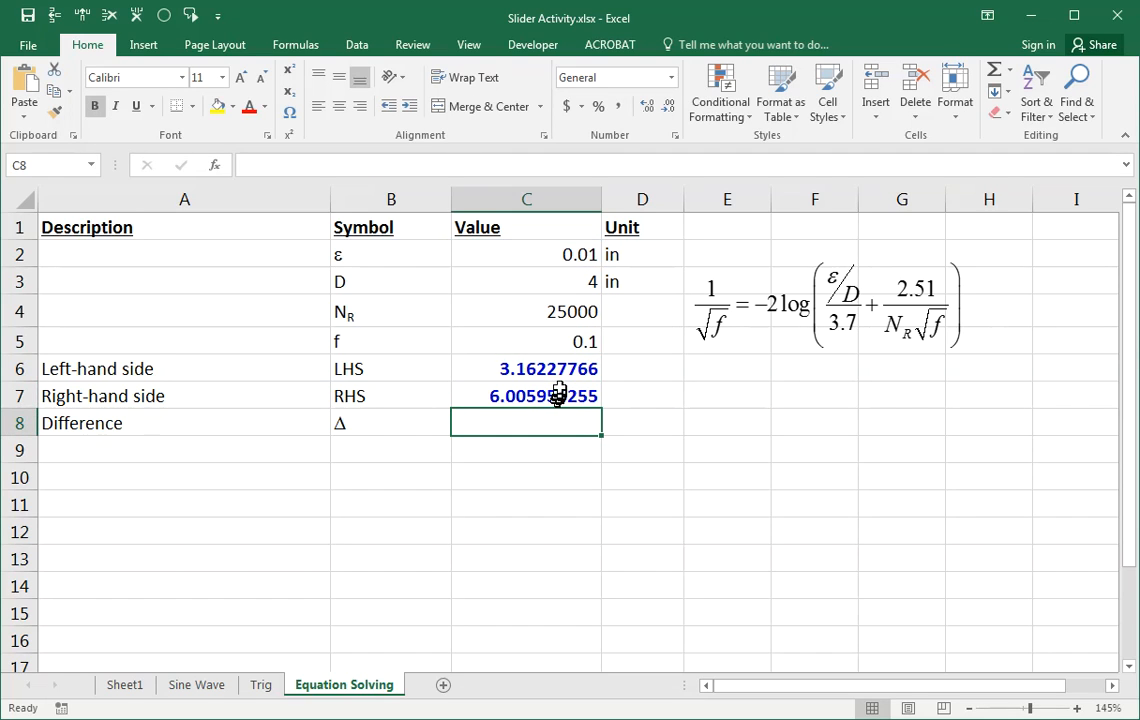
drag(526, 368, 526, 396)
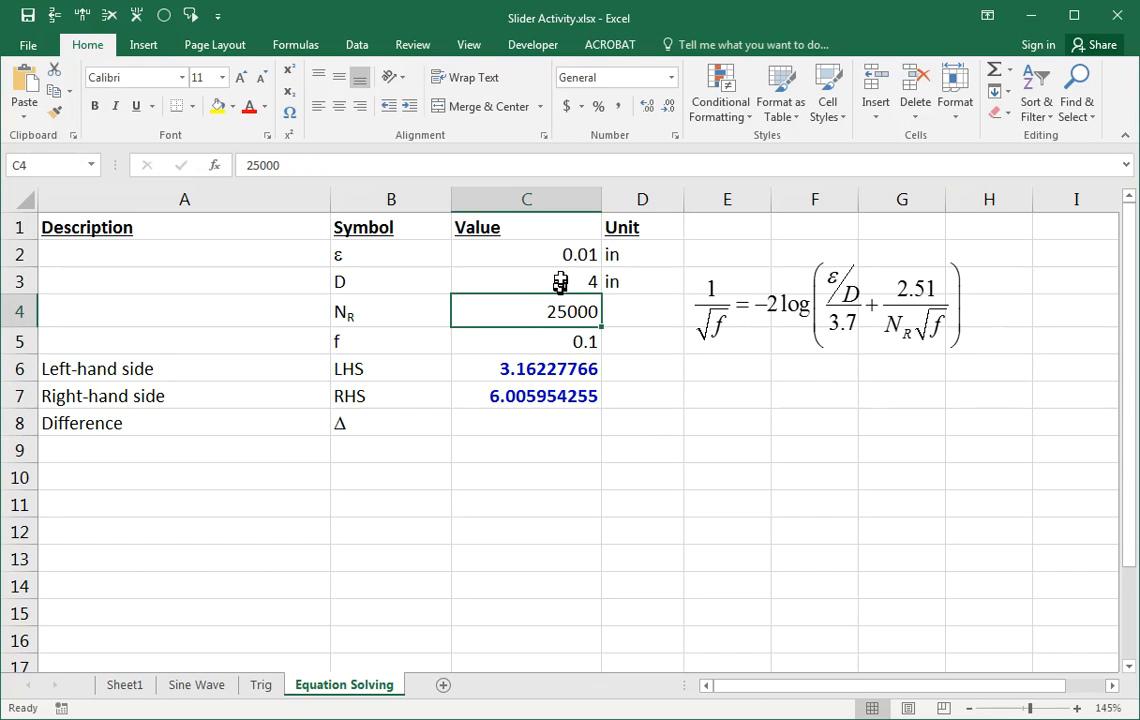
click(526, 340)
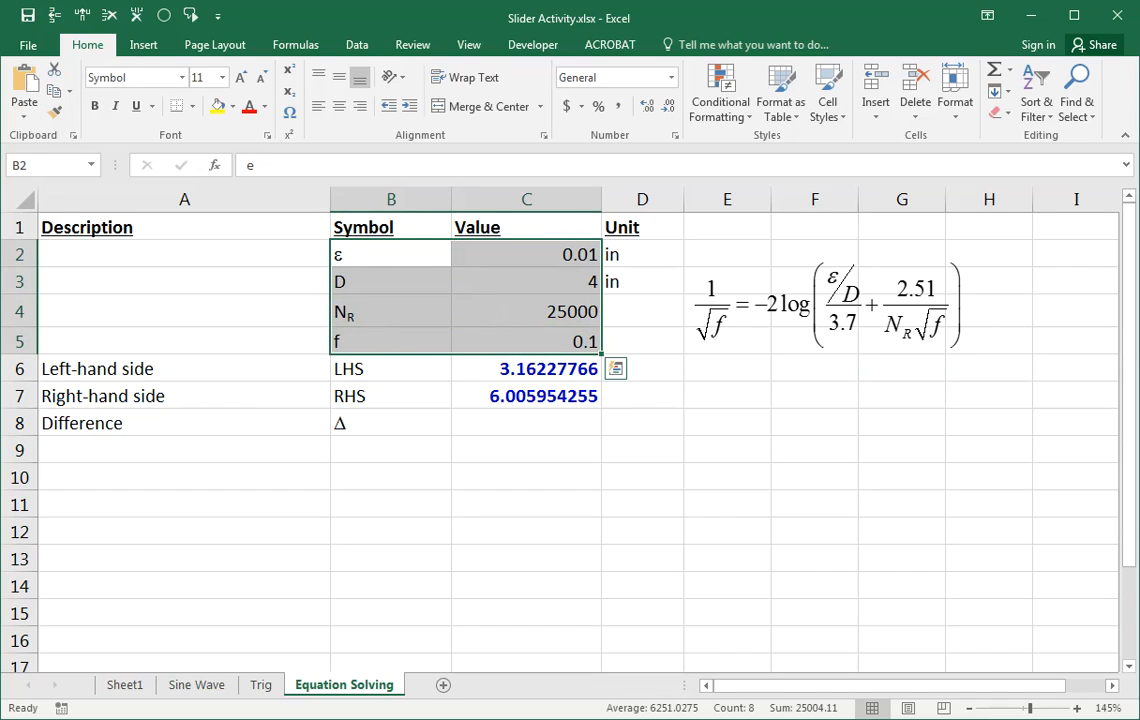
mouse_move(668, 384)
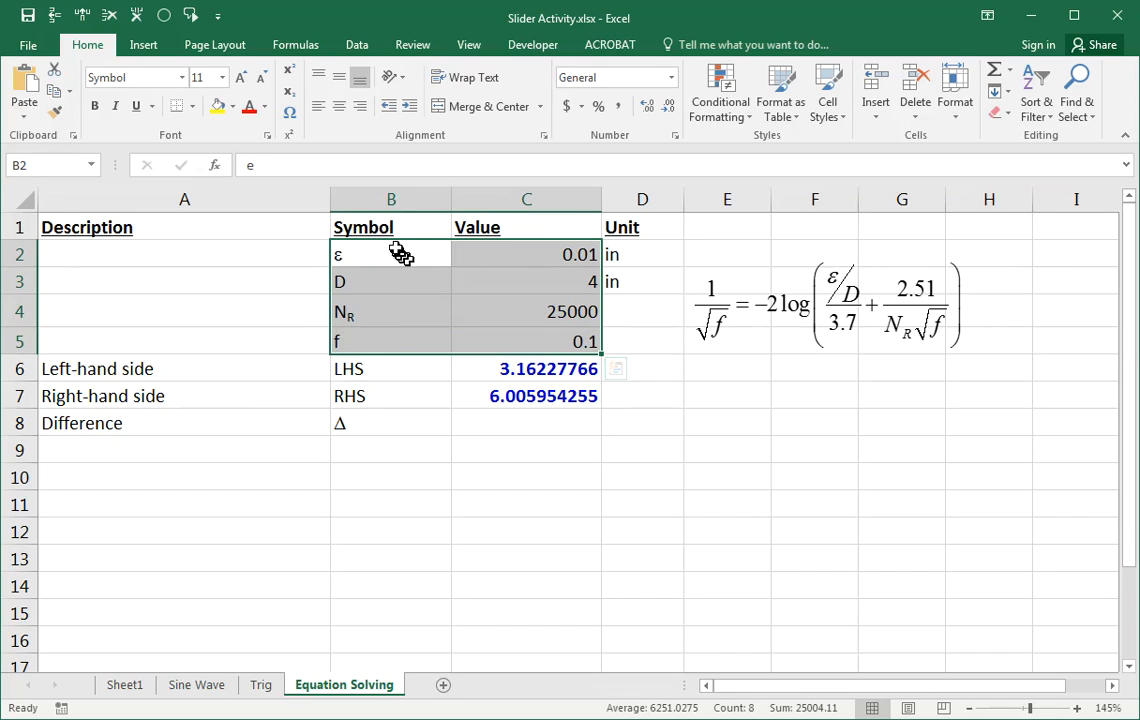
click(388, 280)
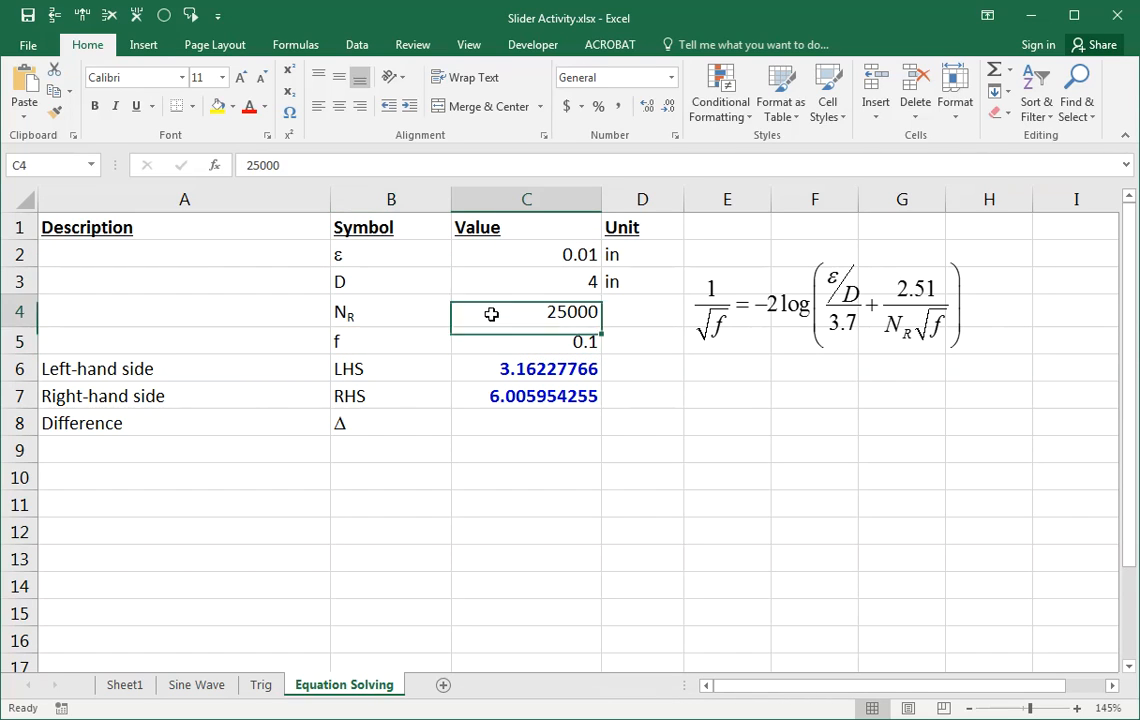
click(526, 254)
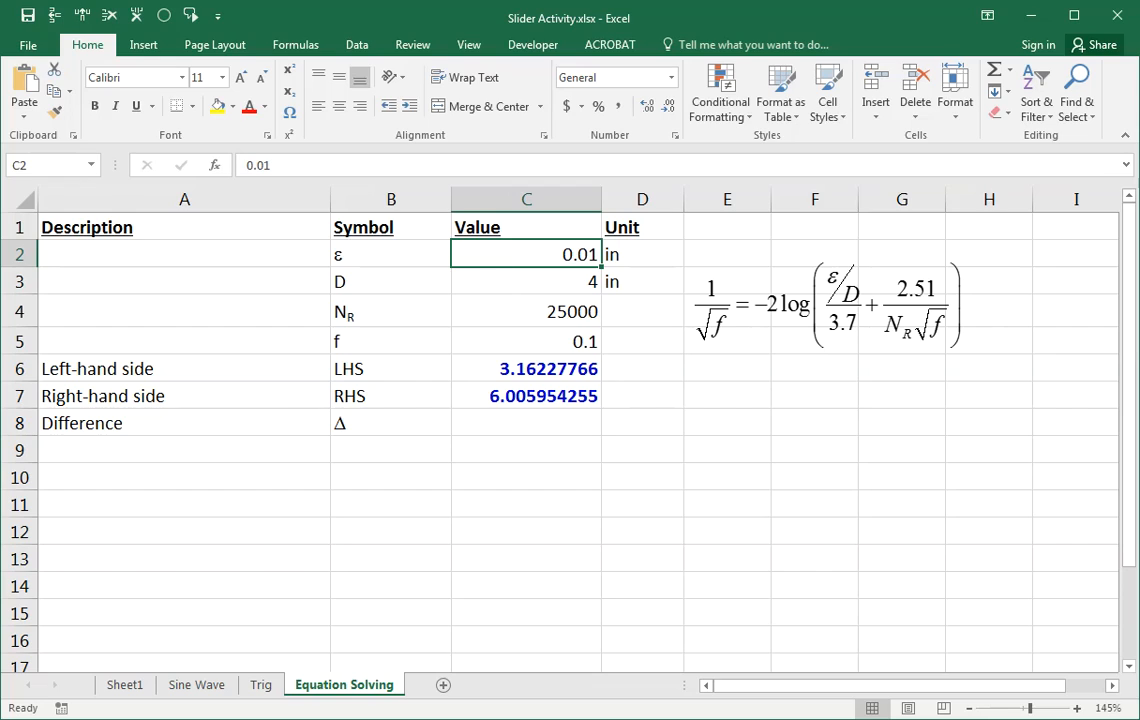
click(500, 280)
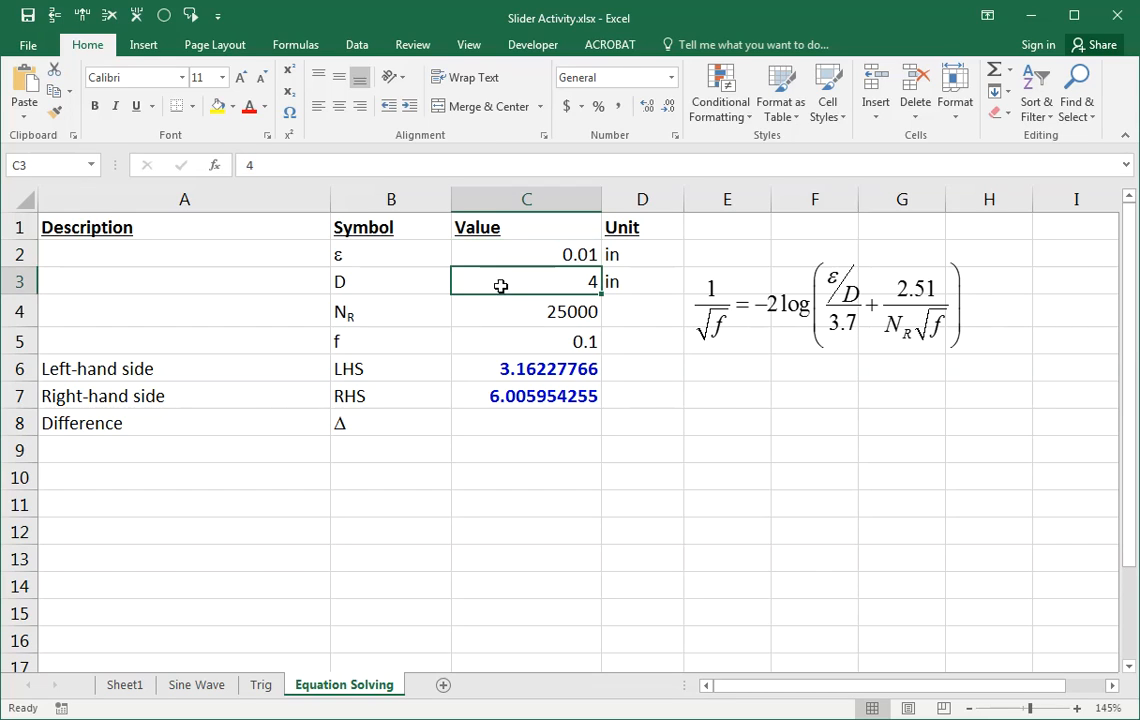
click(508, 312)
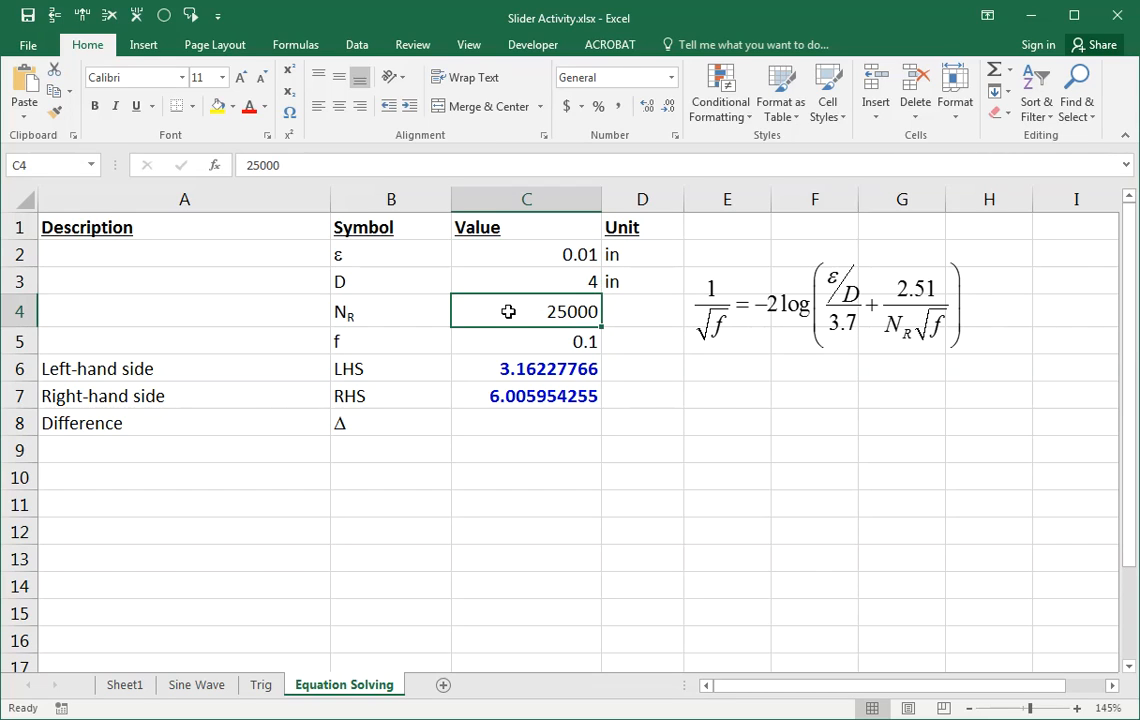
click(516, 340)
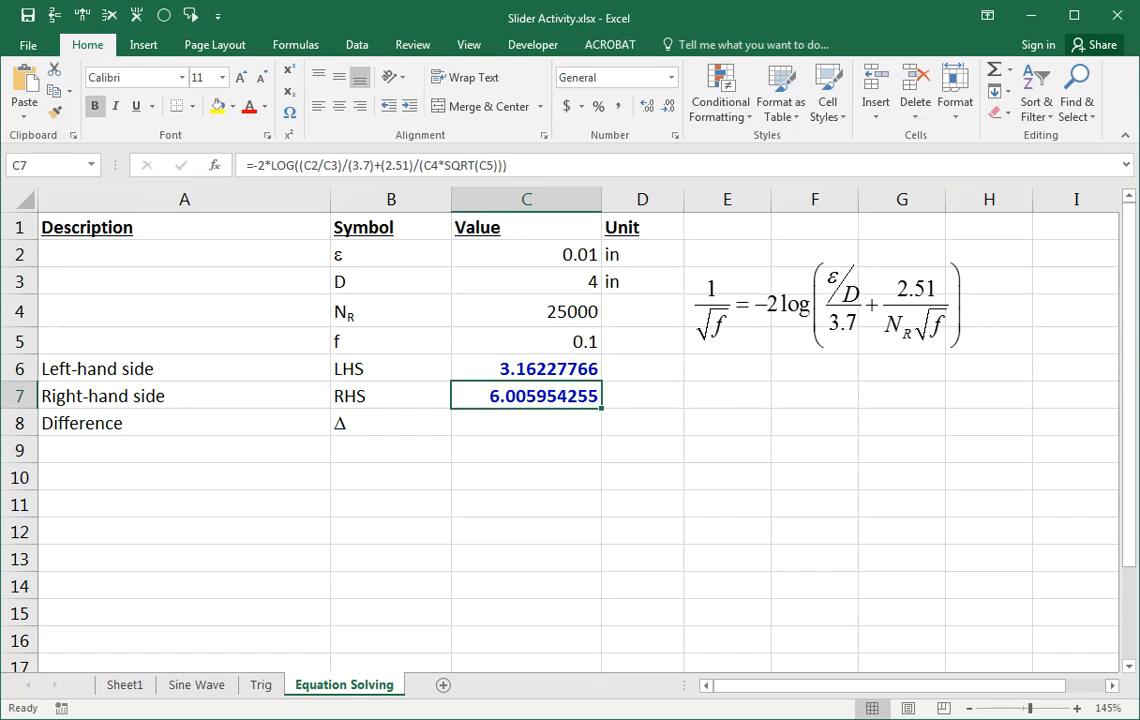
mouse_move(596, 420)
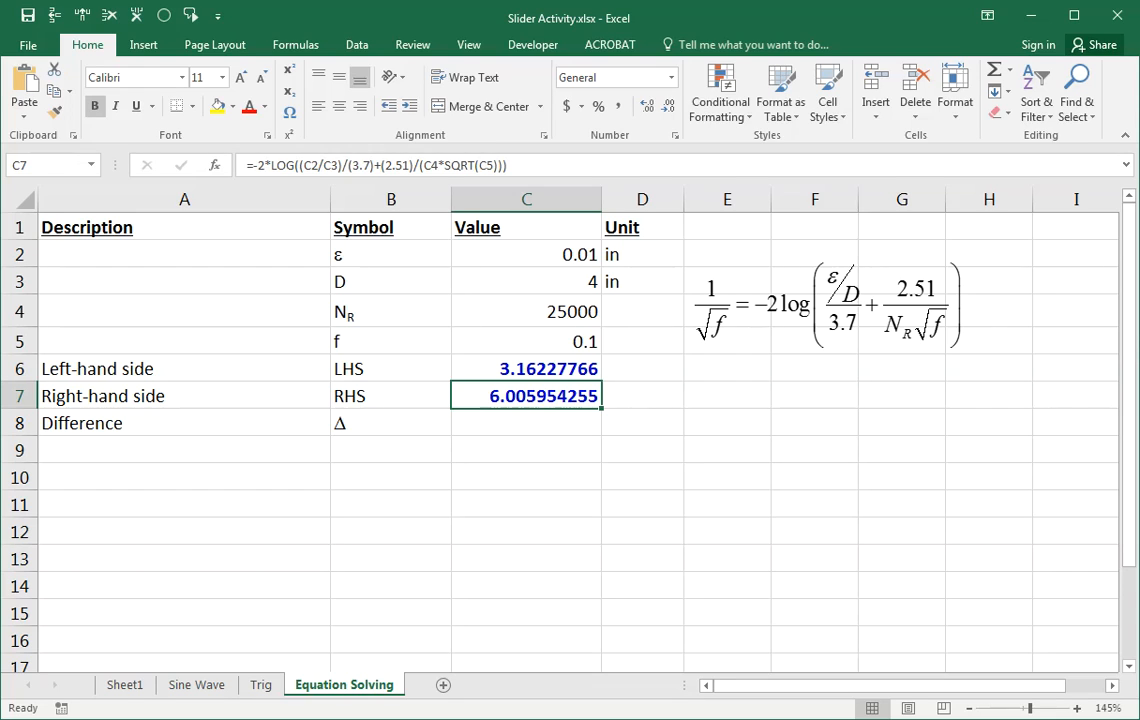
Raise the f guess in C5 from 0.1 to 0.12.
click(528, 340)
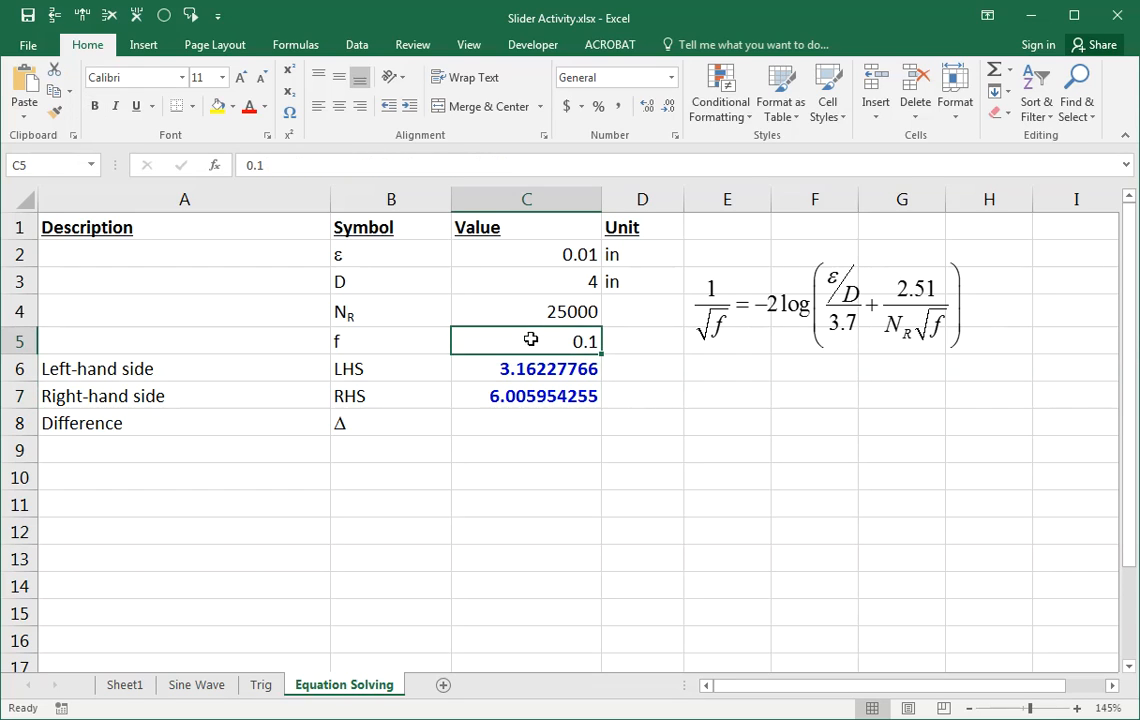
click(526, 396)
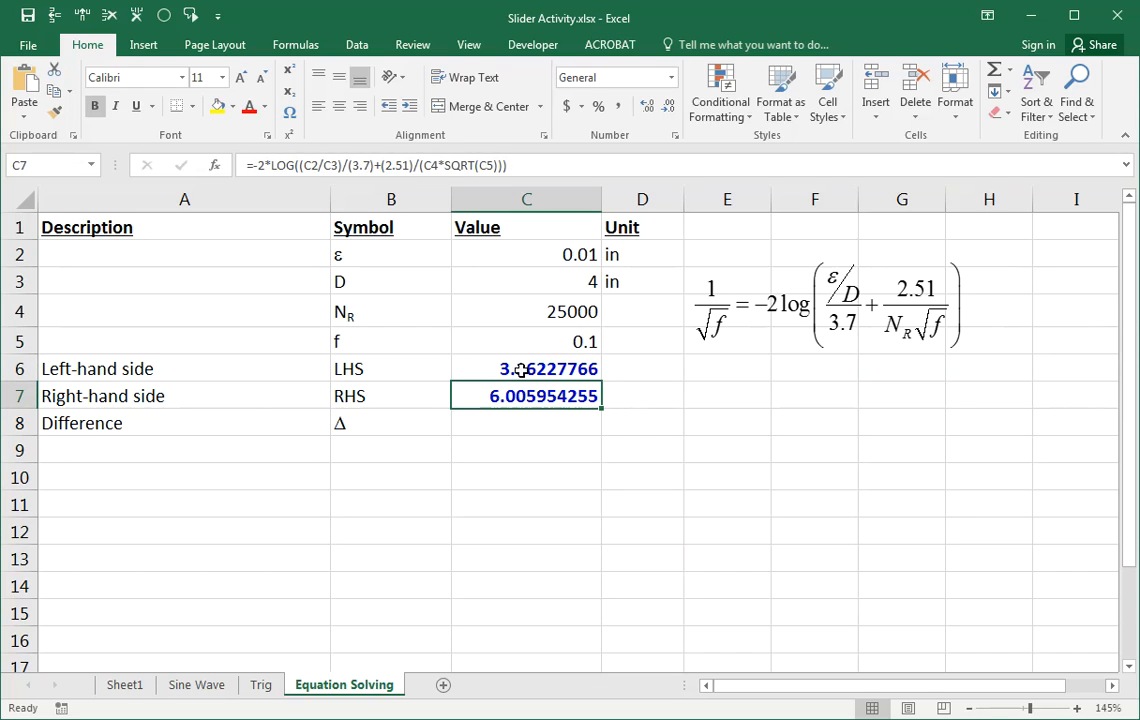
click(556, 340)
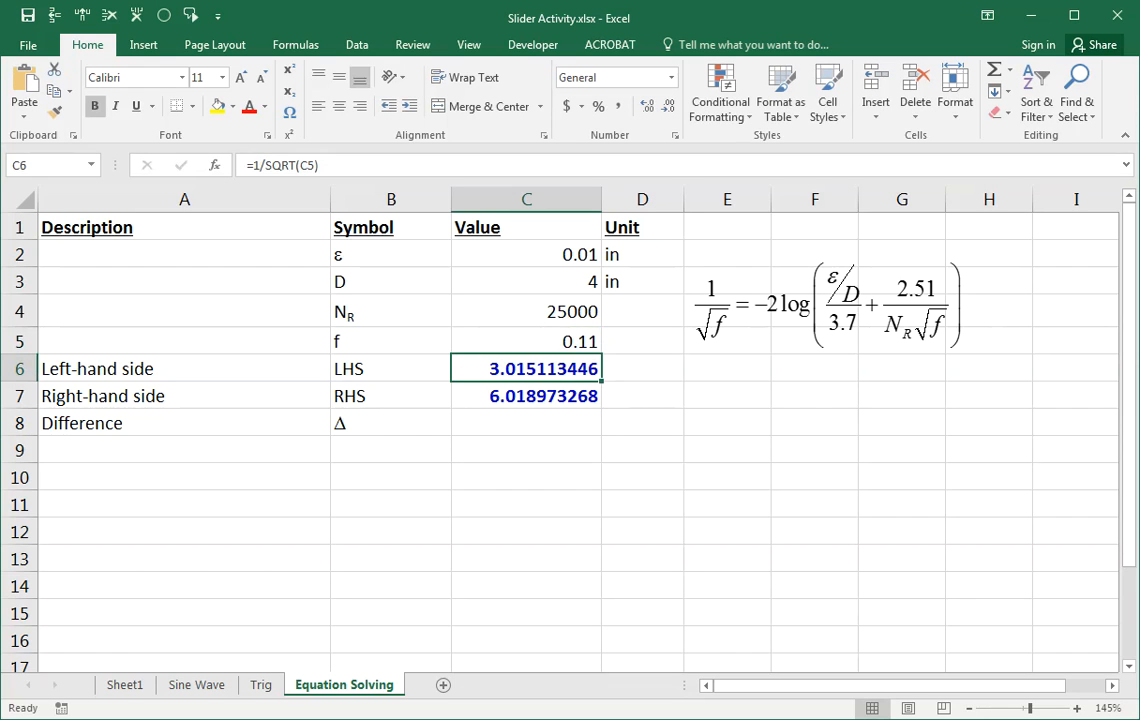
click(526, 340)
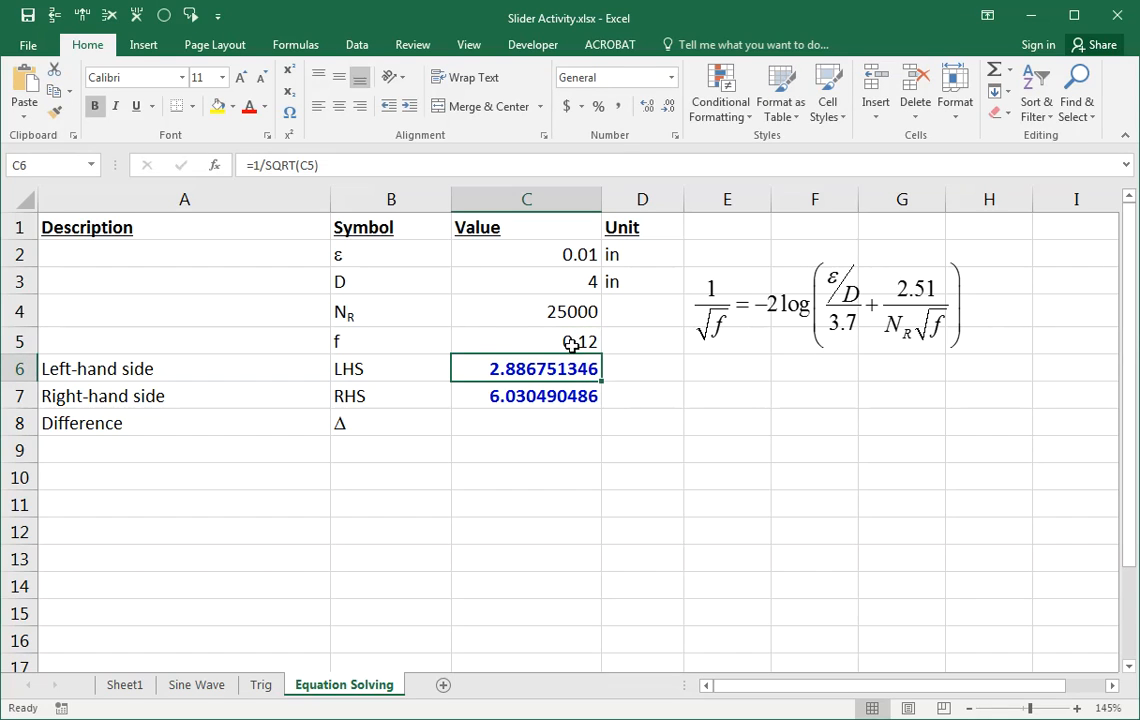
Compute the difference =C6-C7 in C8, giving −3.14373914.
click(540, 396)
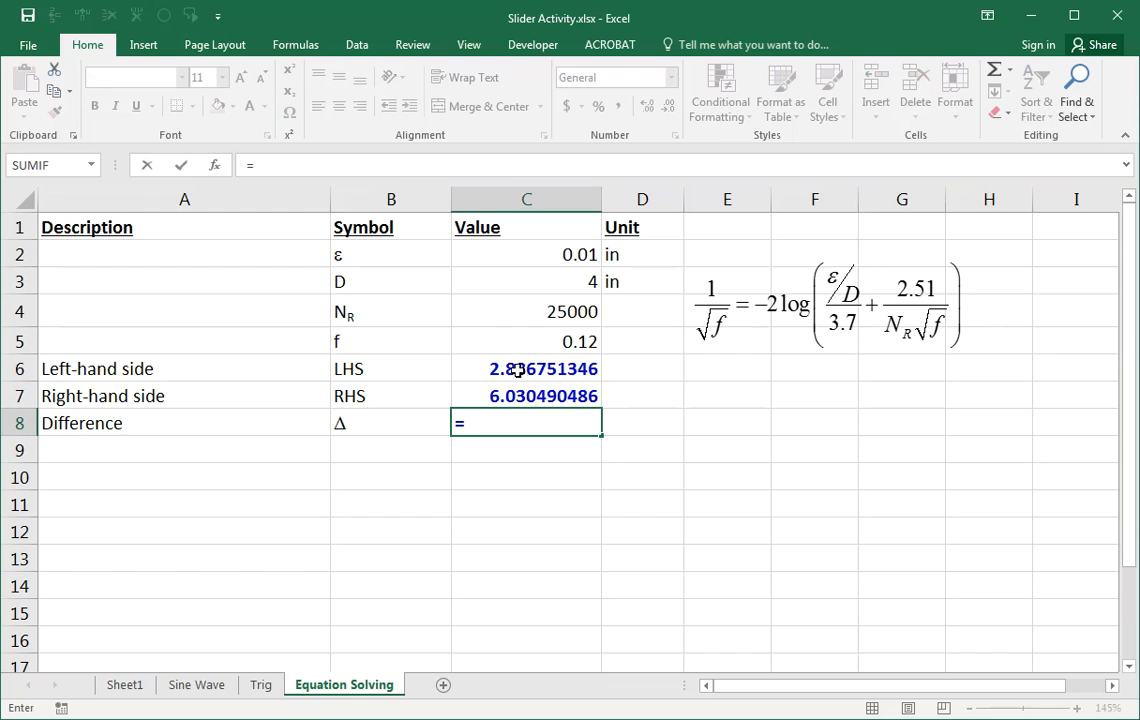
text(=C6-C7)
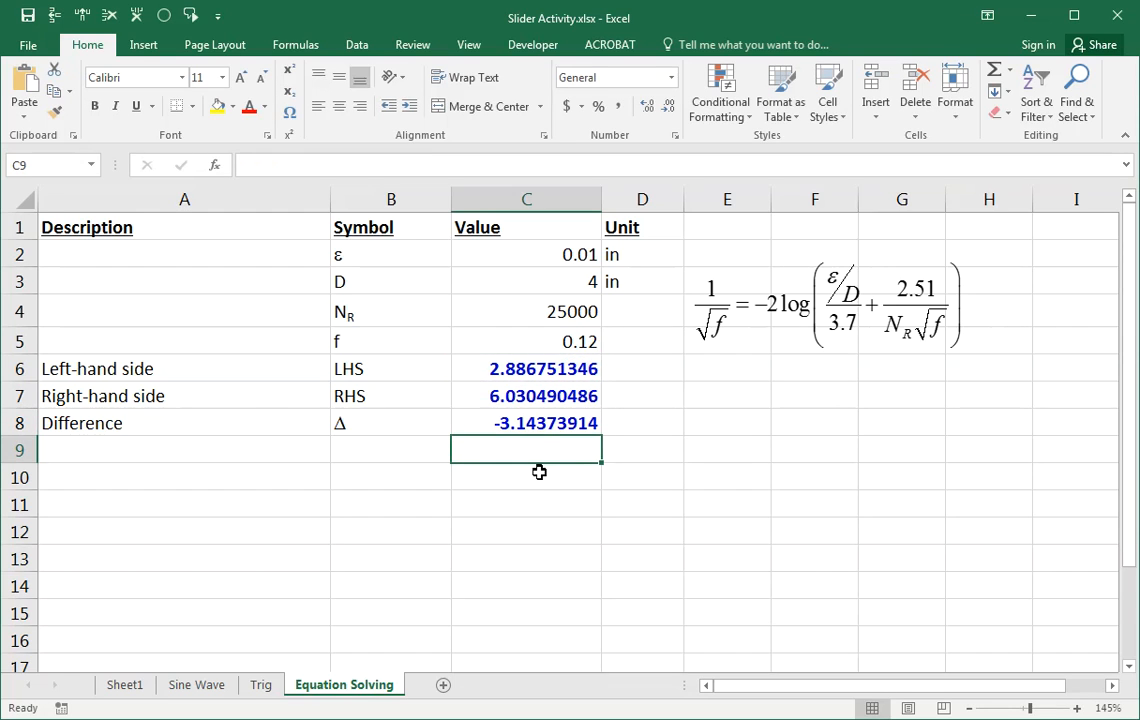
click(526, 424)
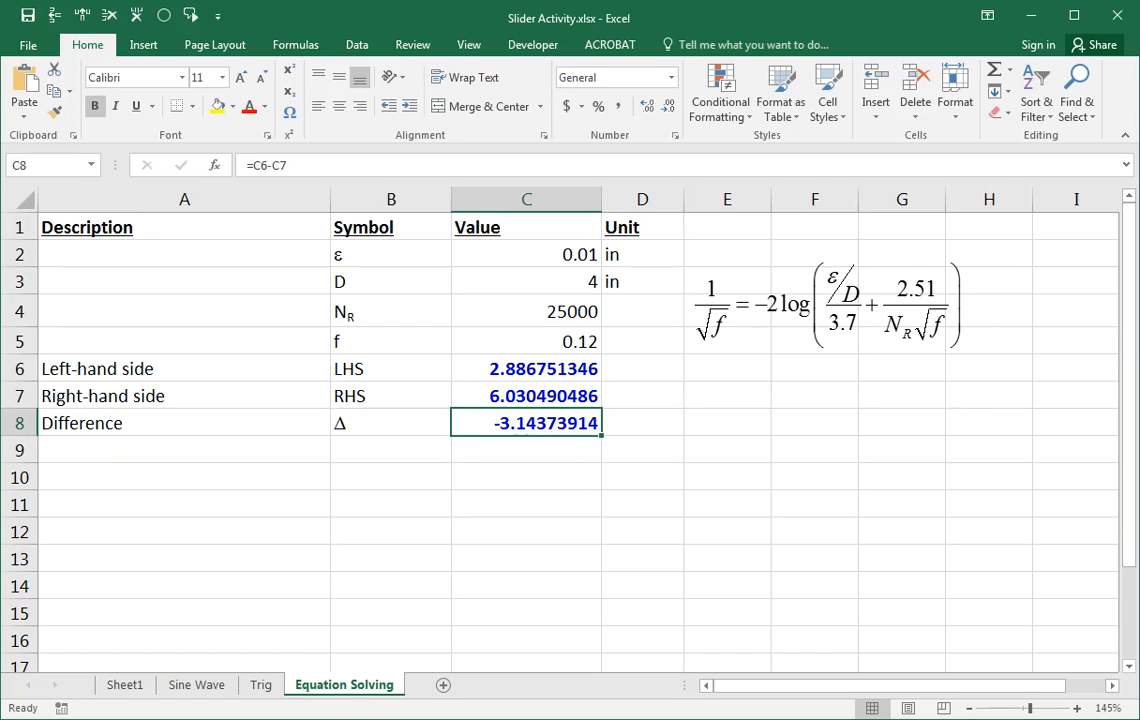
mouse_move(544, 356)
text(.)
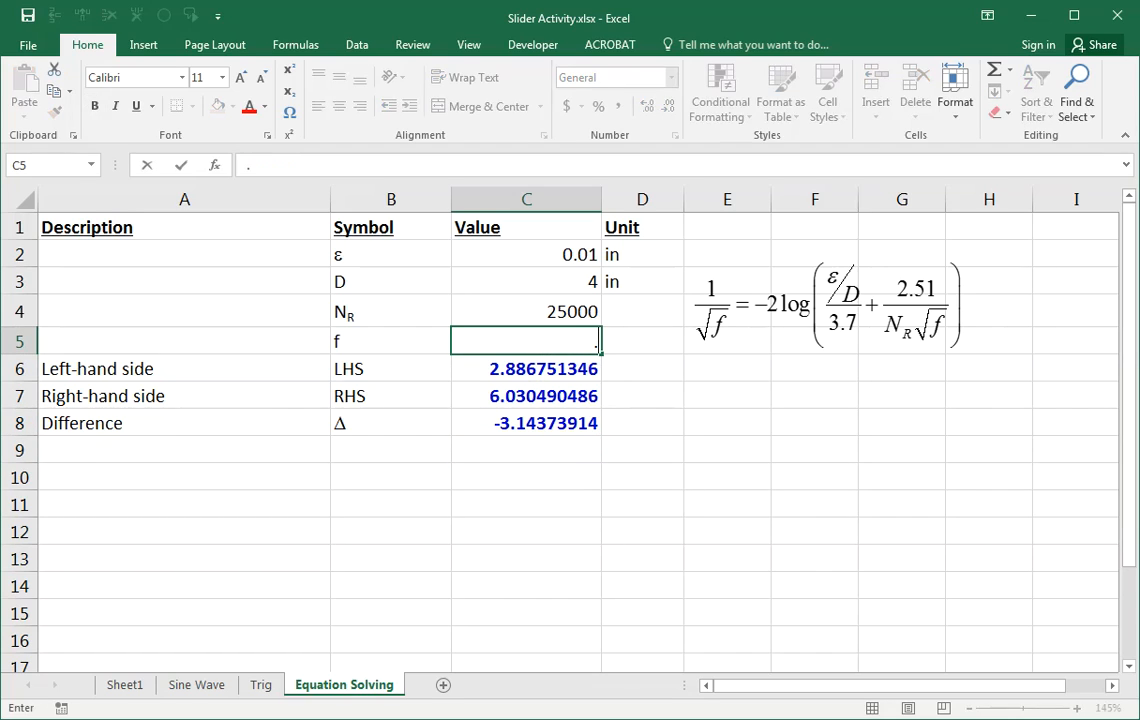
Try f guesses of 0.05, 0.04 and 0.03, watching the difference shrink.
text(05)
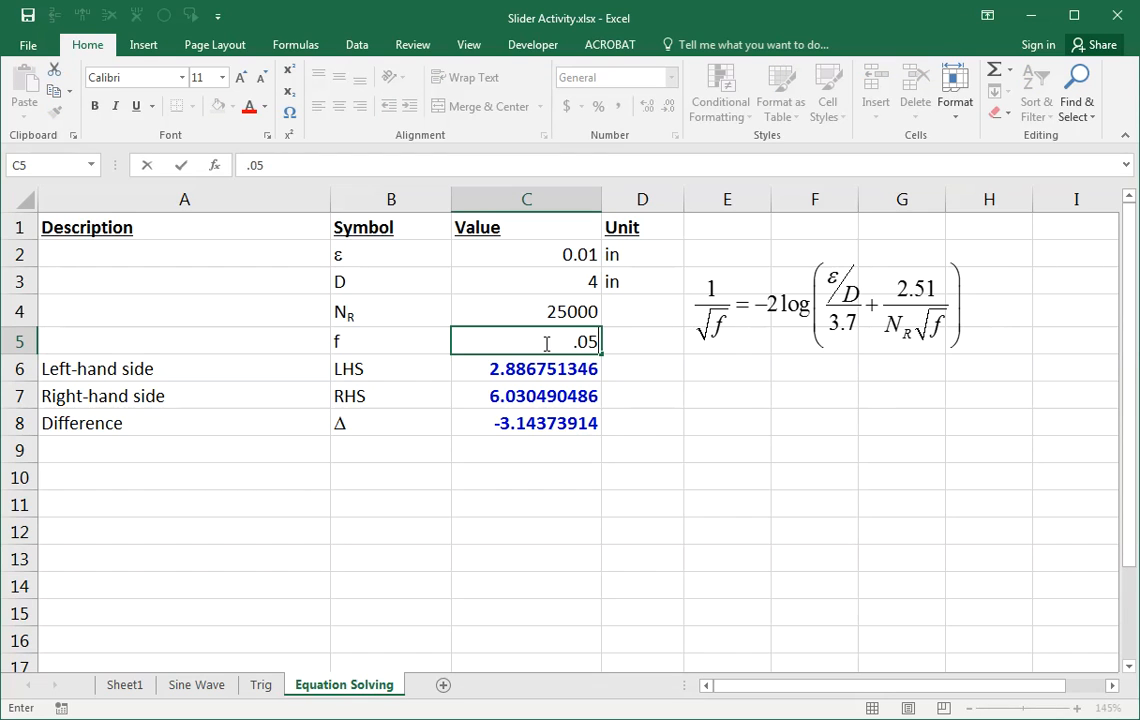
key(Backspace)
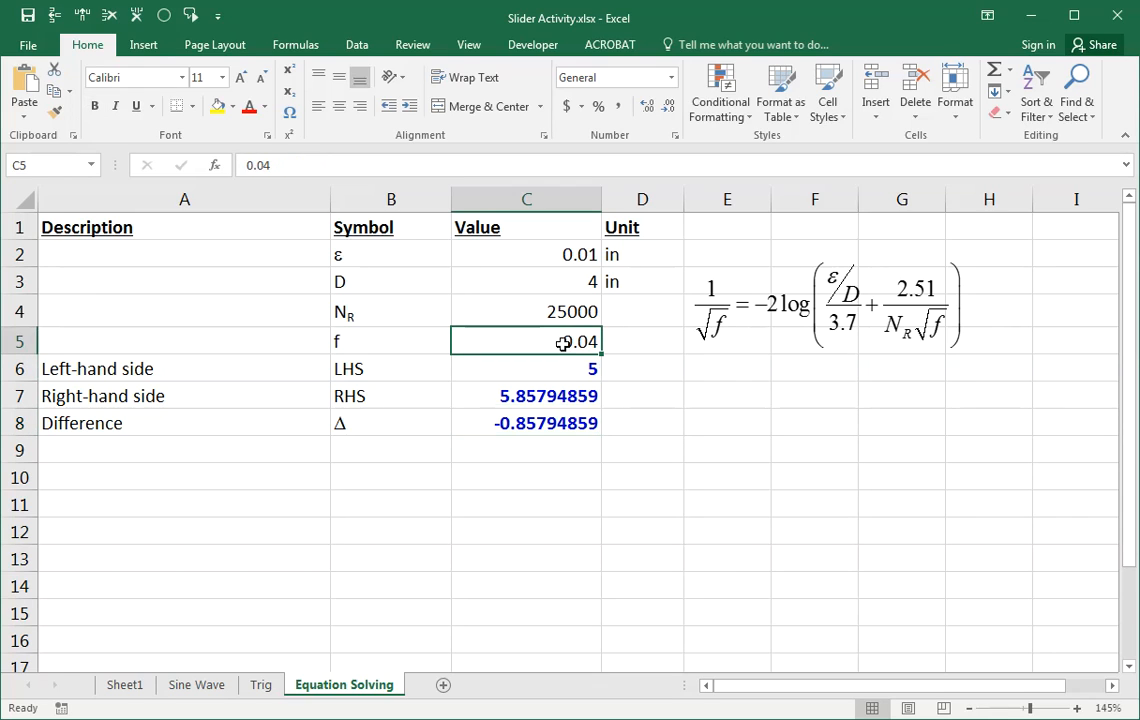
text(.0)
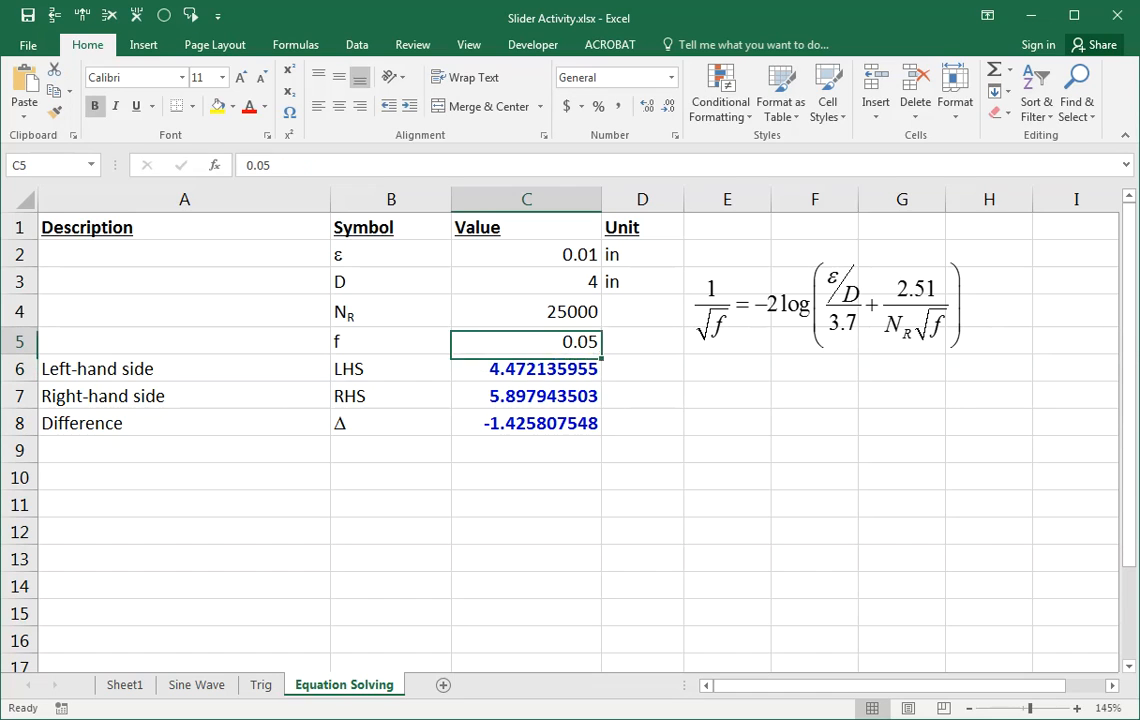
text(.03)
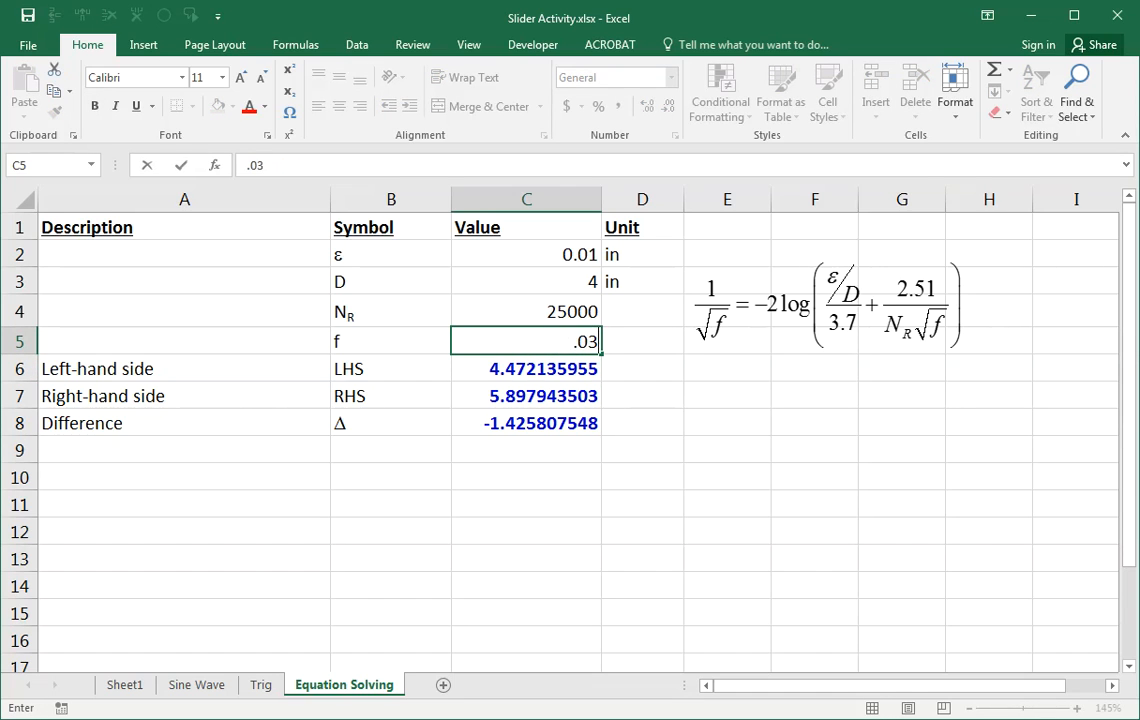
key(Enter)
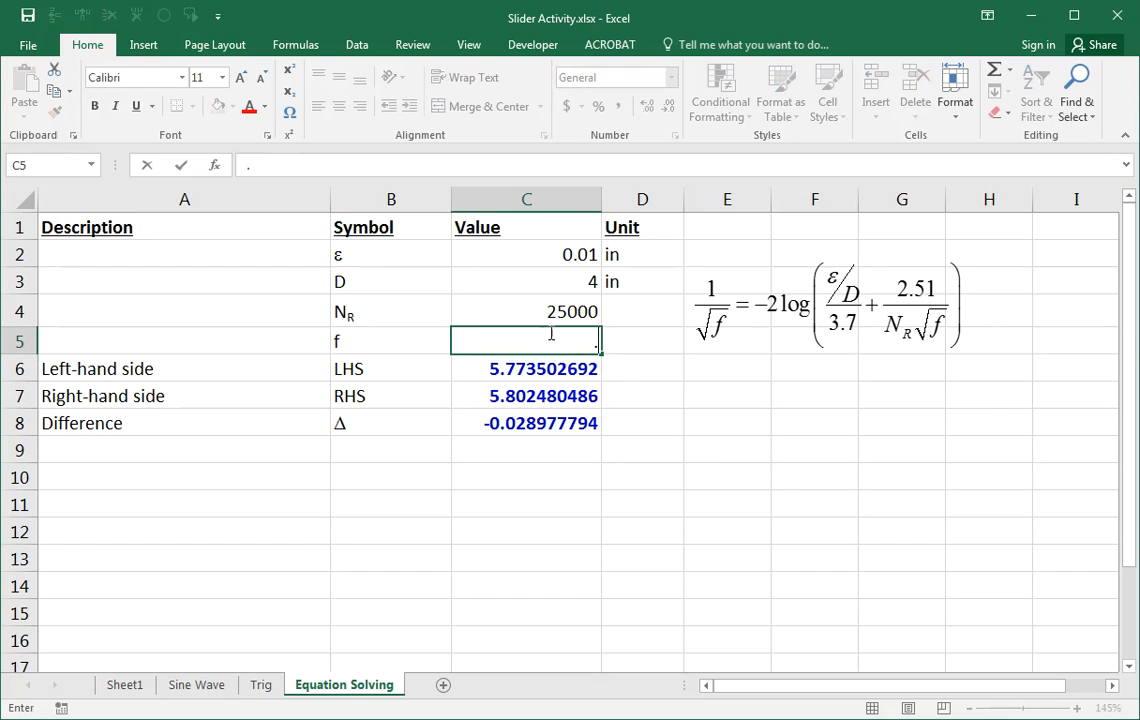
Reset f to 0.1, leaving the difference at −2.843676595.
text(0.1)
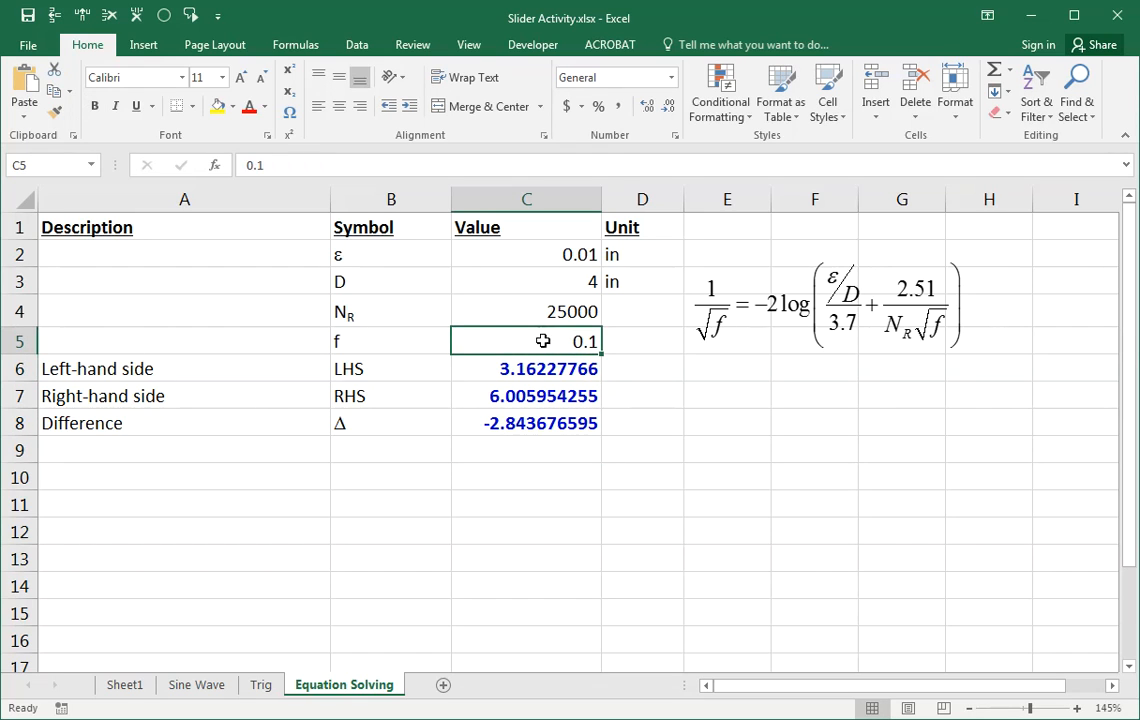
click(526, 424)
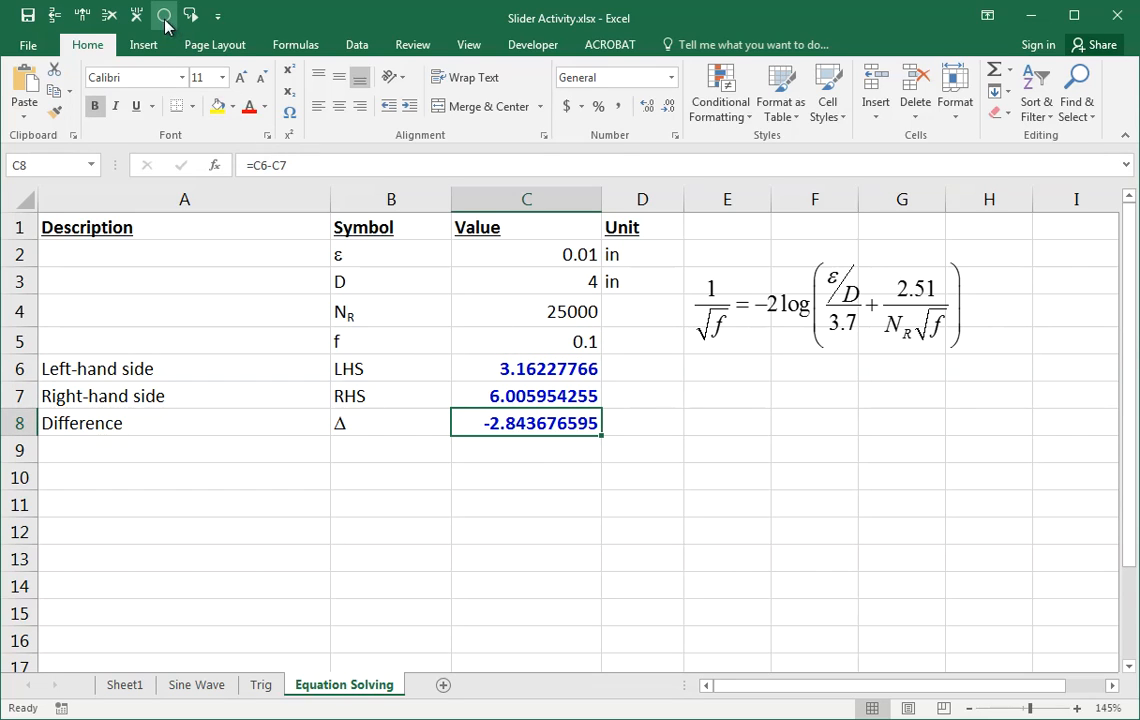
mouse_move(164, 16)
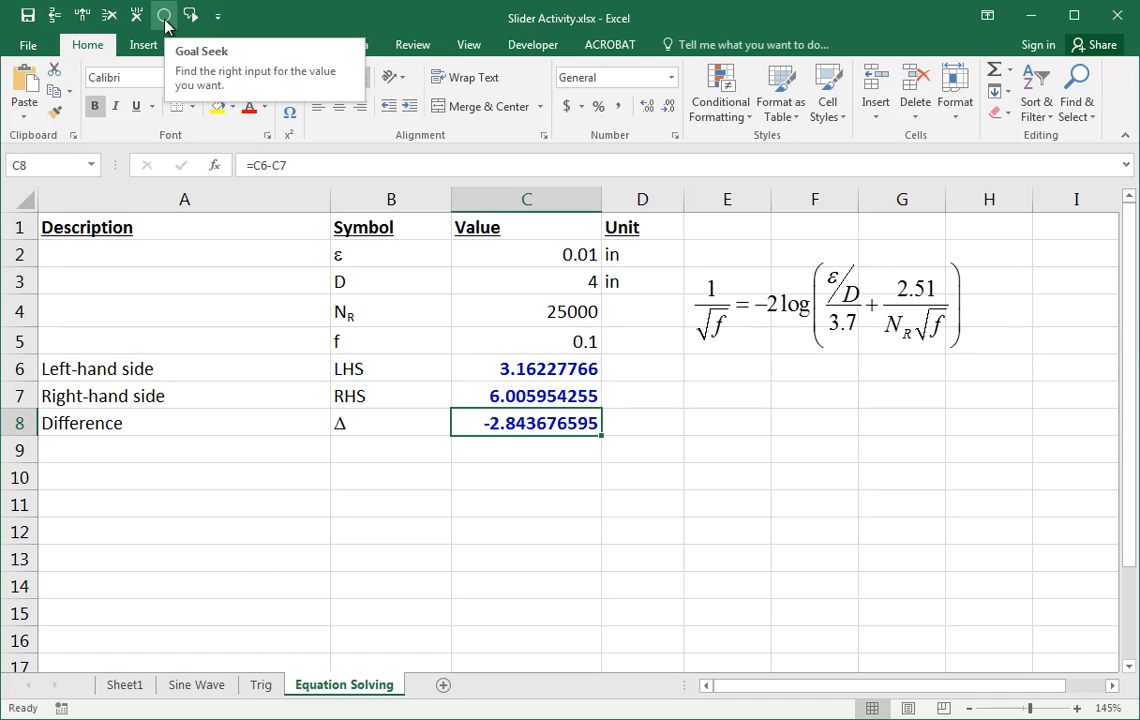
Run Goal Seek setting C8 to 0 by changing C5, solving f ≈ 0.029720171.
click(164, 16)
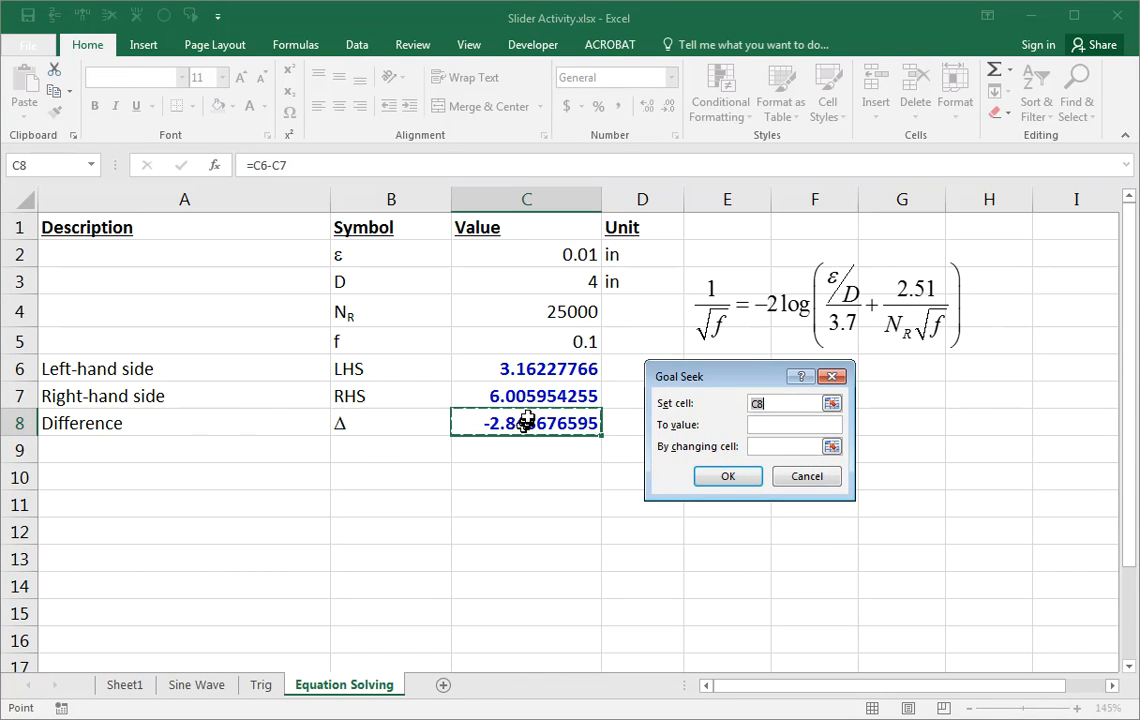
click(784, 424)
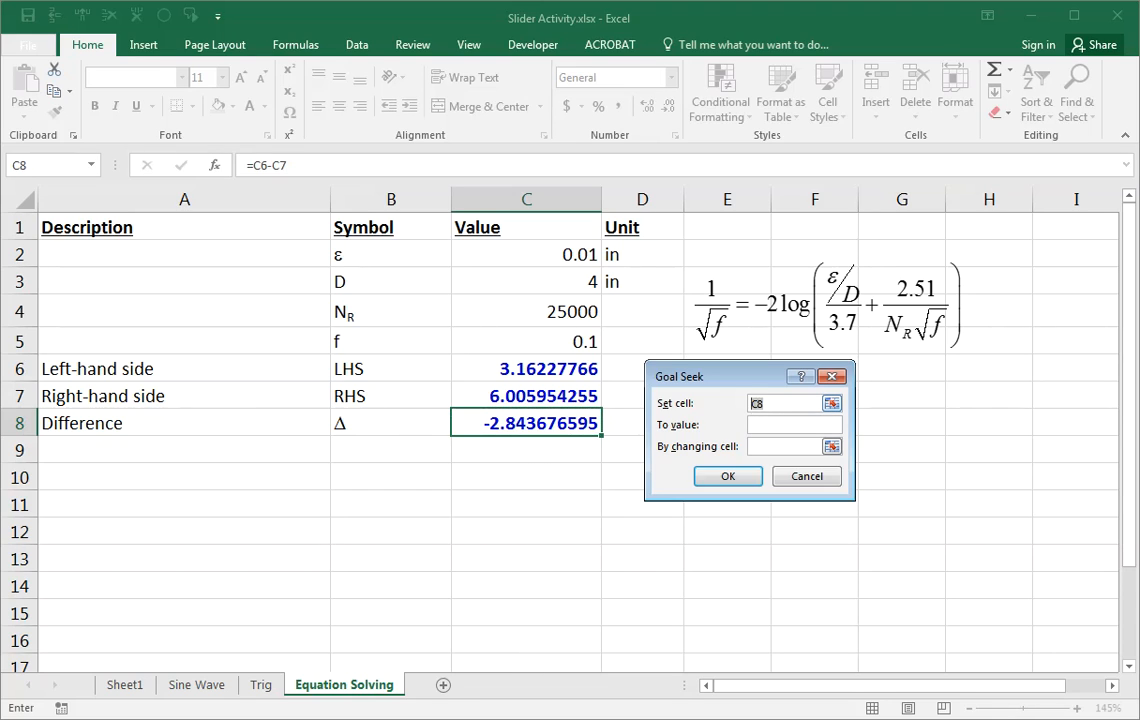
drag(678, 376, 710, 376)
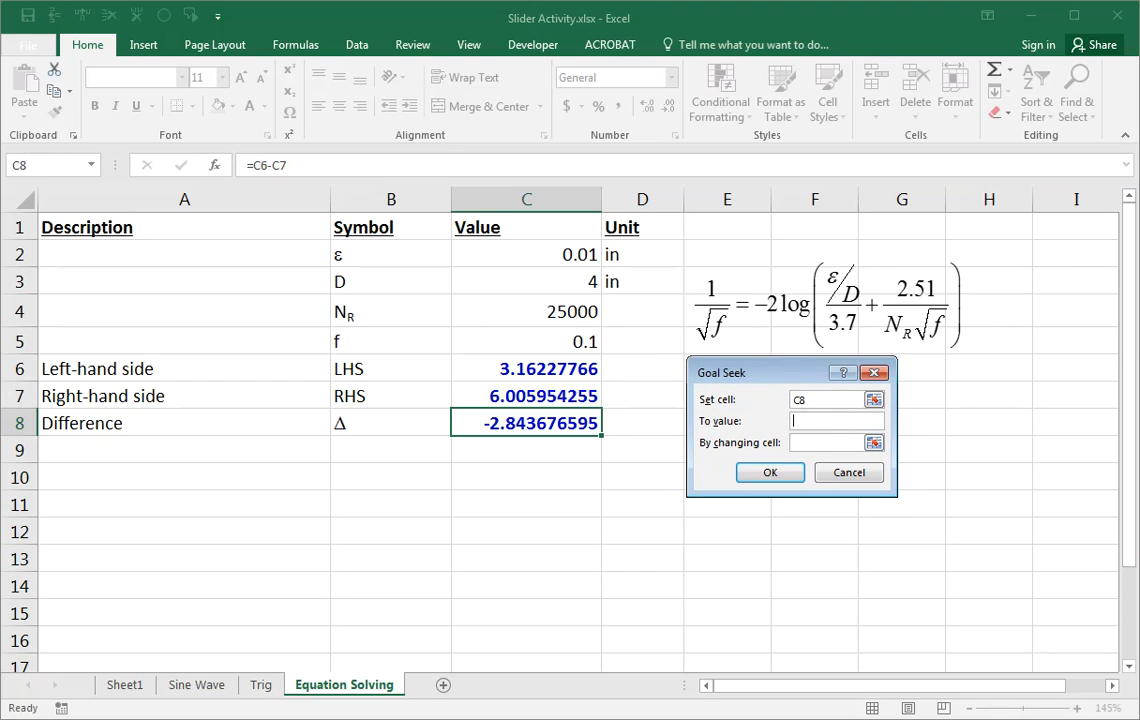
text(0)
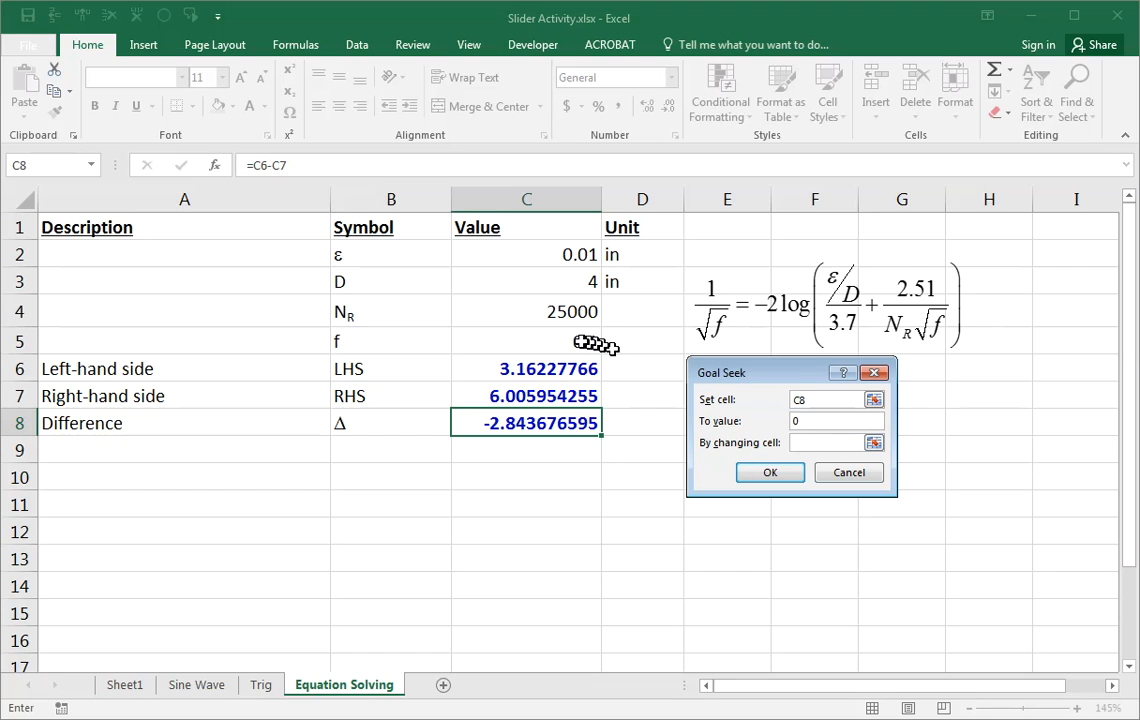
click(526, 340)
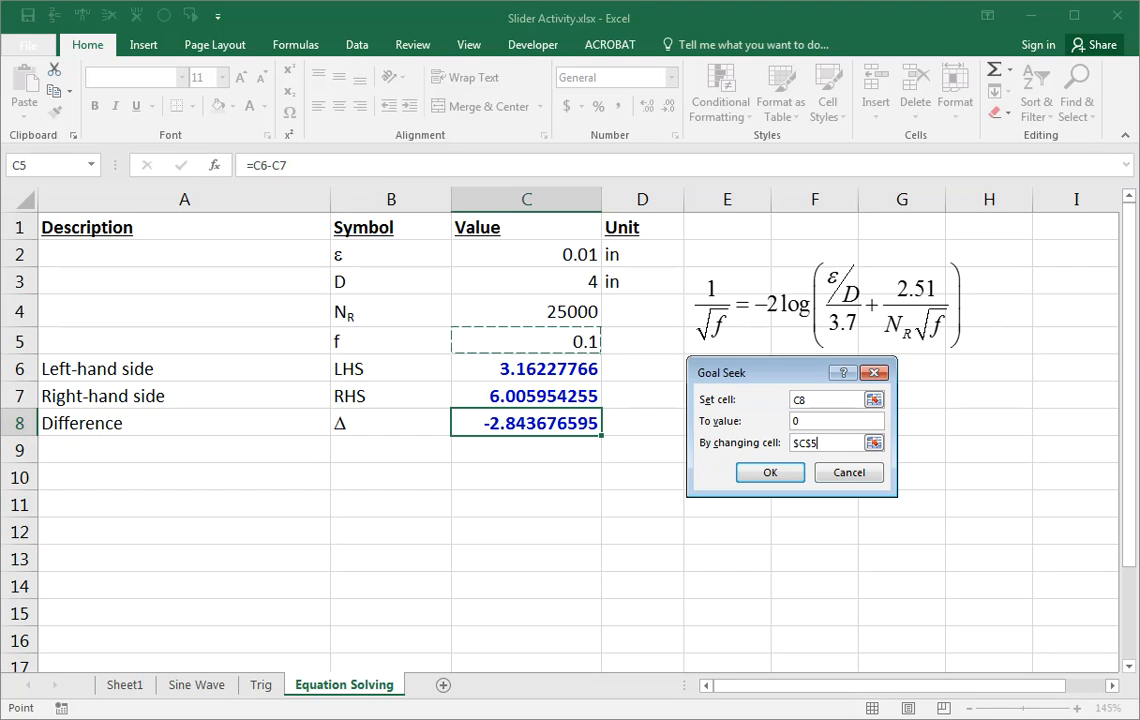
mouse_move(768, 404)
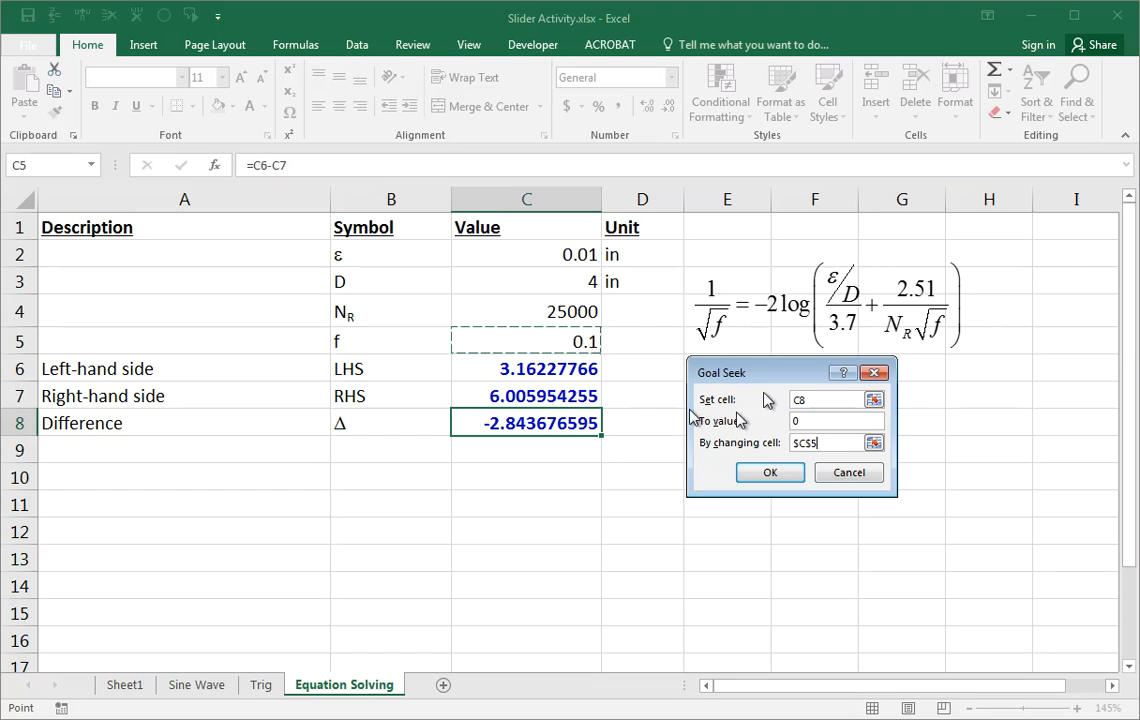
mouse_move(524, 340)
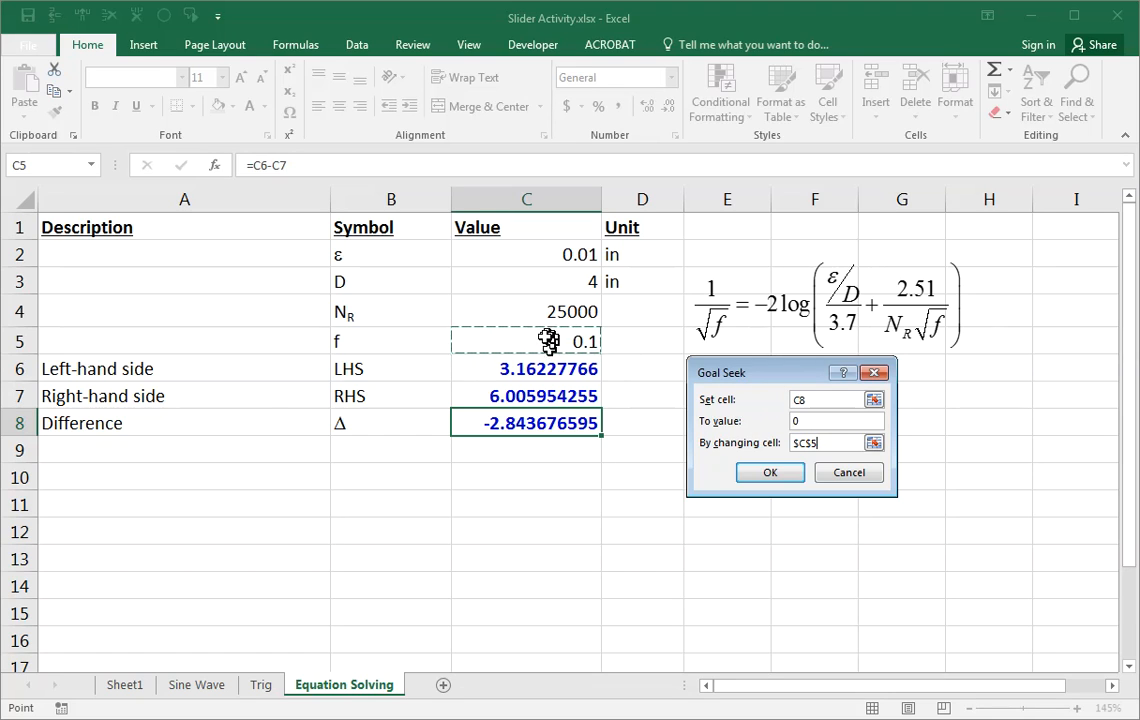
mouse_move(536, 344)
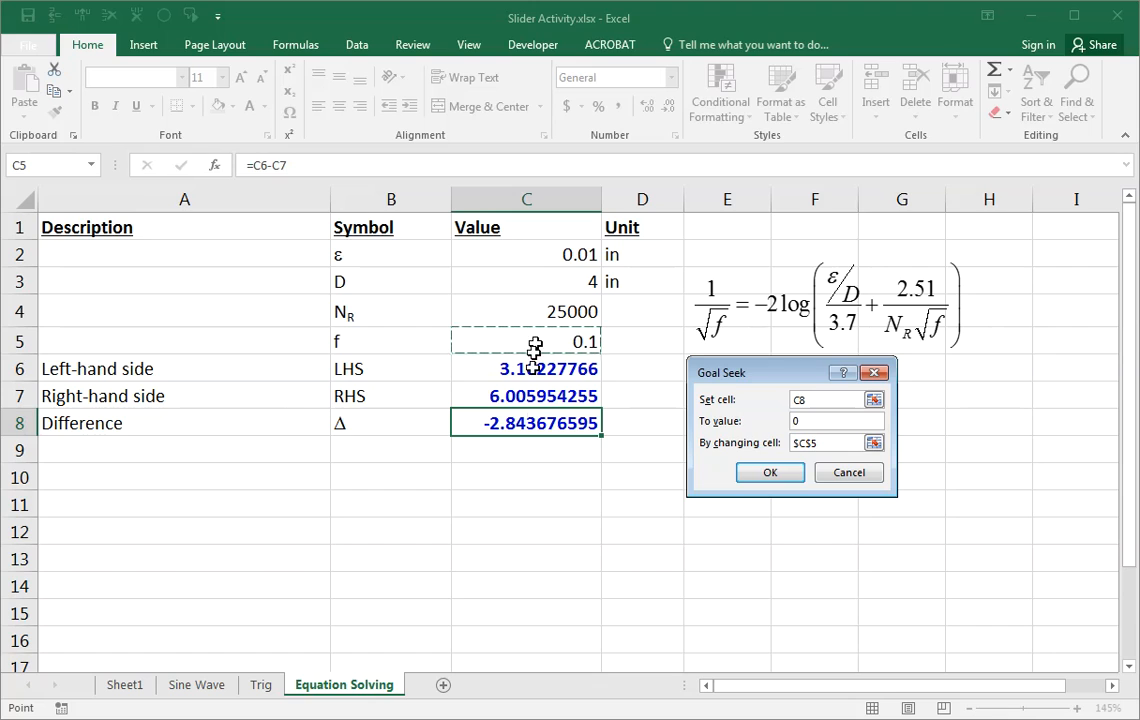
mouse_move(504, 440)
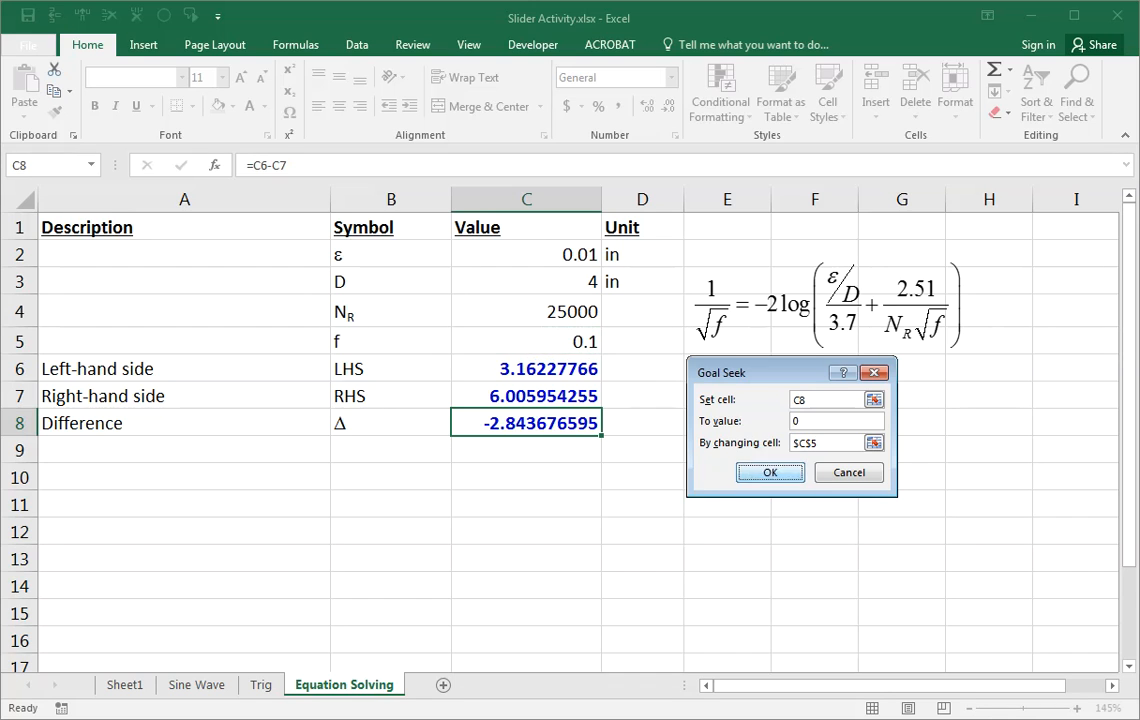
click(768, 472)
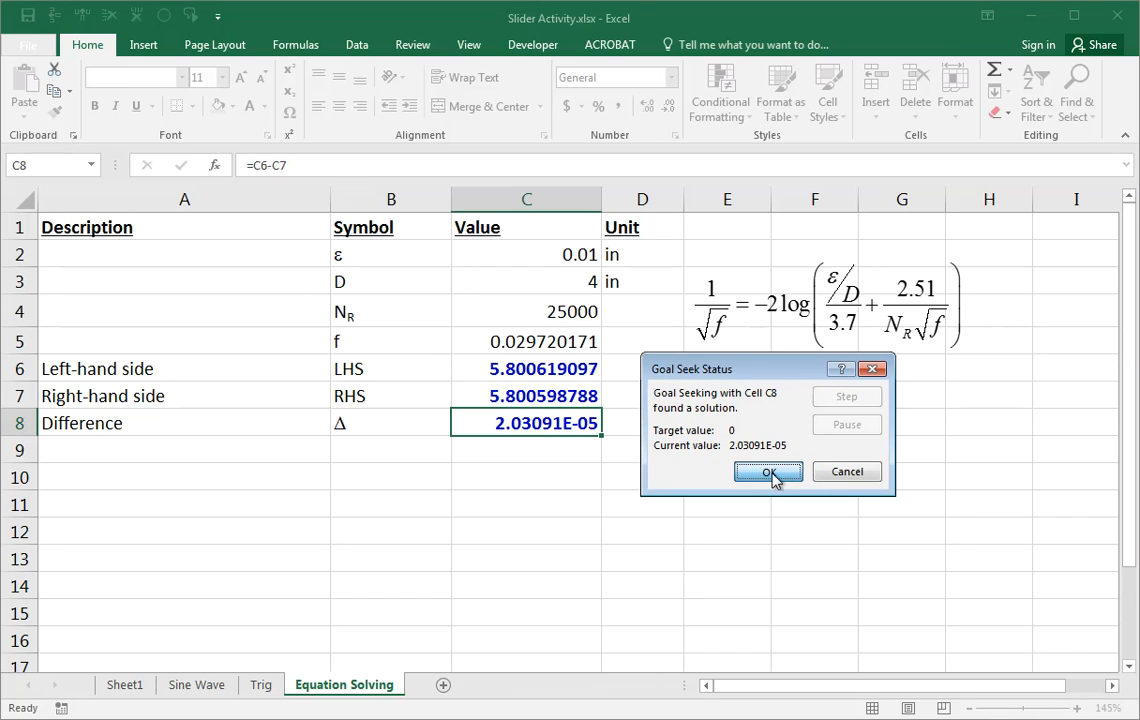
Accept the Goal Seek solution and show the difference as a plain number, 0.000020.
click(768, 472)
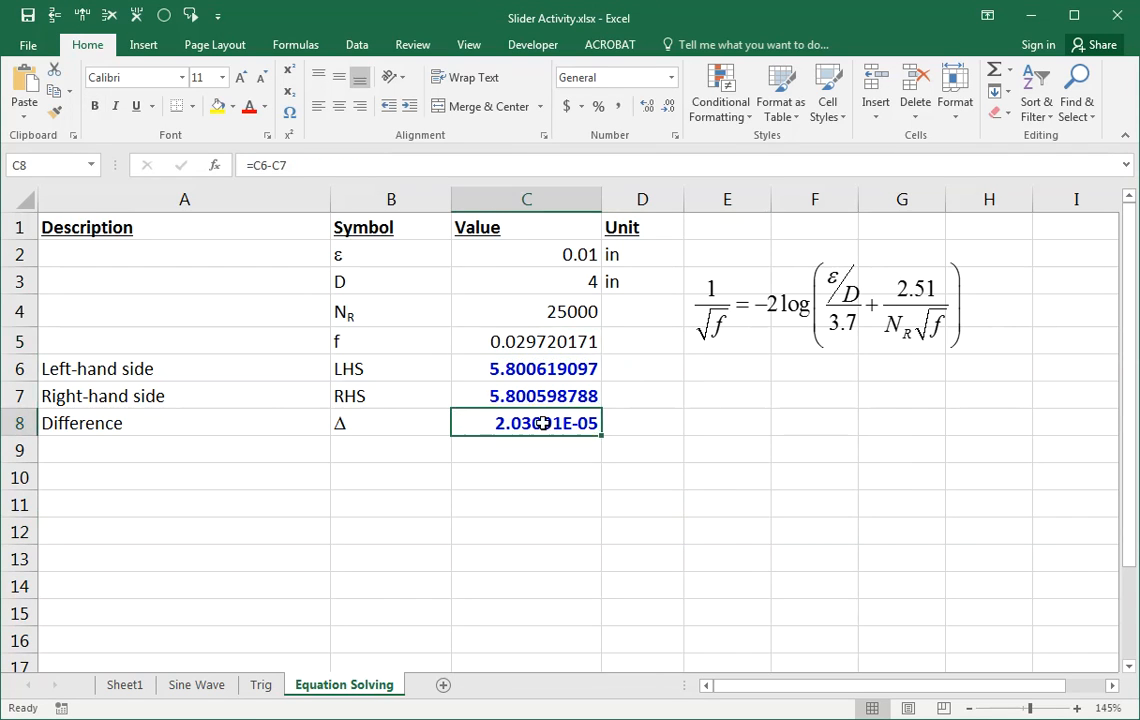
click(526, 504)
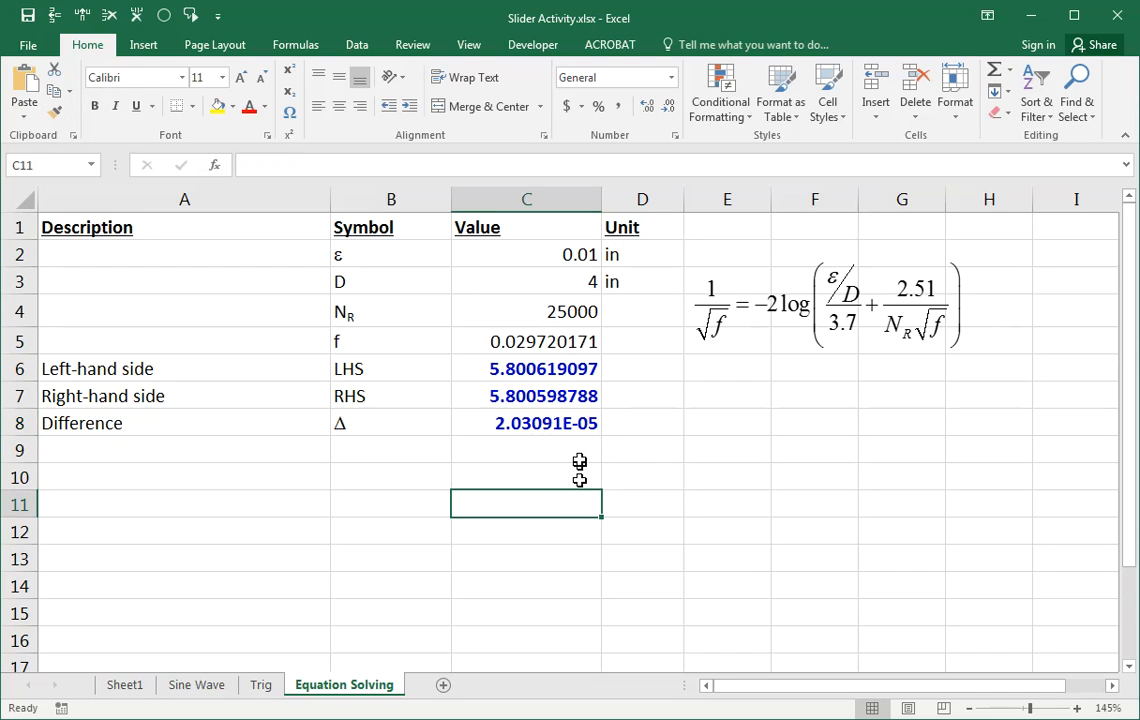
click(526, 424)
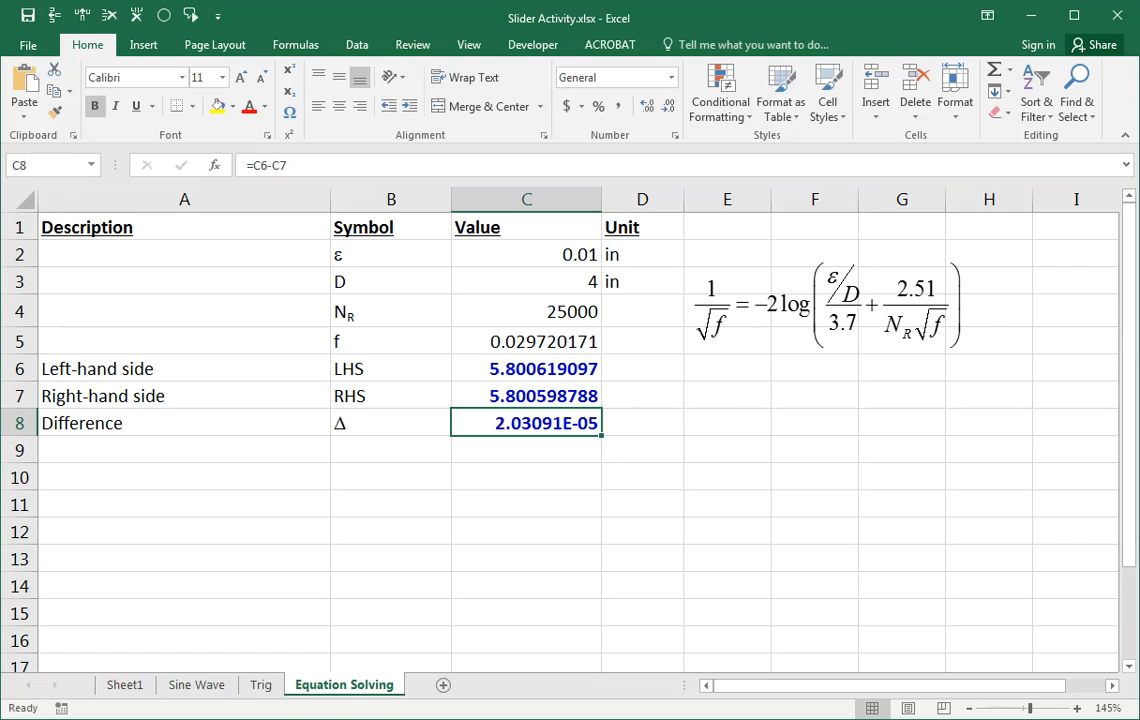
mouse_move(540, 460)
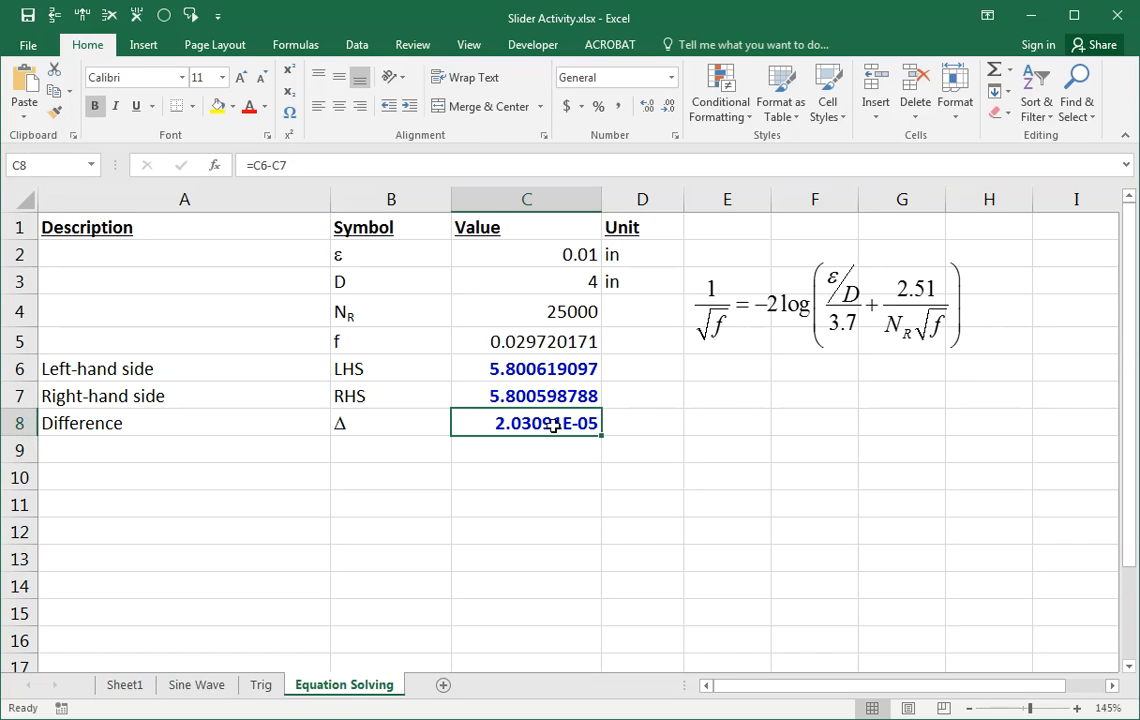
click(672, 76)
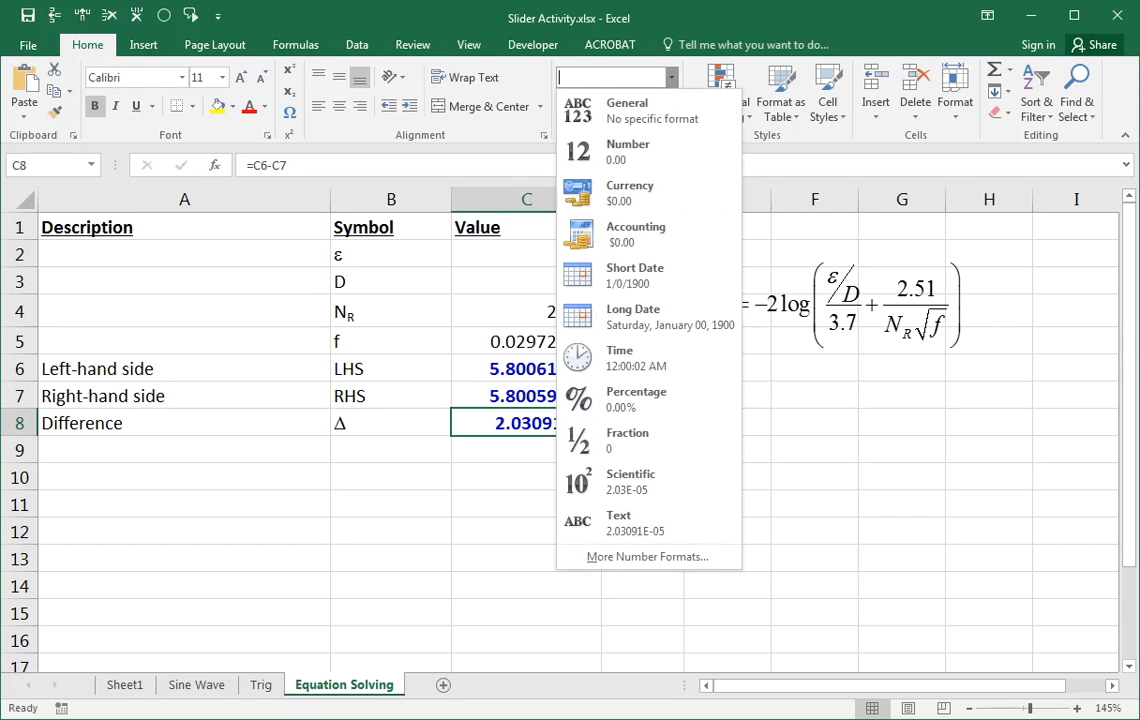
click(628, 150)
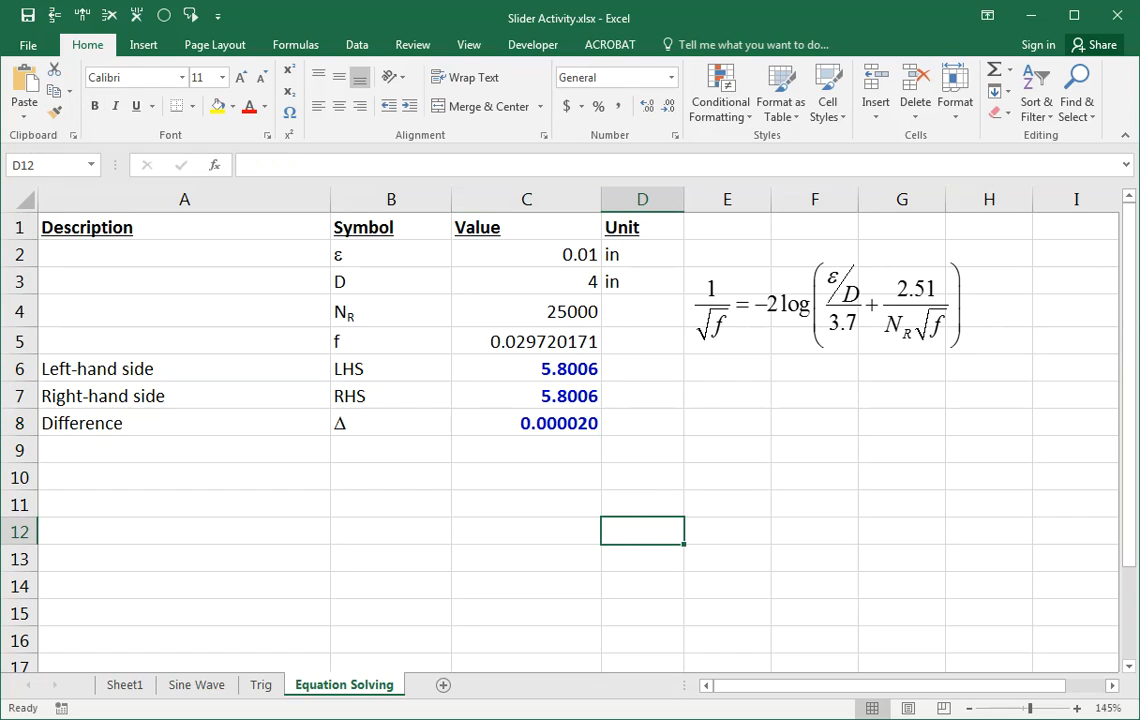
click(526, 340)
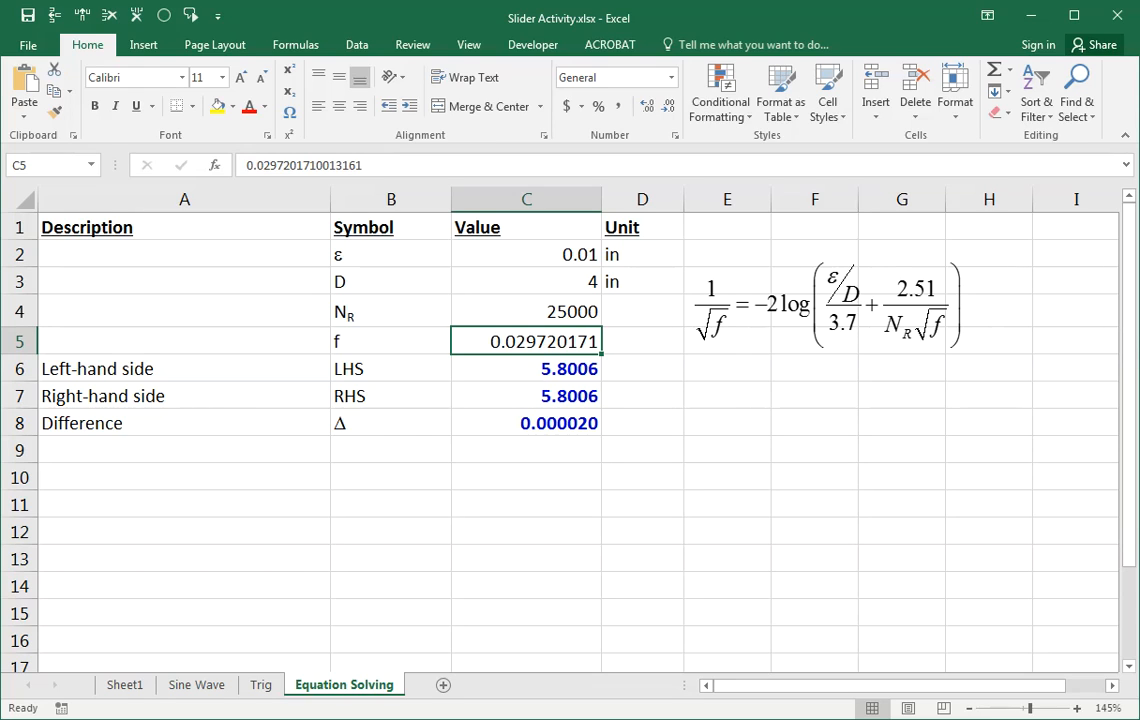
click(526, 368)
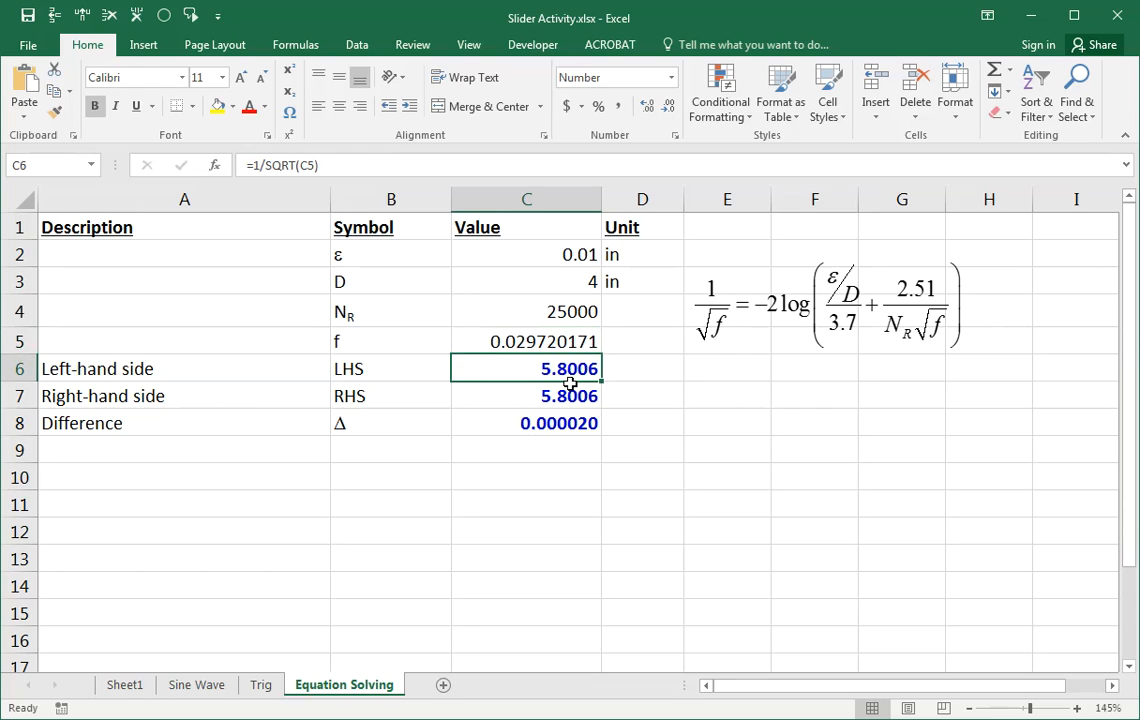
click(526, 340)
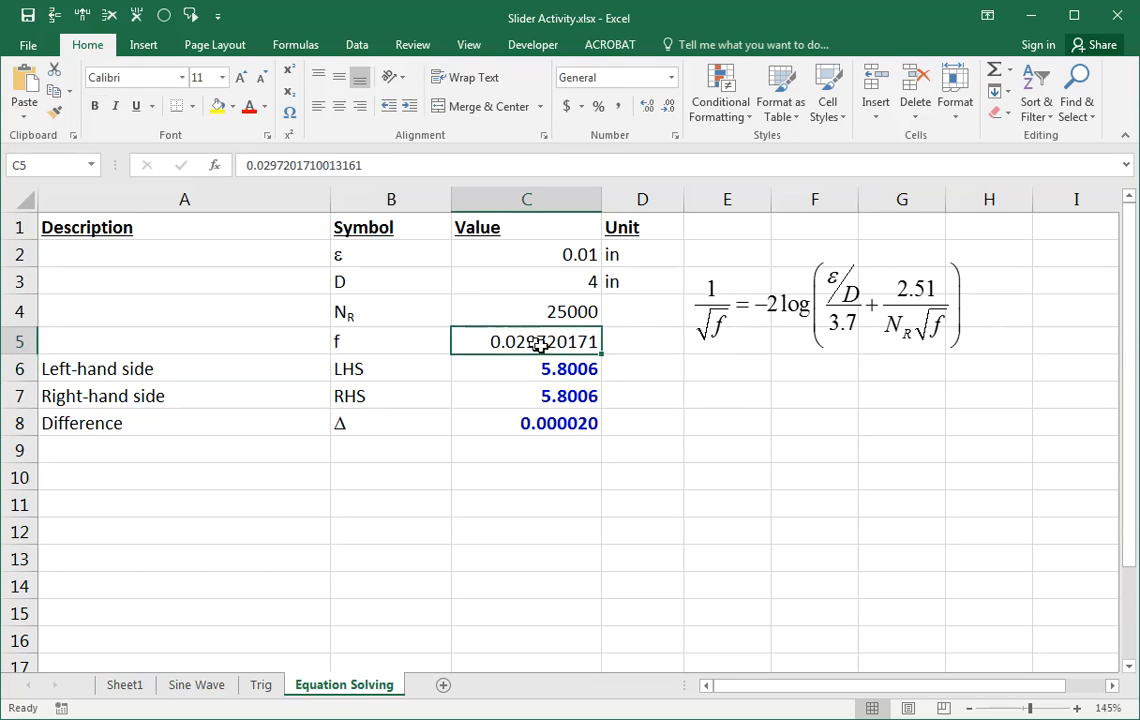
mouse_move(636, 436)
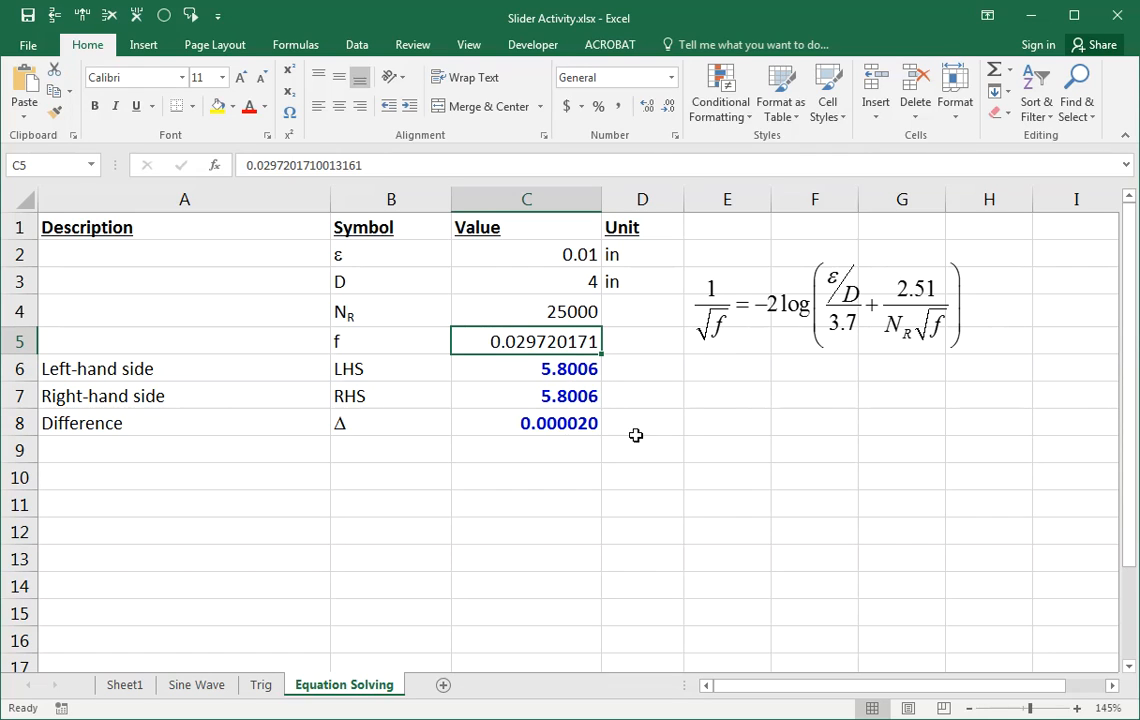
click(526, 368)
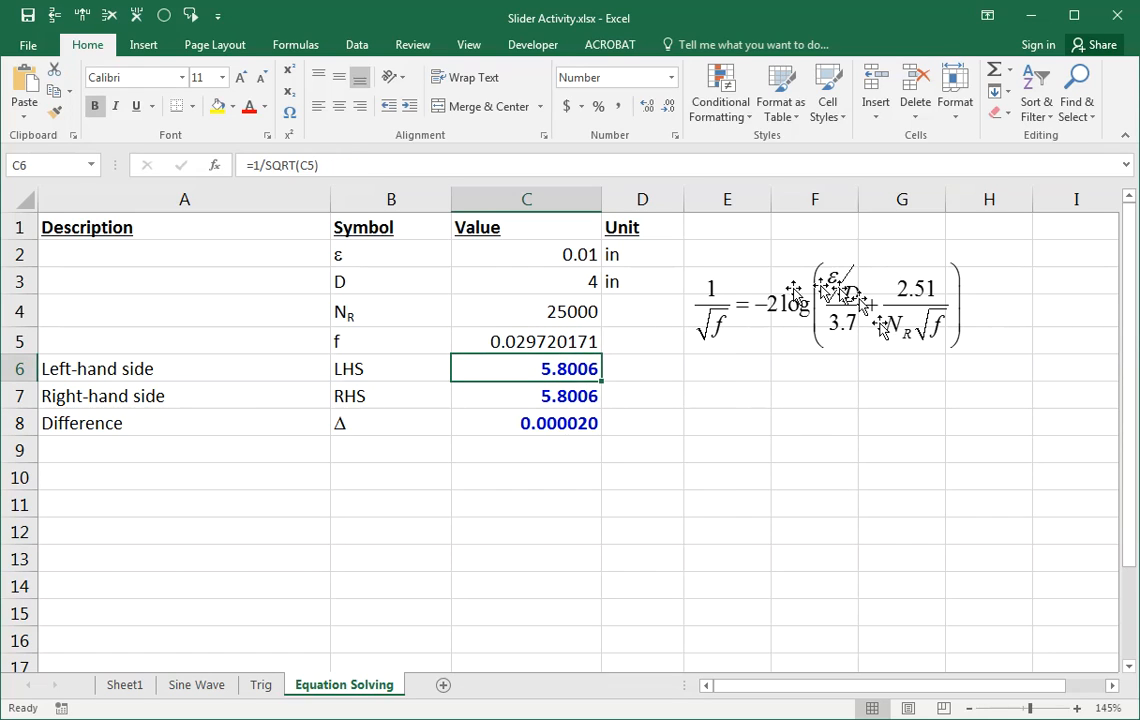
click(850, 304)
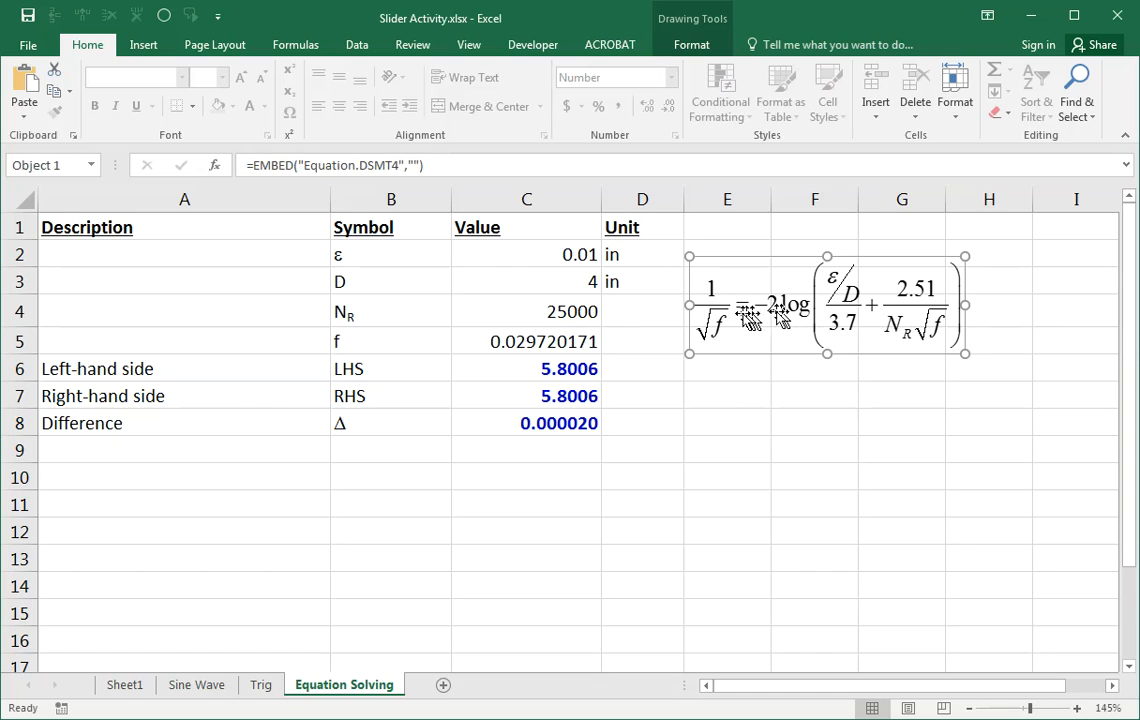
click(560, 424)
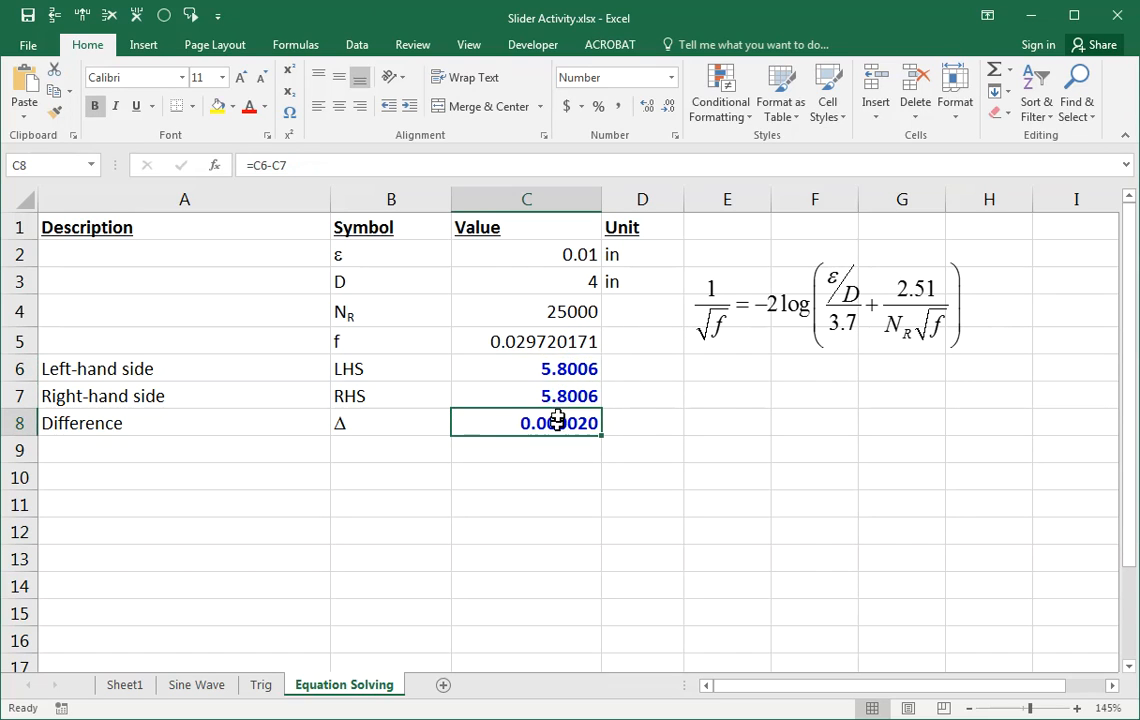
click(526, 340)
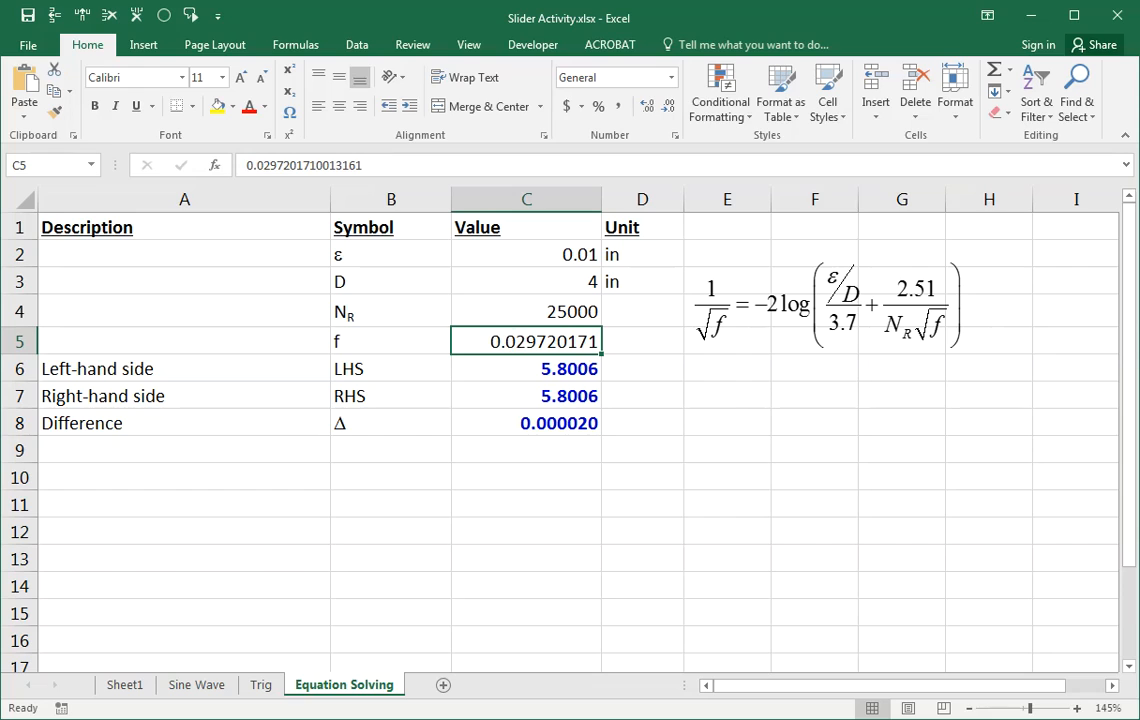
mouse_move(212, 108)
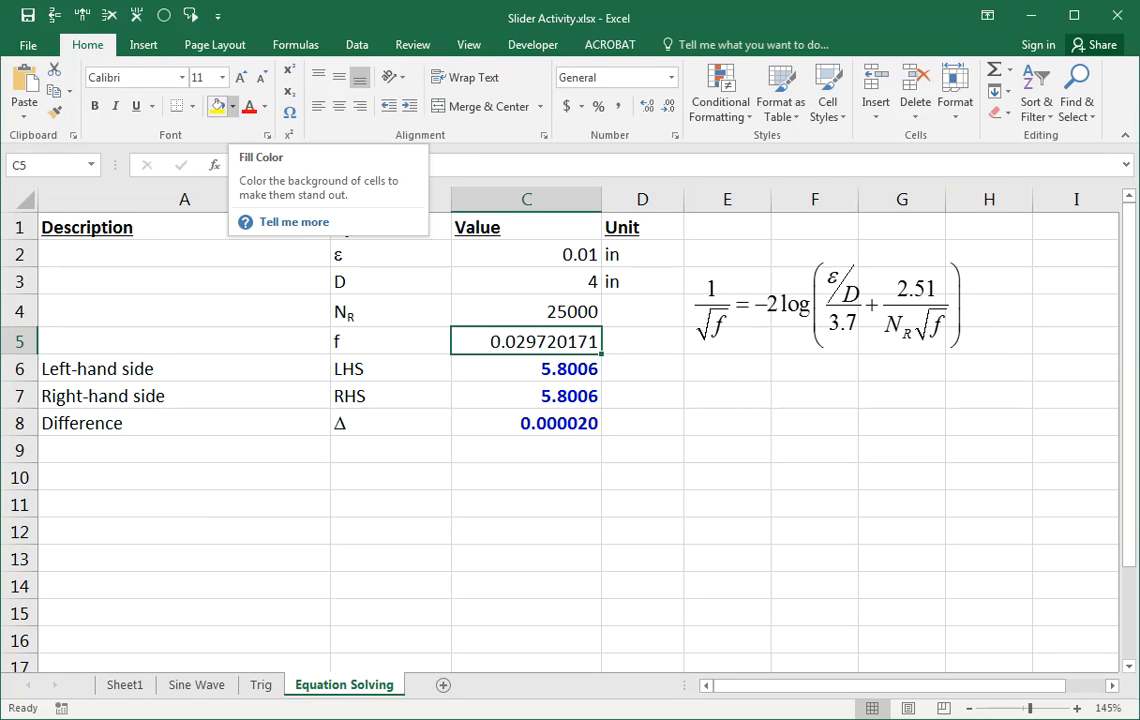
Fill the solved f cell with a bright green from More Colors.
click(232, 108)
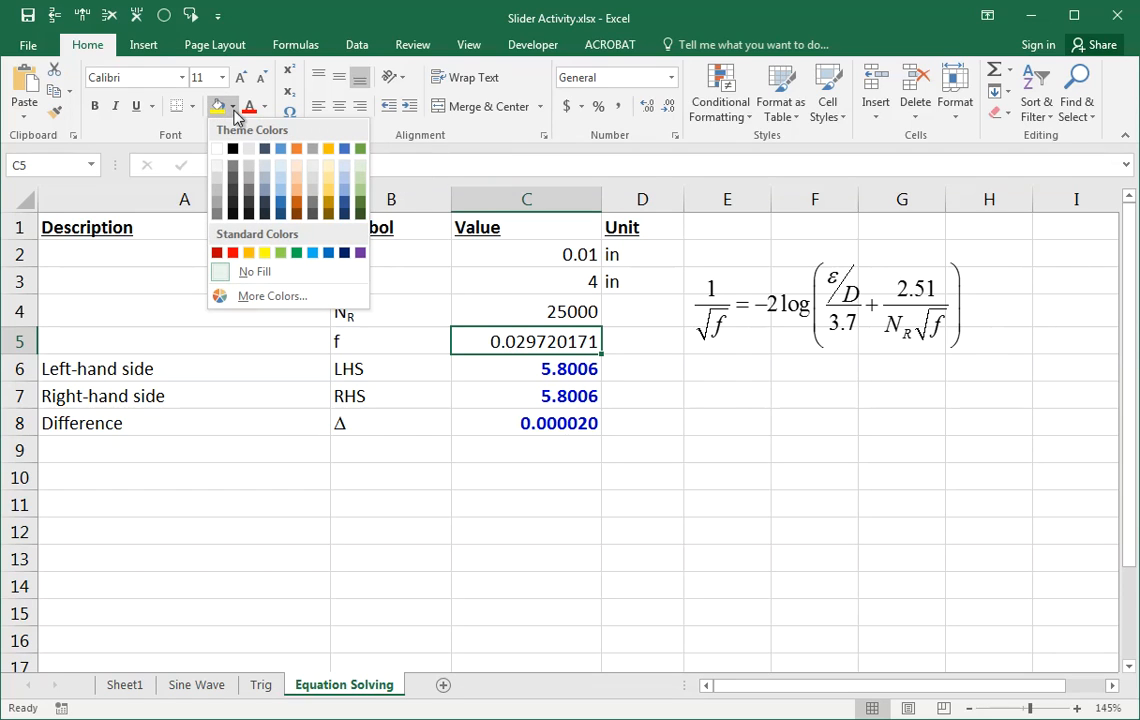
mouse_move(544, 426)
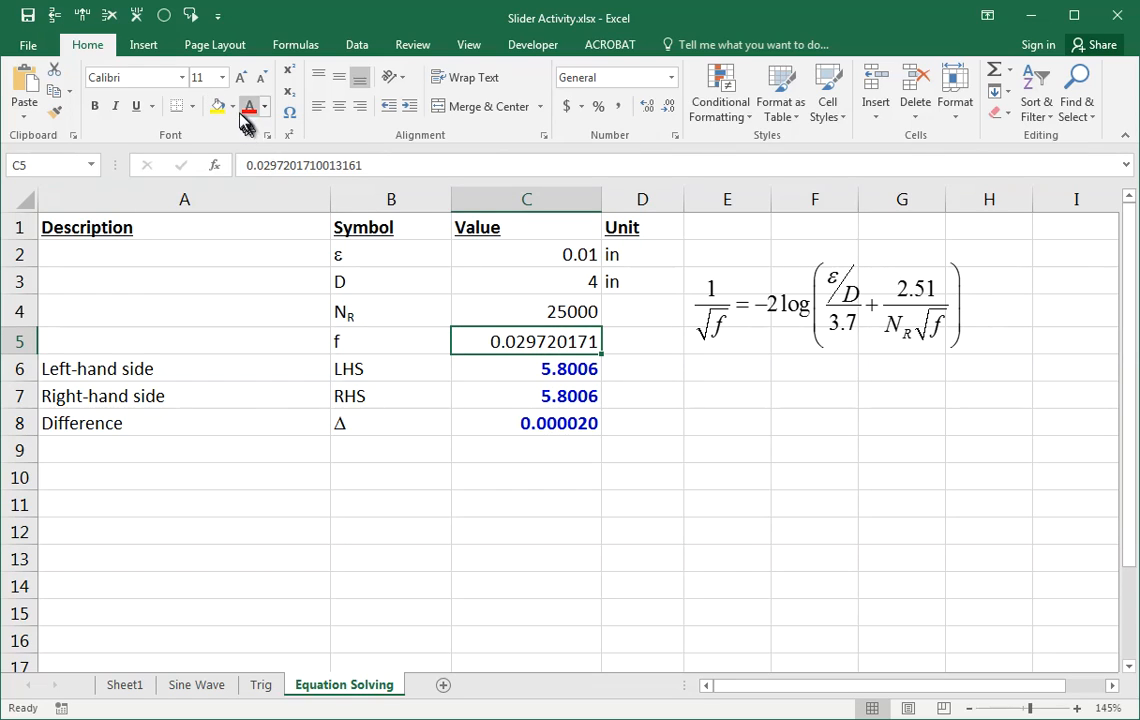
click(230, 108)
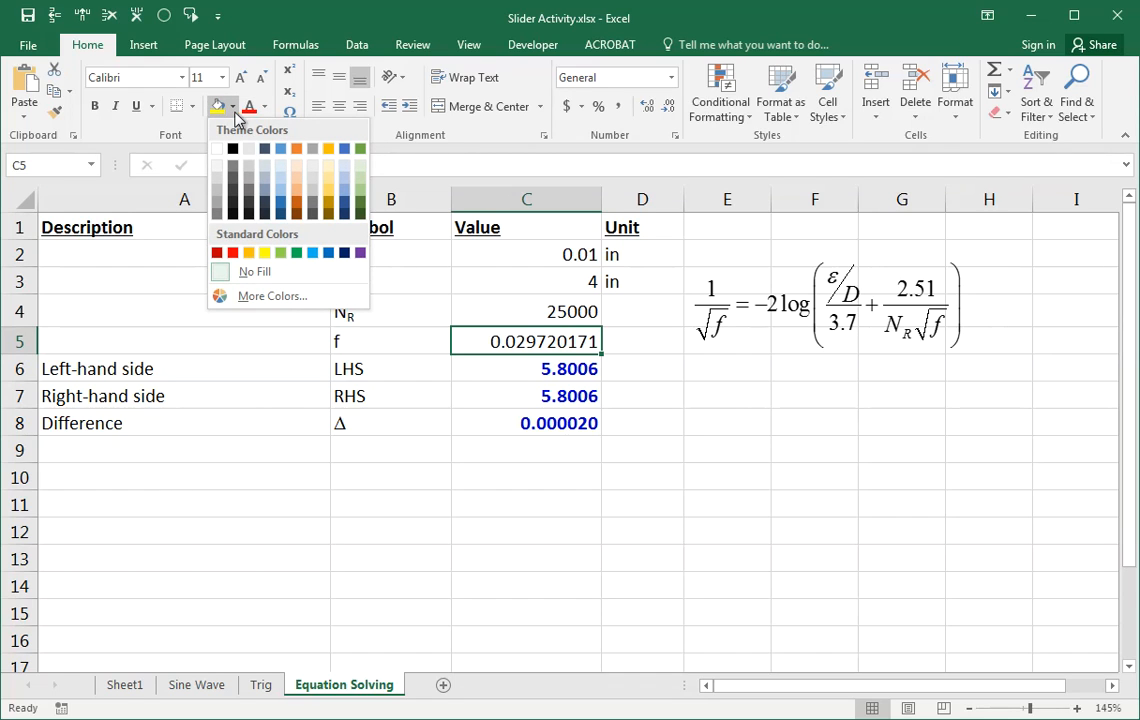
click(272, 296)
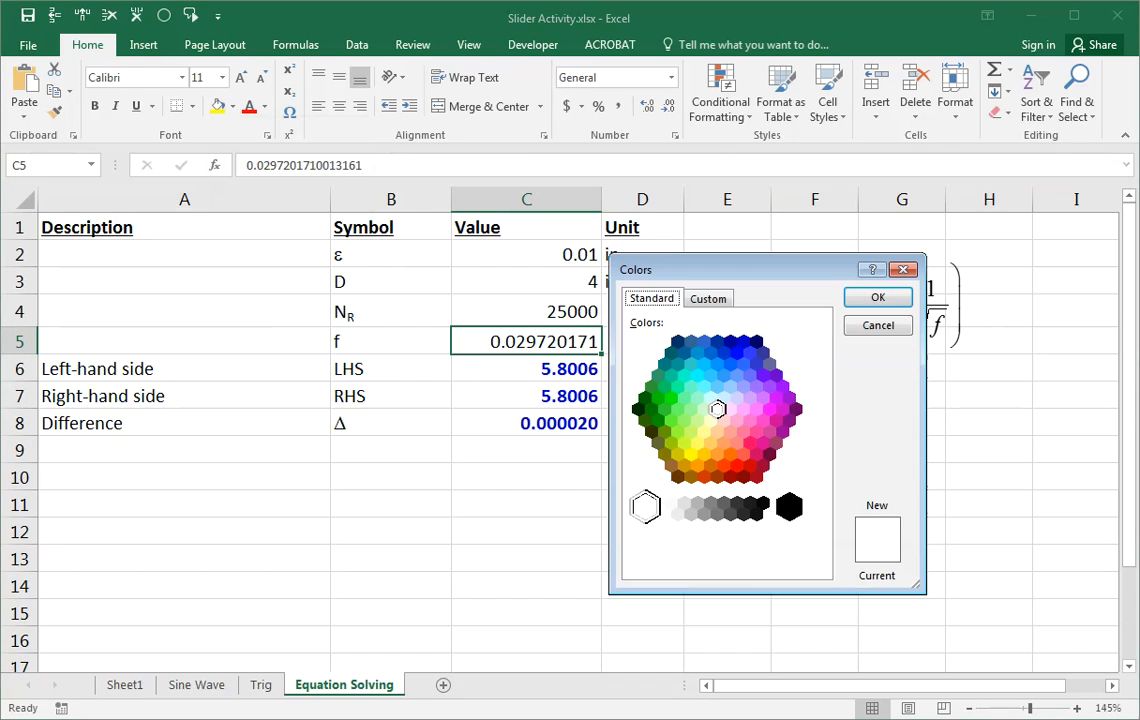
click(674, 388)
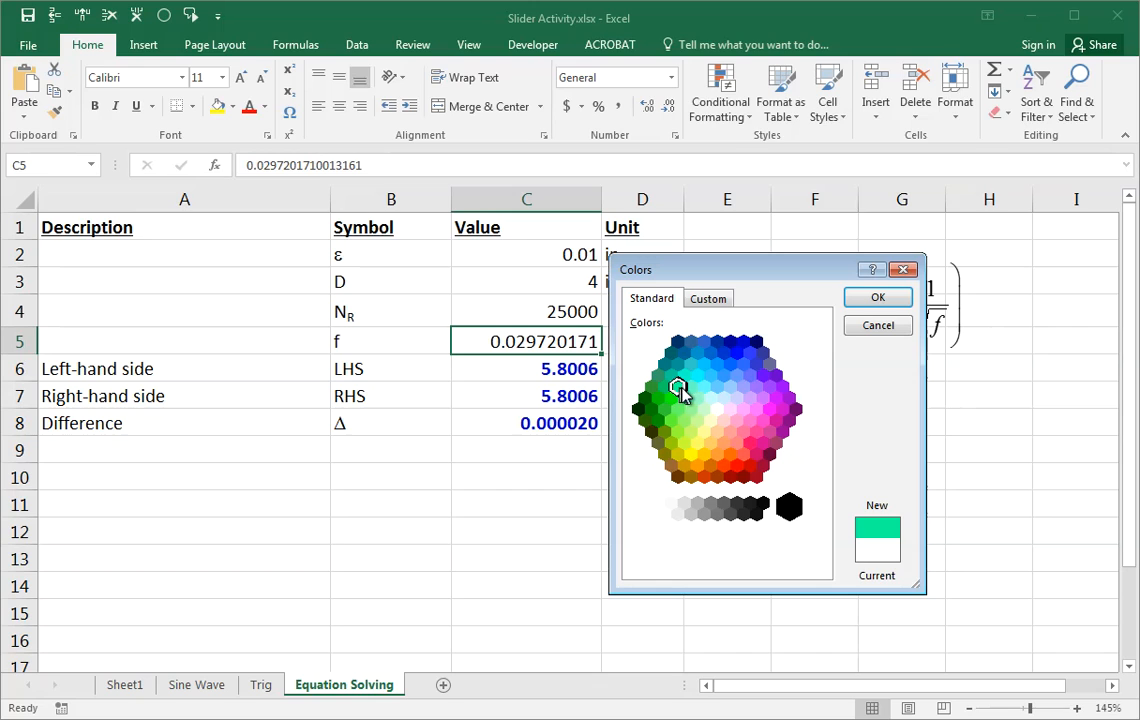
click(876, 296)
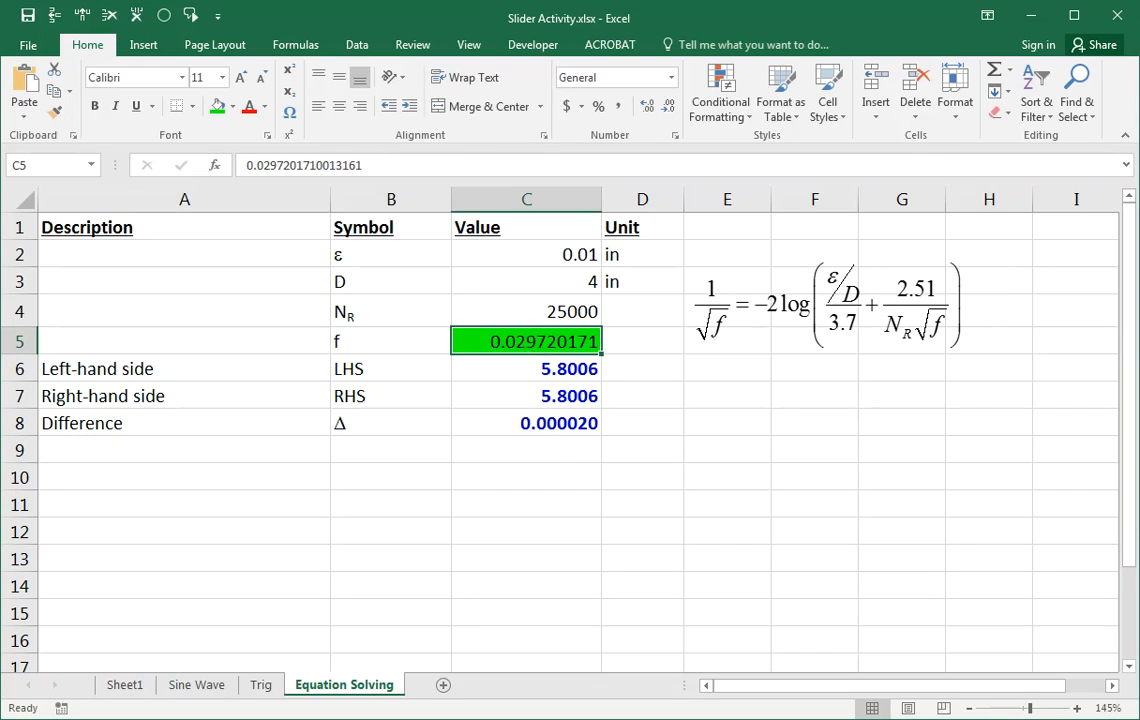
mouse_move(736, 30)
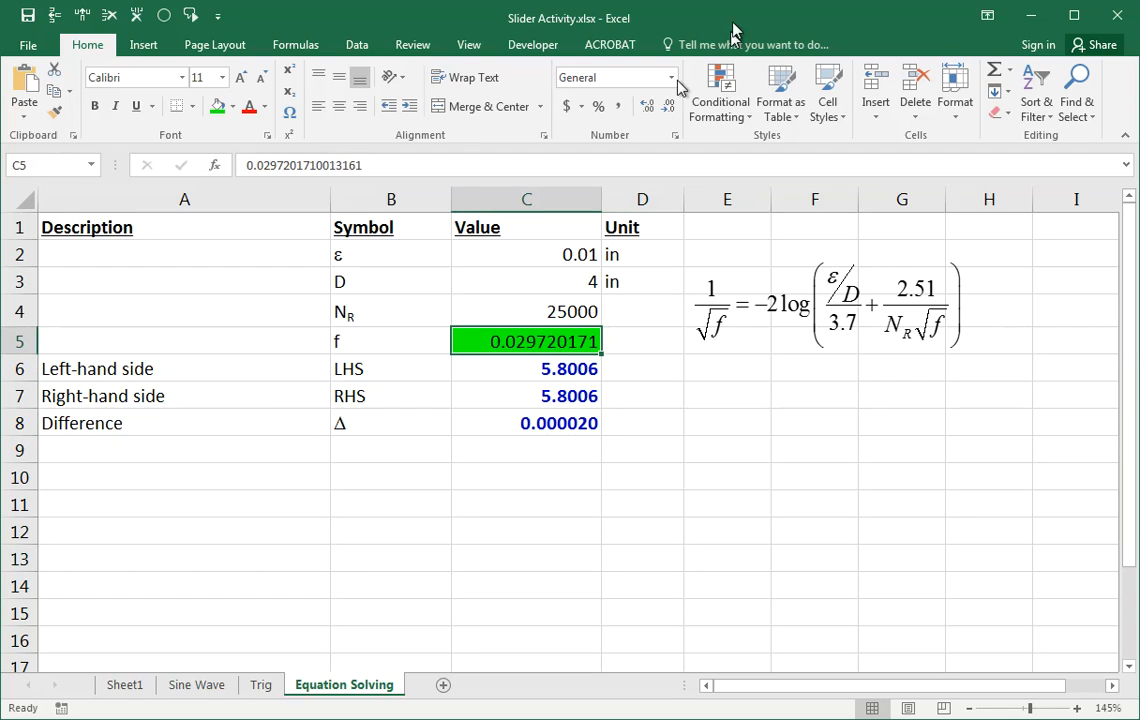
Show f in C5 as a number with four decimals, 0.0297.
click(668, 108)
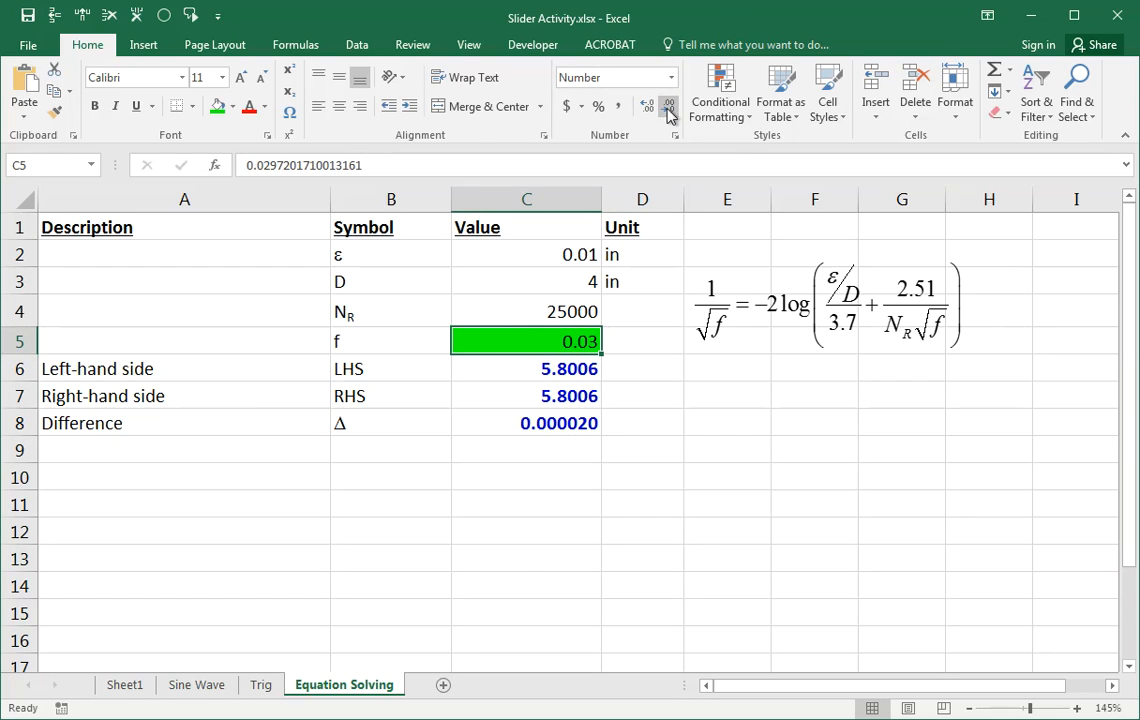
click(670, 108)
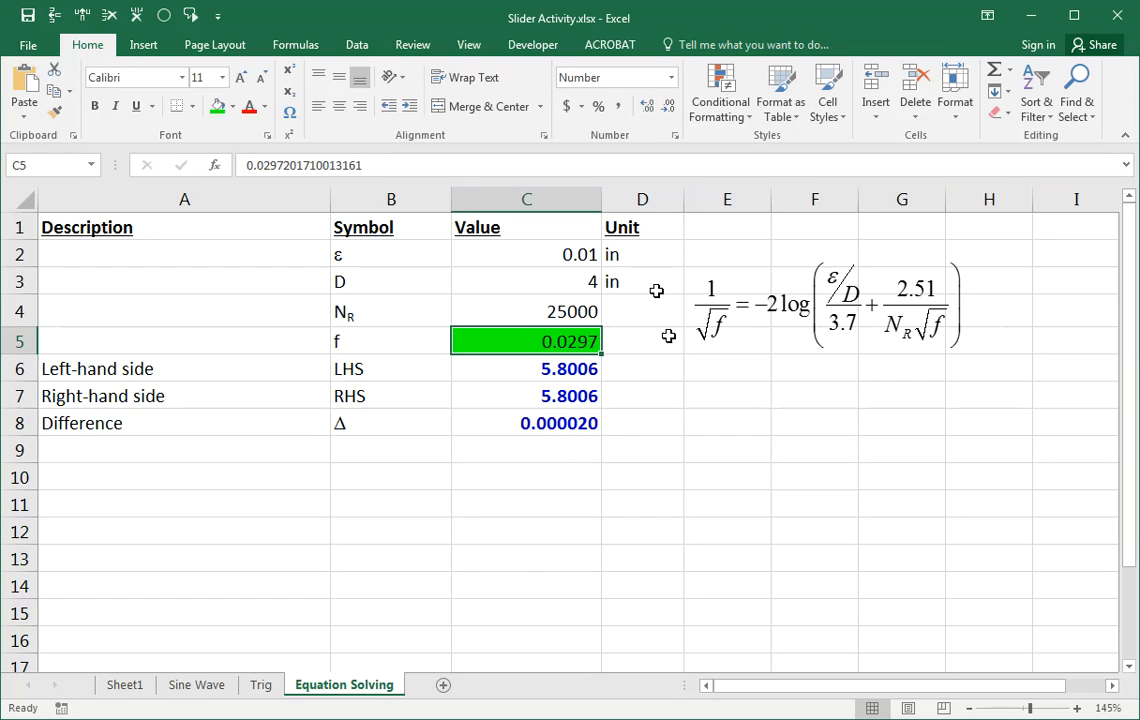
mouse_move(568, 340)
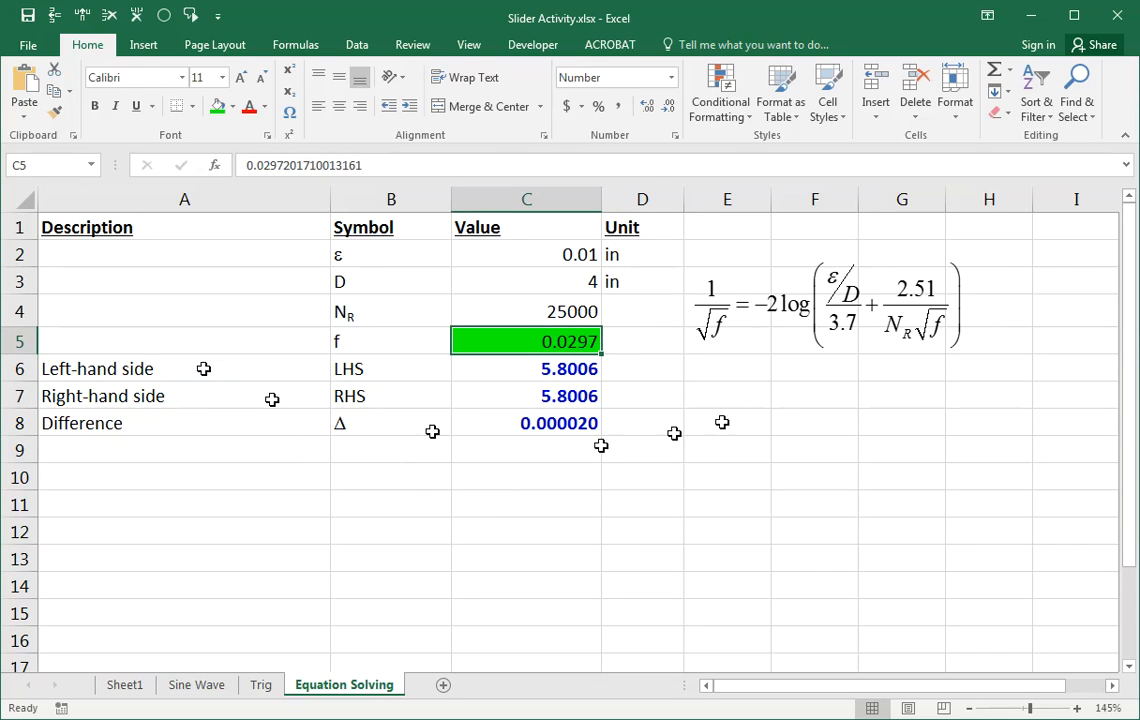
Review the input values, the f cell, the LHS formula and the Difference formula.
drag(390, 254, 526, 340)
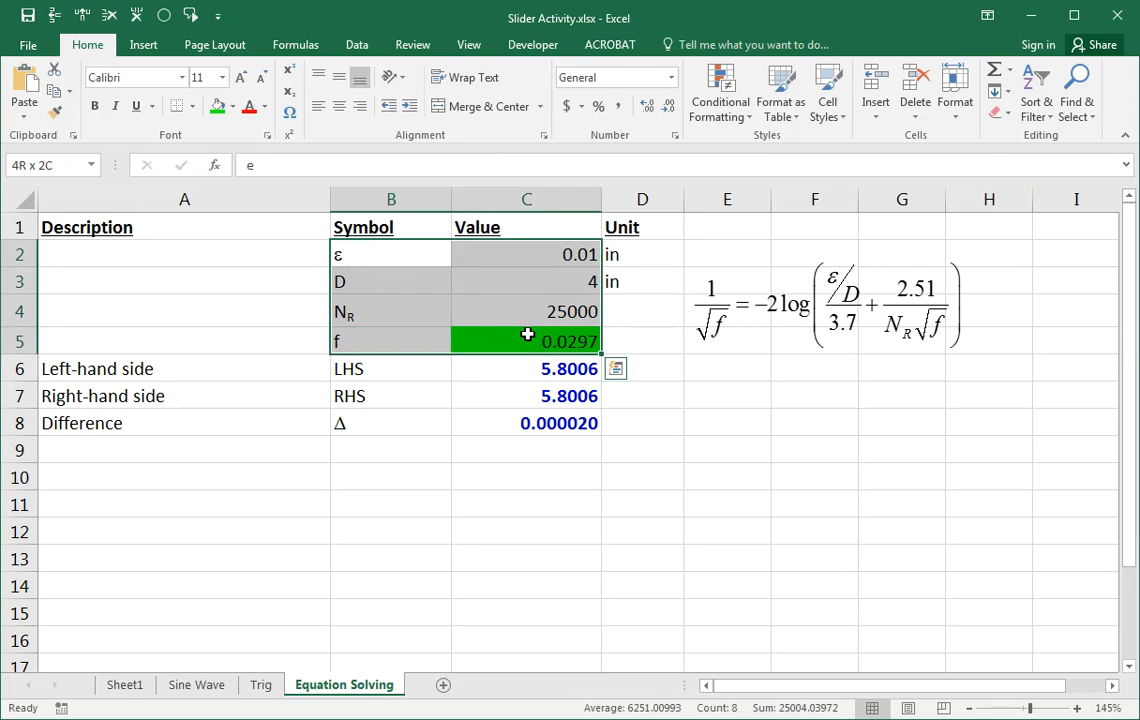
click(390, 254)
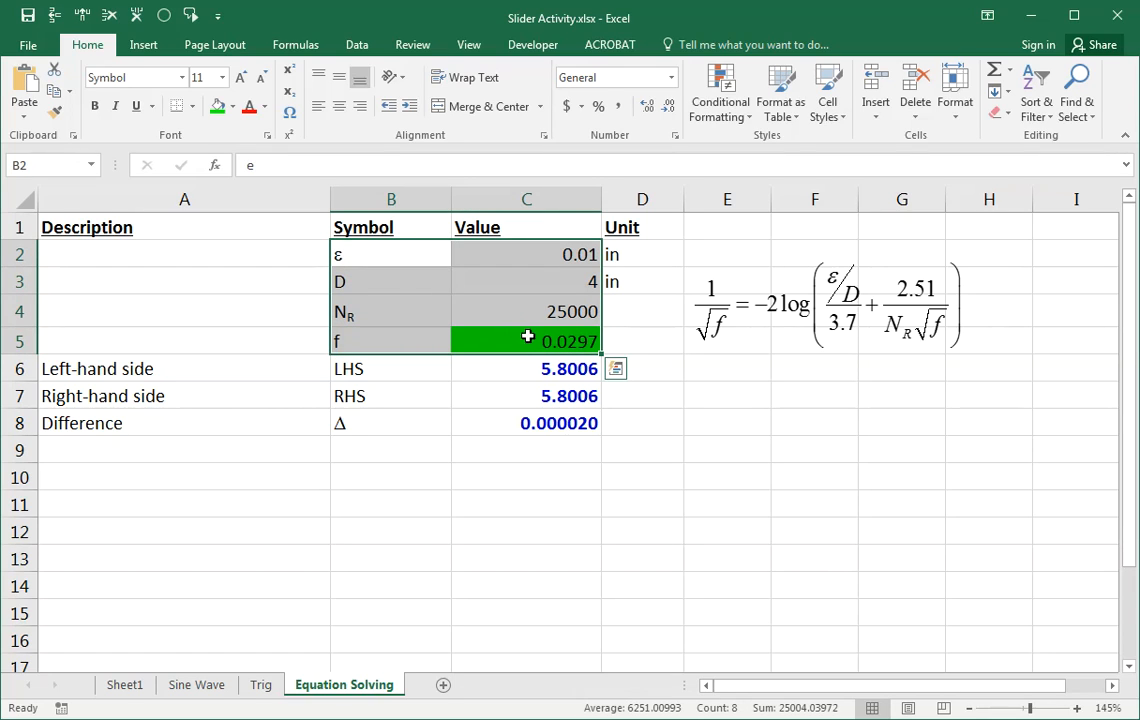
click(526, 340)
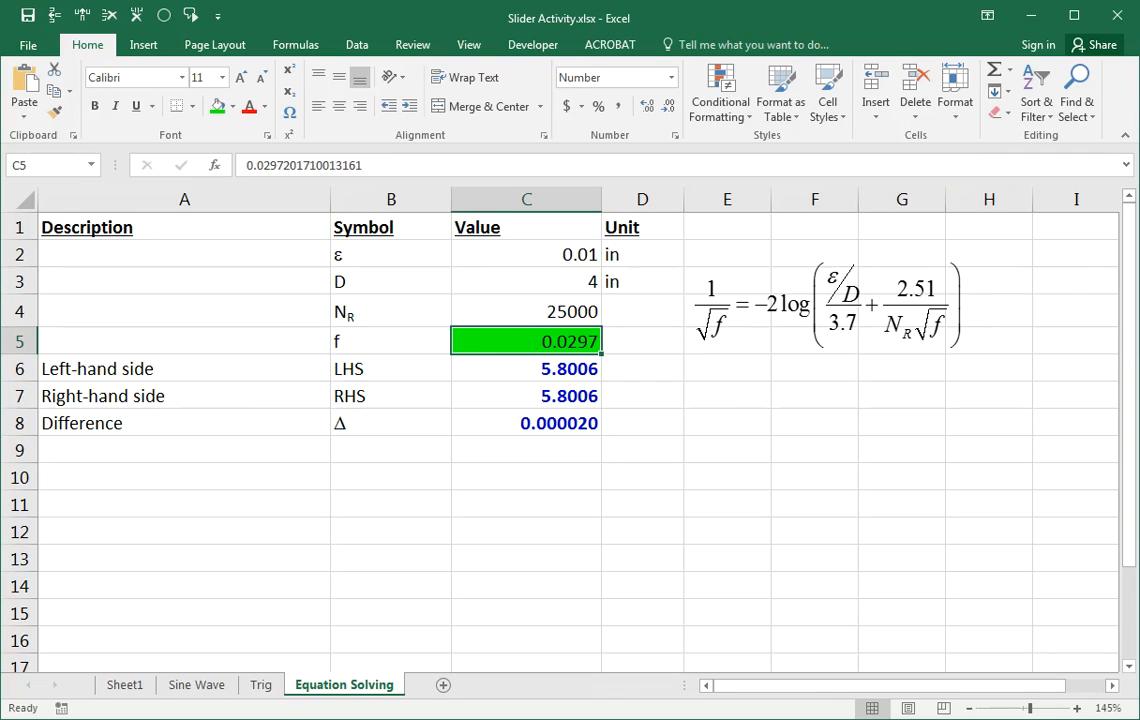
mouse_move(494, 340)
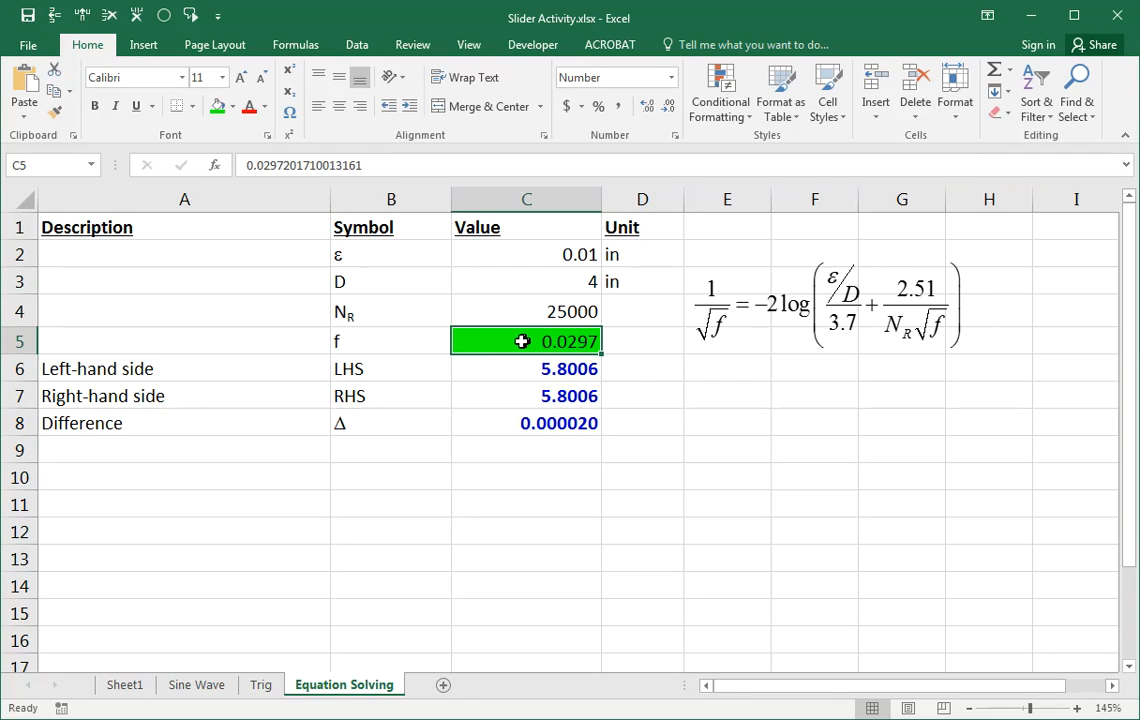
click(526, 368)
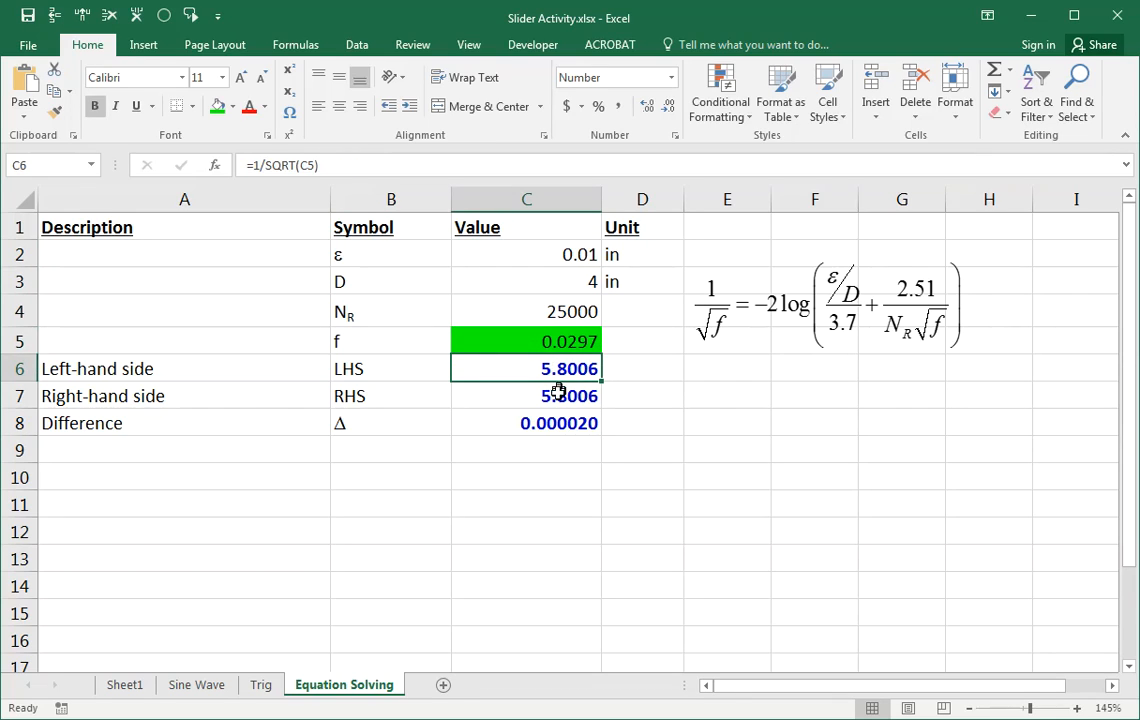
click(552, 424)
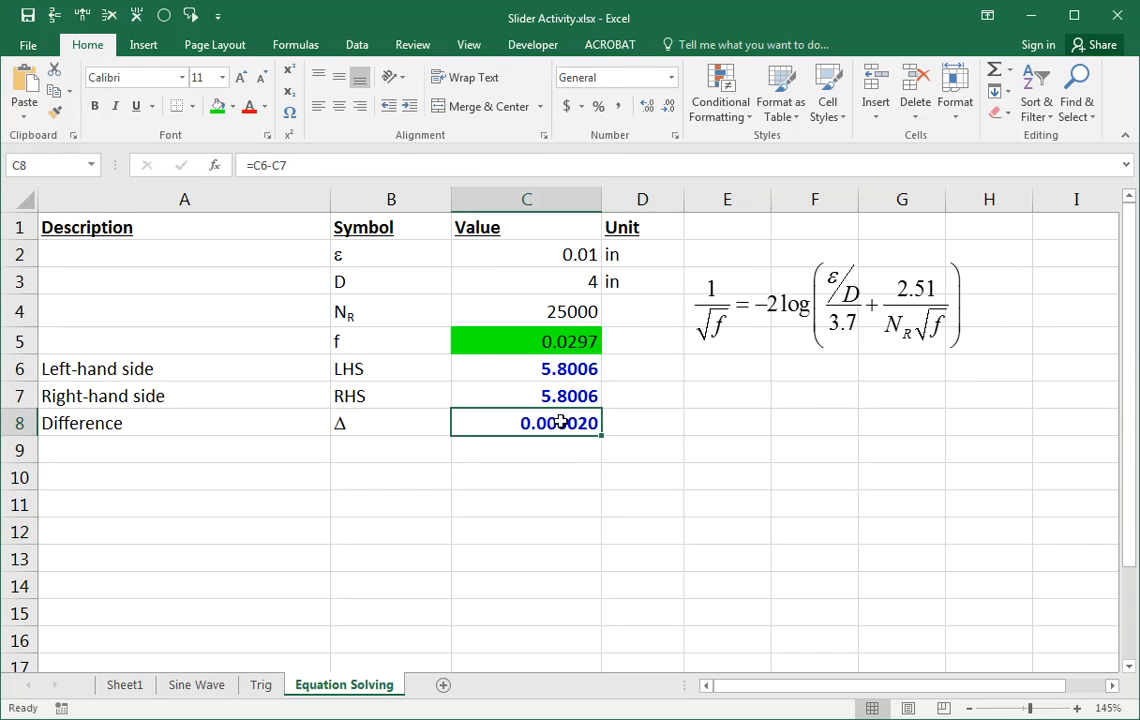
click(526, 340)
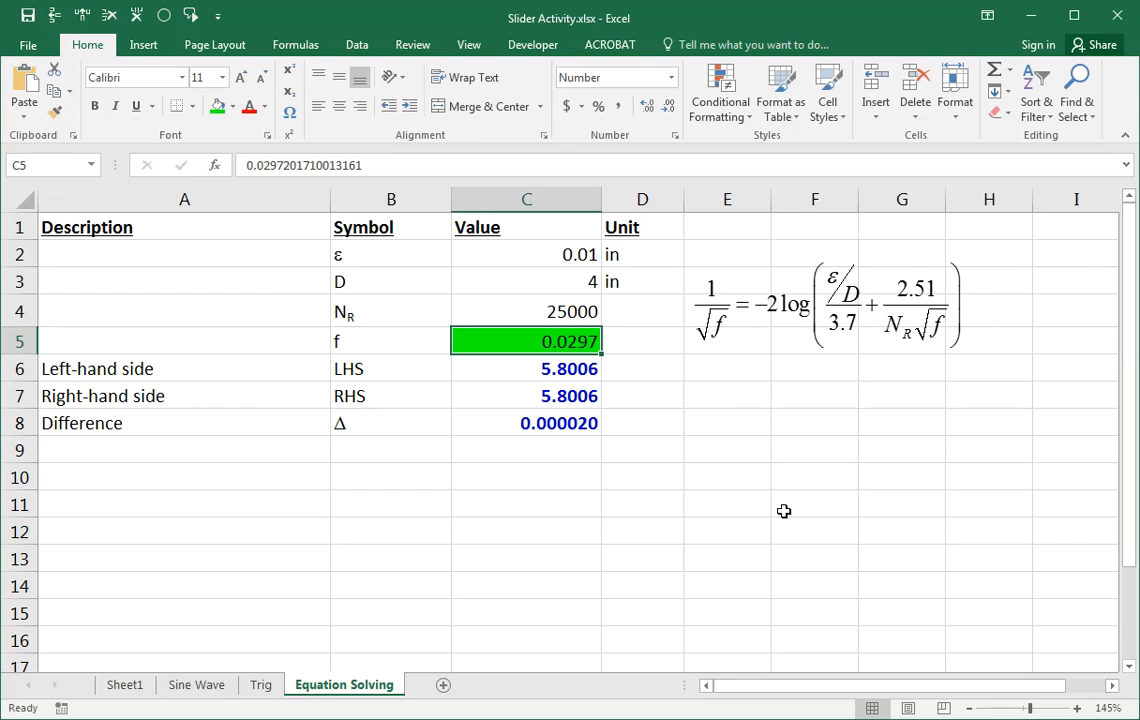
mouse_move(780, 348)
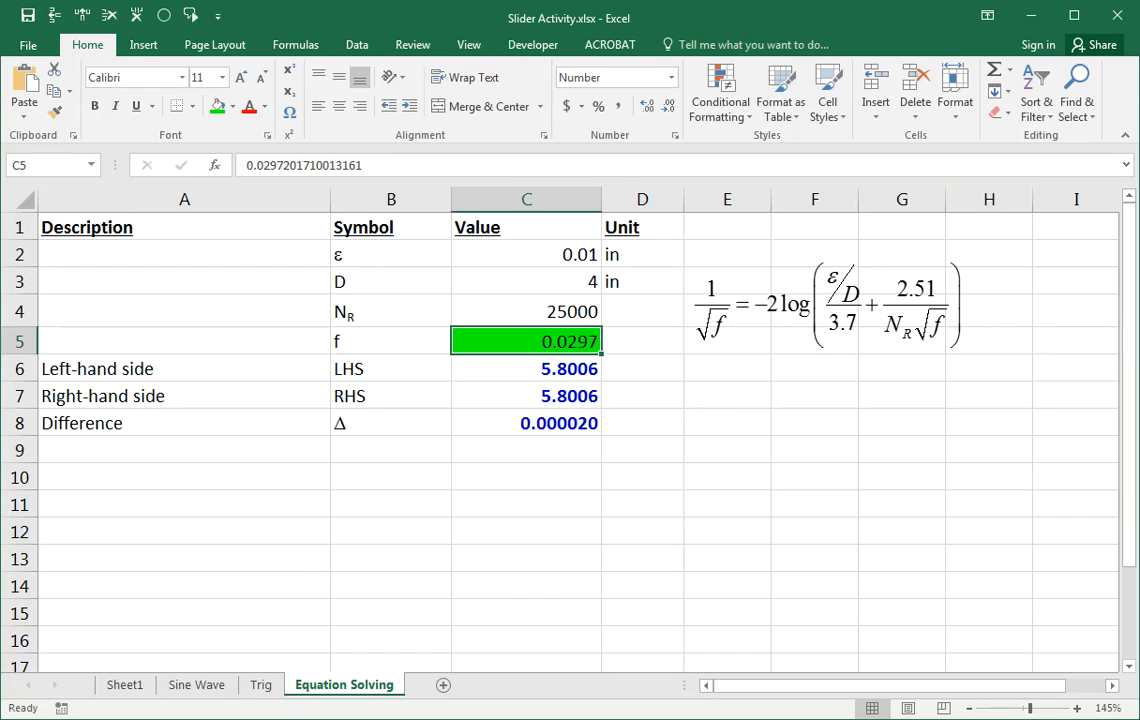
click(820, 290)
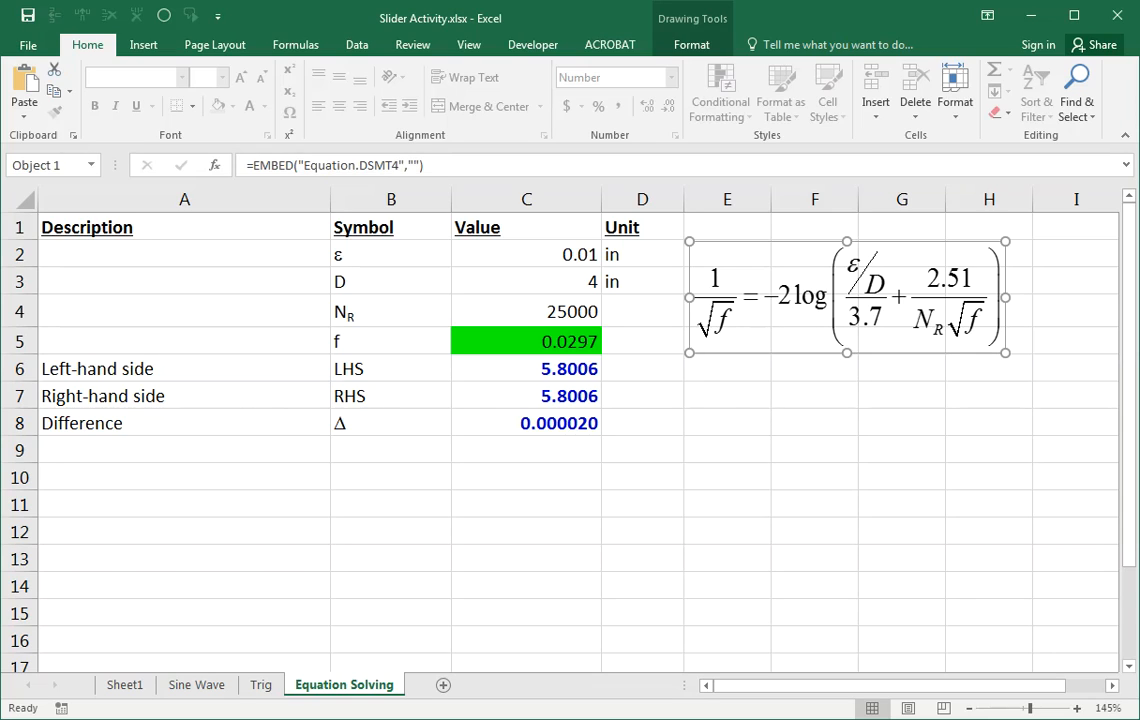
mouse_move(772, 420)
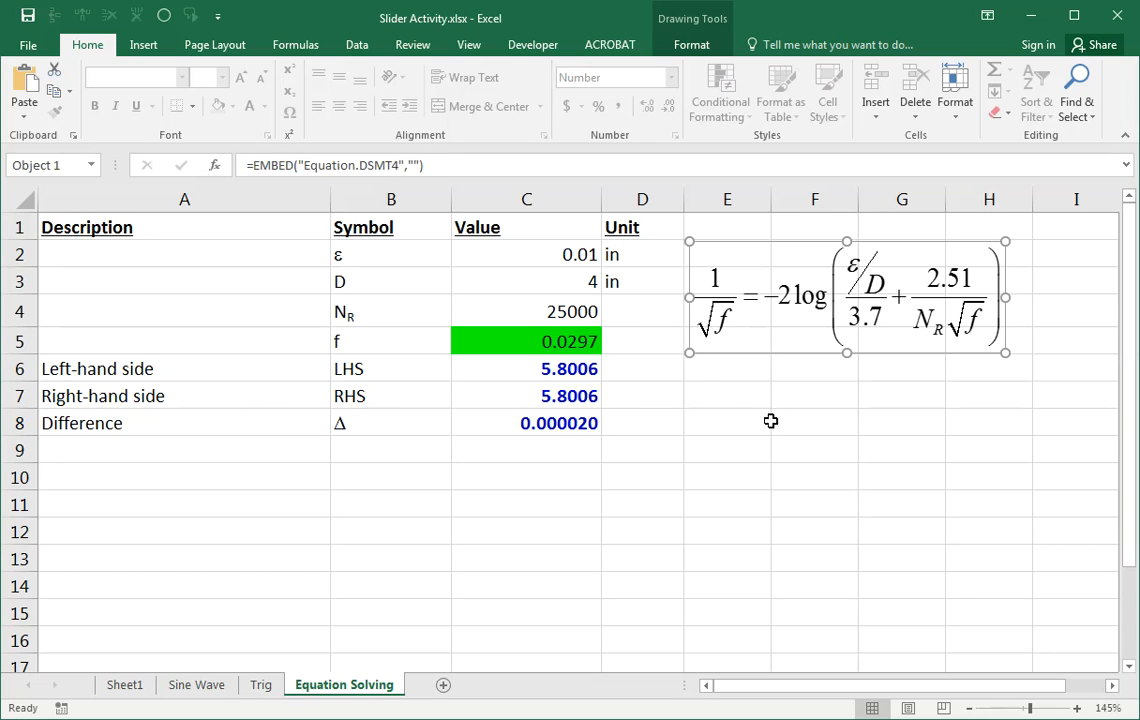
click(814, 422)
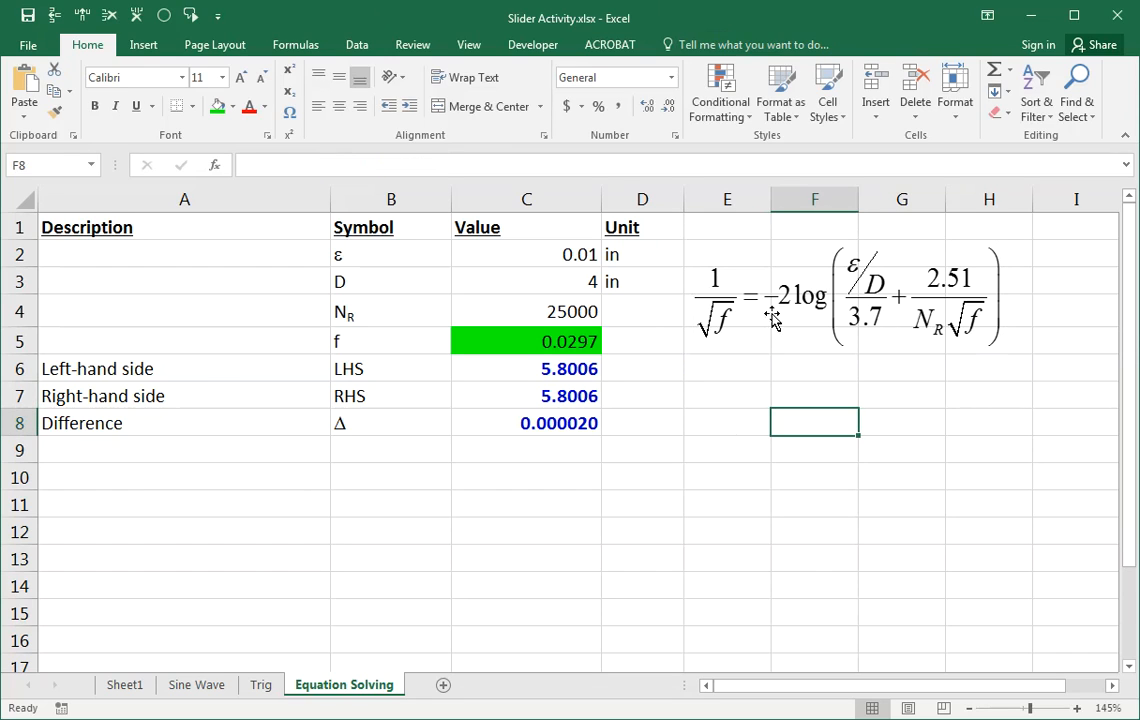
click(728, 396)
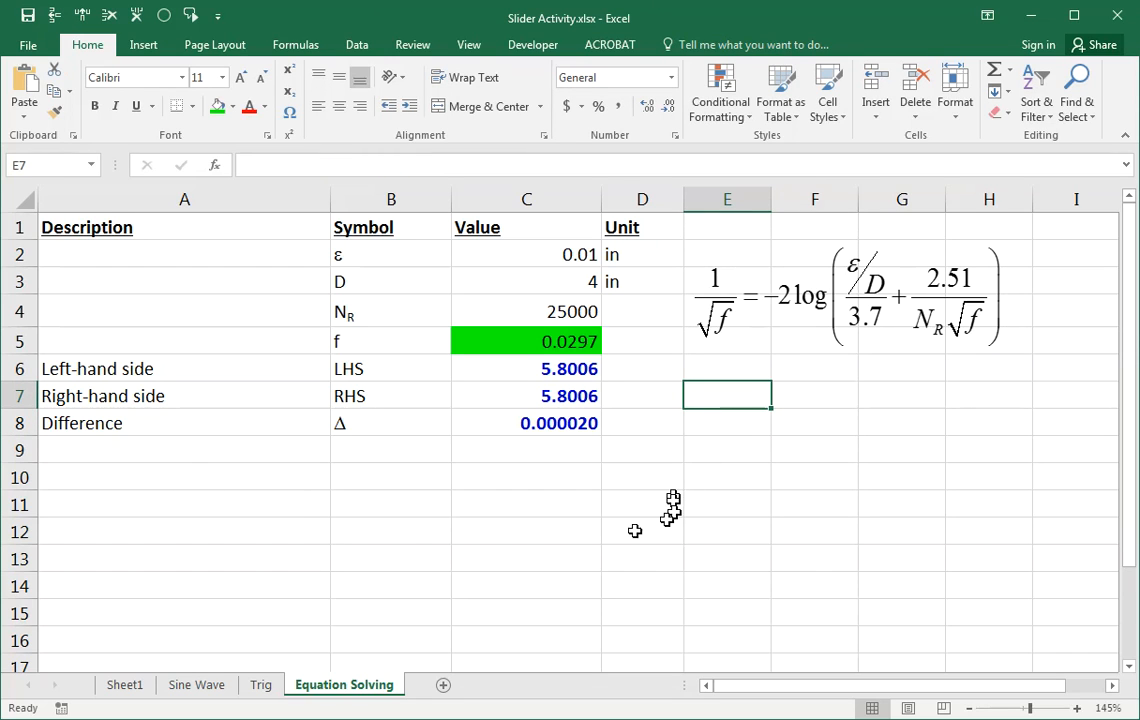